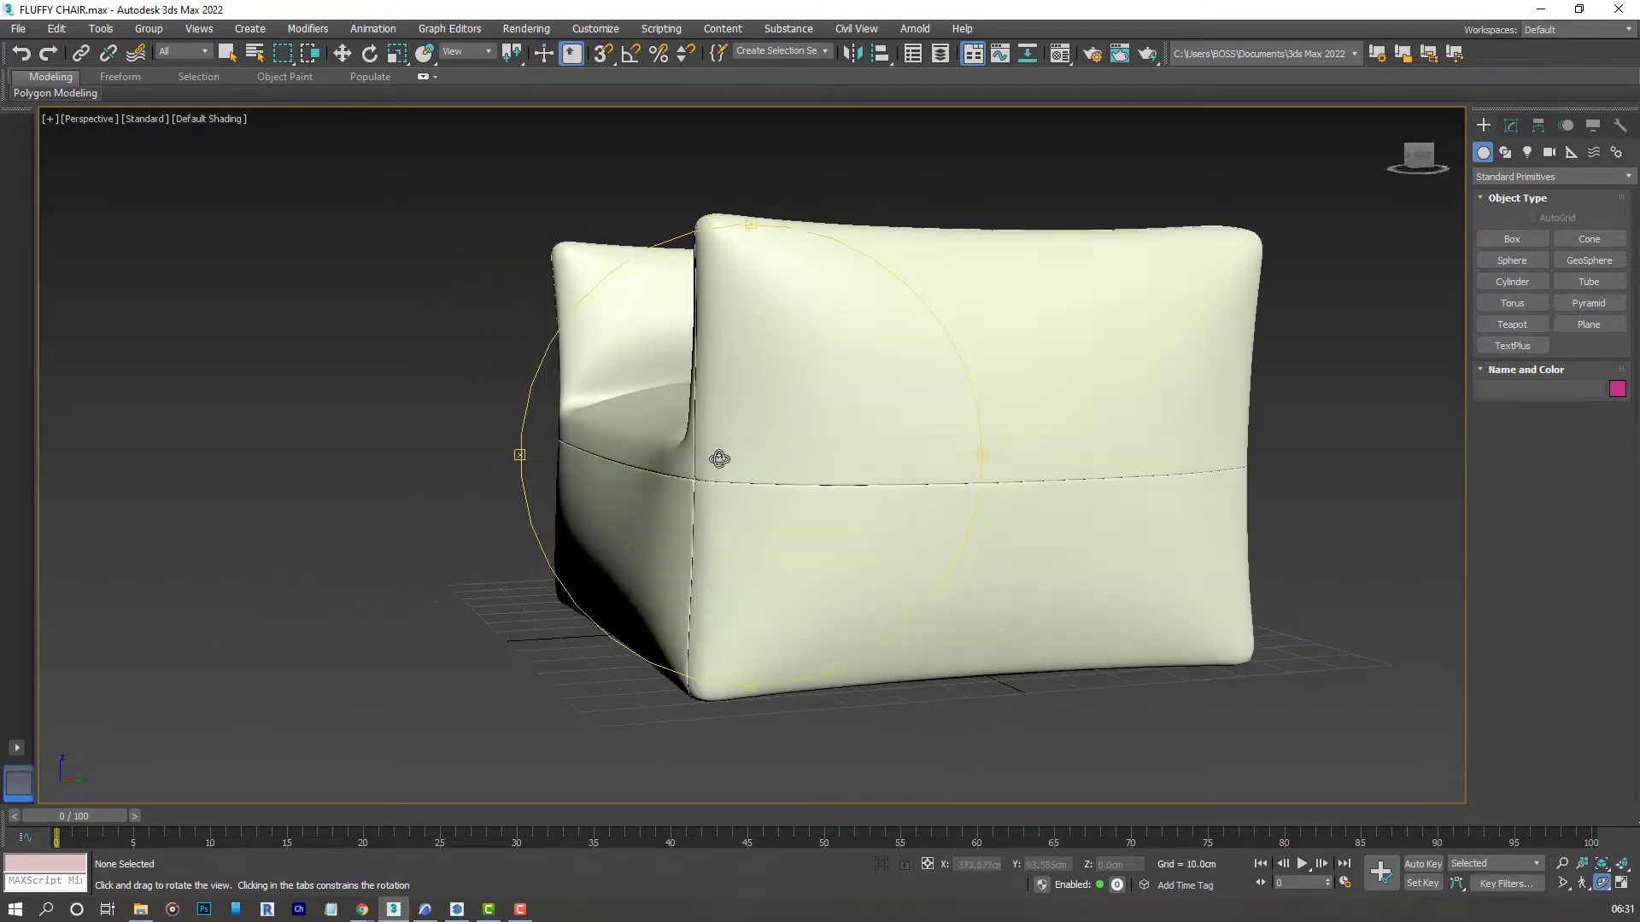
# Orbit around the finished fluffy chair before starting a new empty scene.
pyautogui.moveTo(719, 459); pyautogui.dragTo(599, 464)
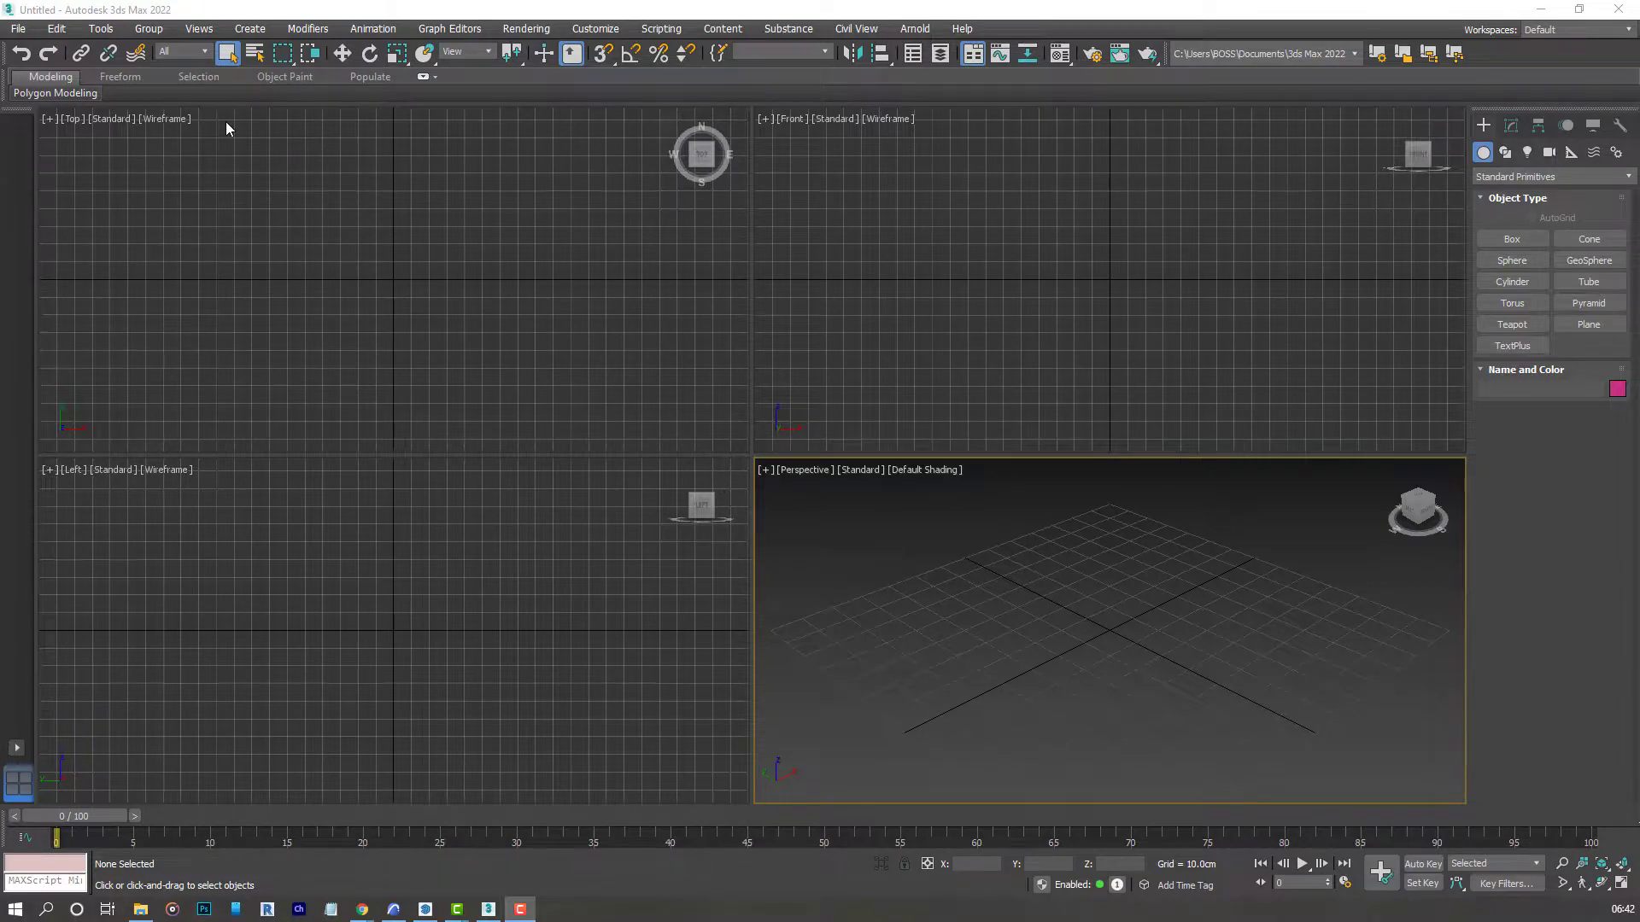
pyautogui.moveTo(673, 333)
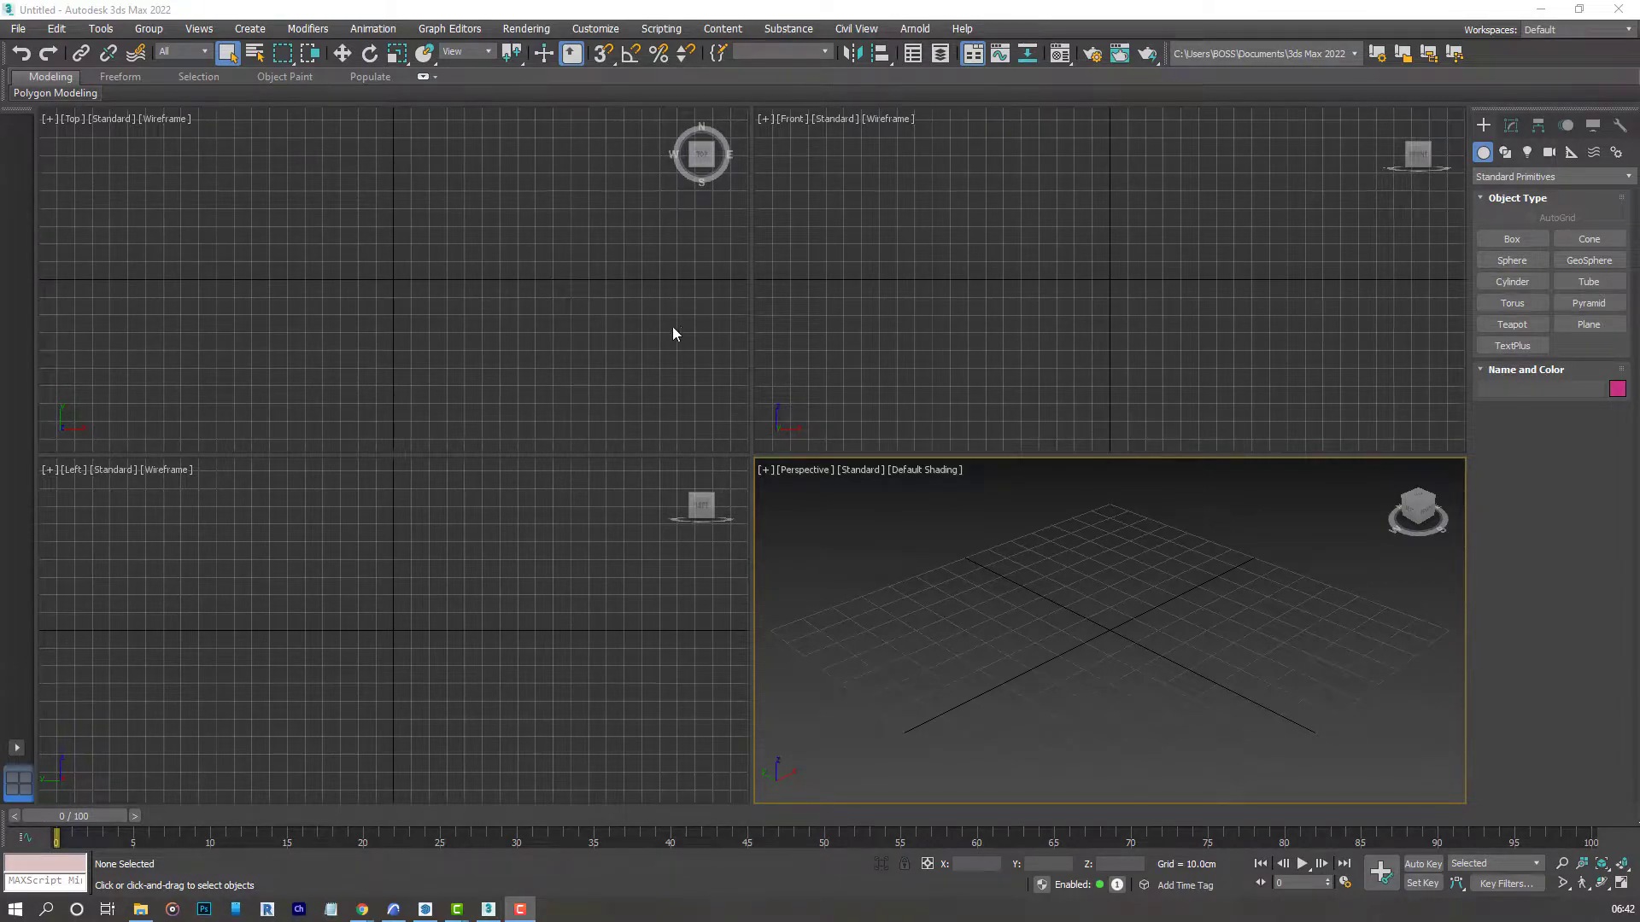
pyautogui.moveTo(669, 491)
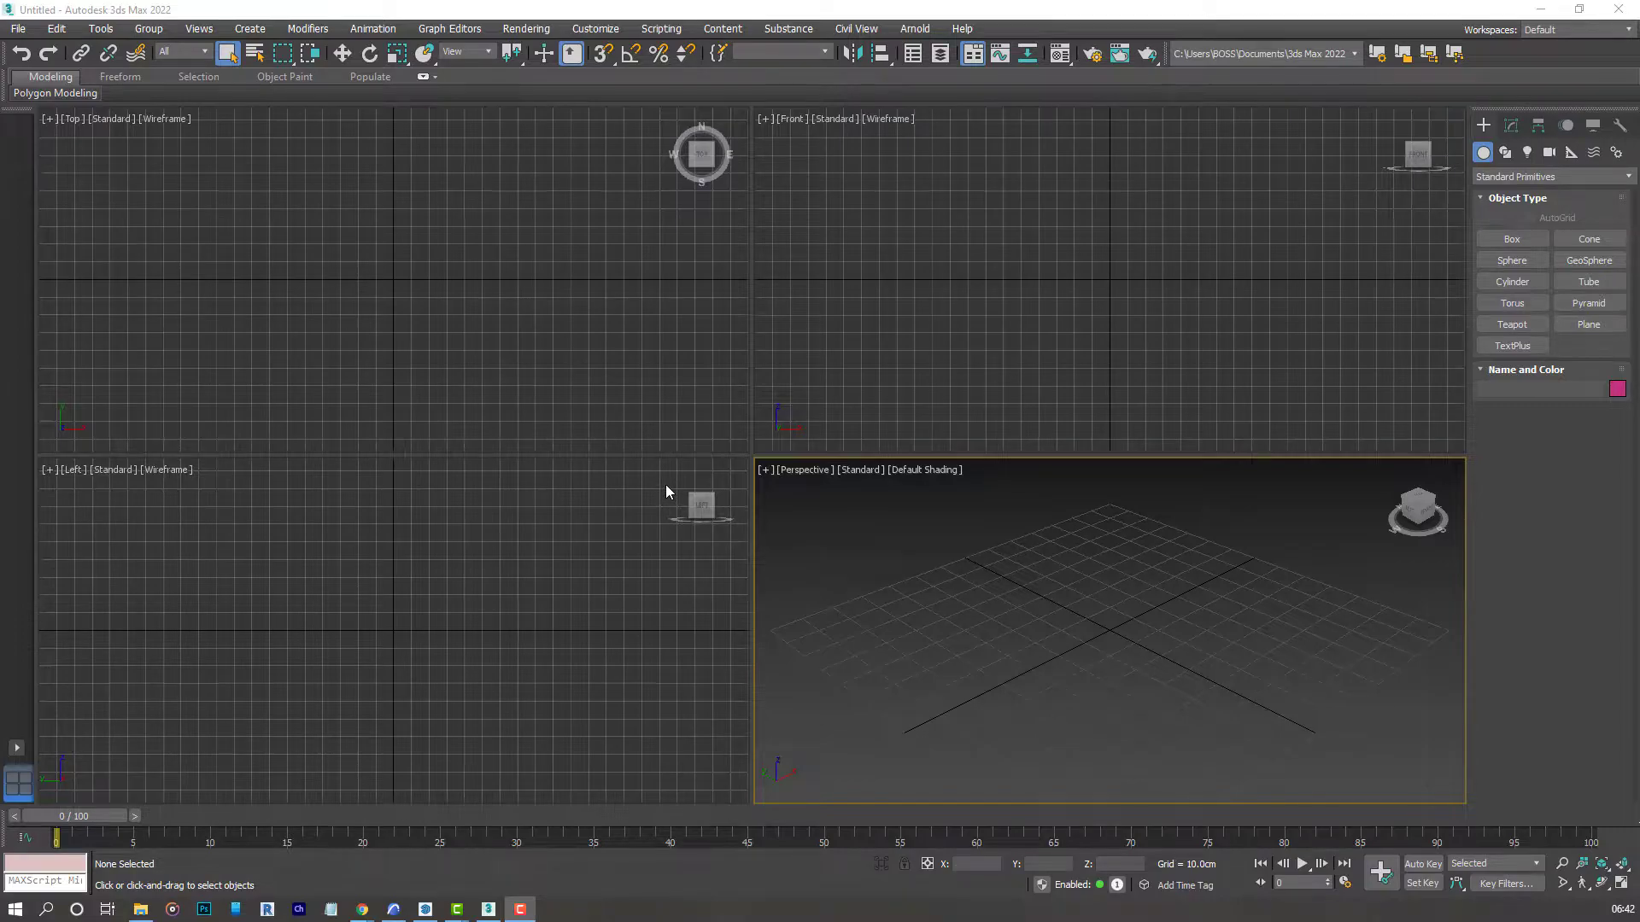
pyautogui.moveTo(256, 44)
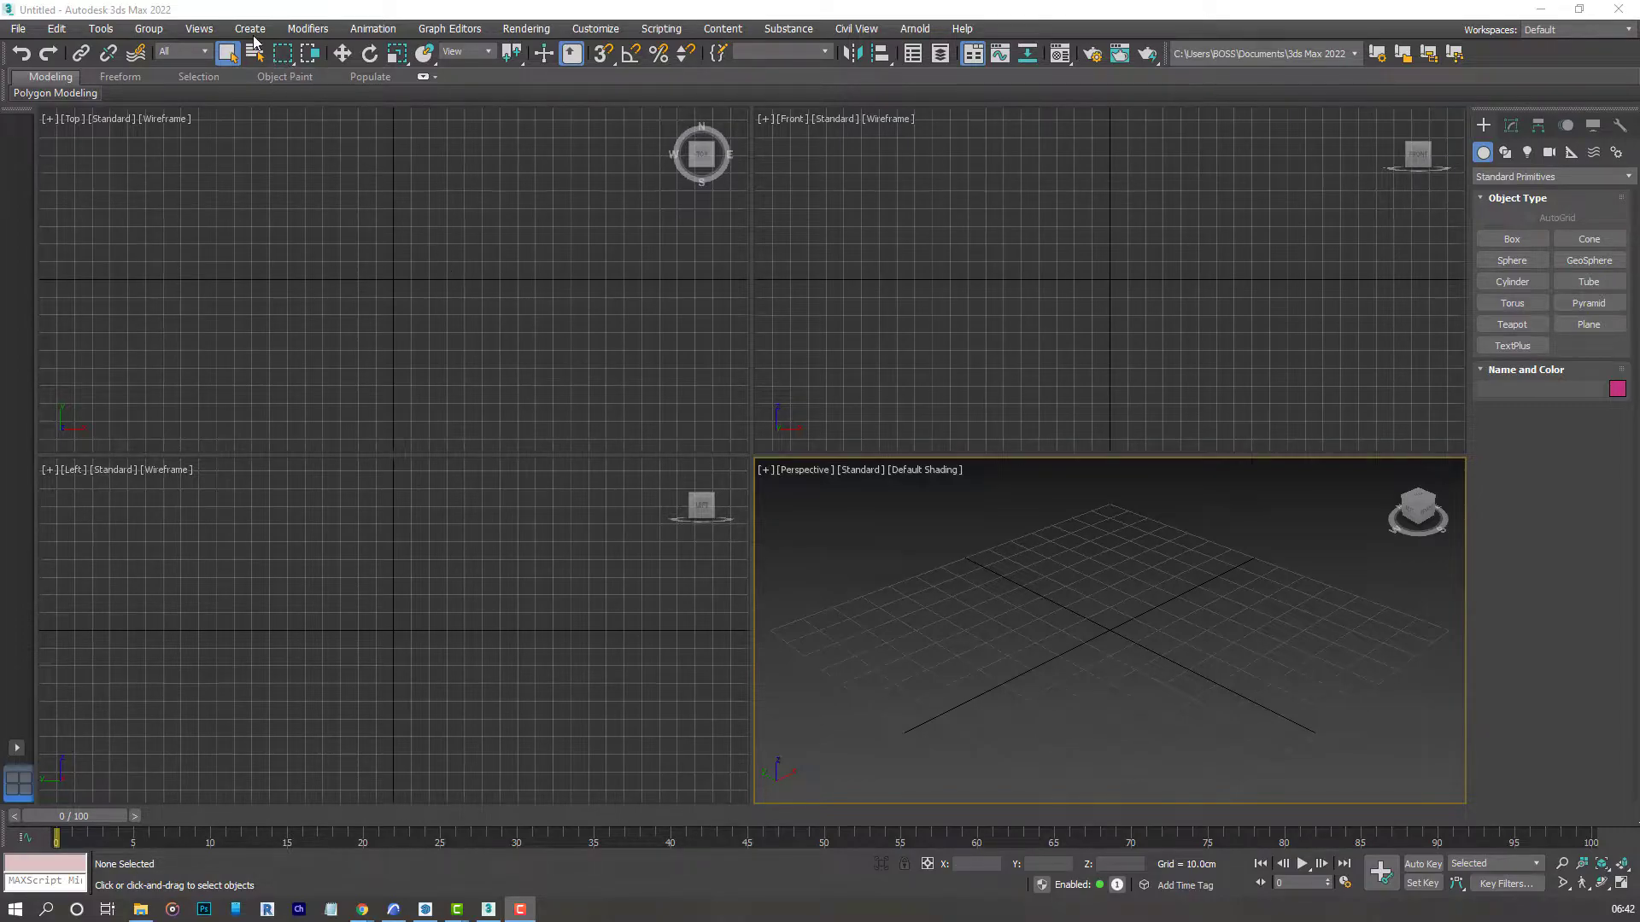
# Create a Box primitive by drawing it out in the Top viewport.
pyautogui.click(250, 29)
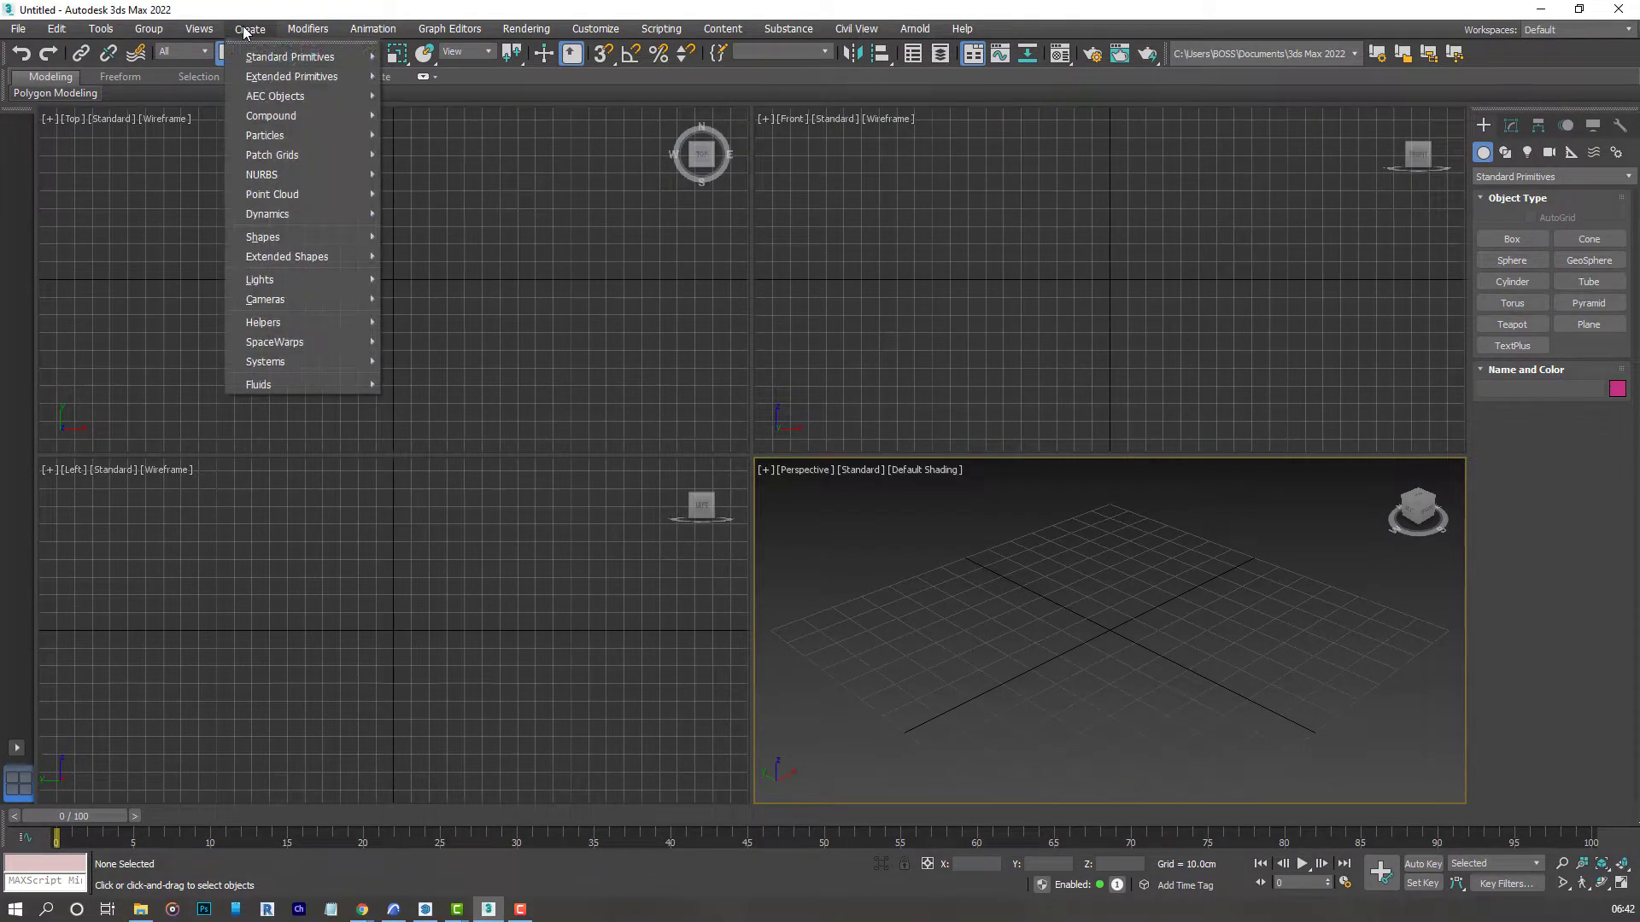
pyautogui.moveTo(290, 56)
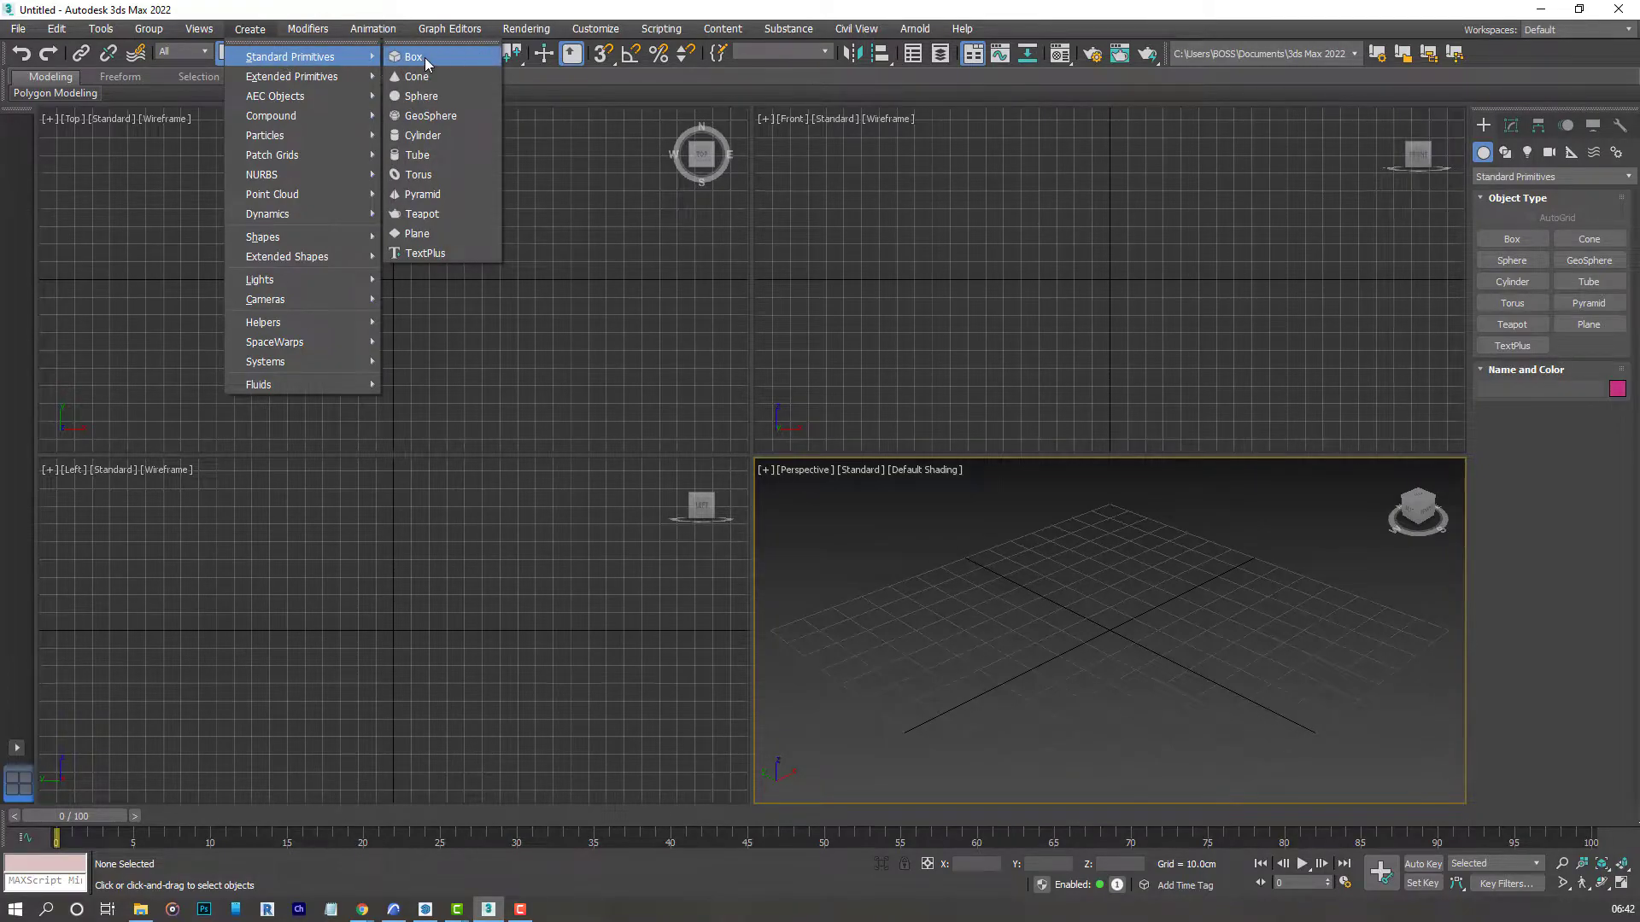
pyautogui.click(414, 56)
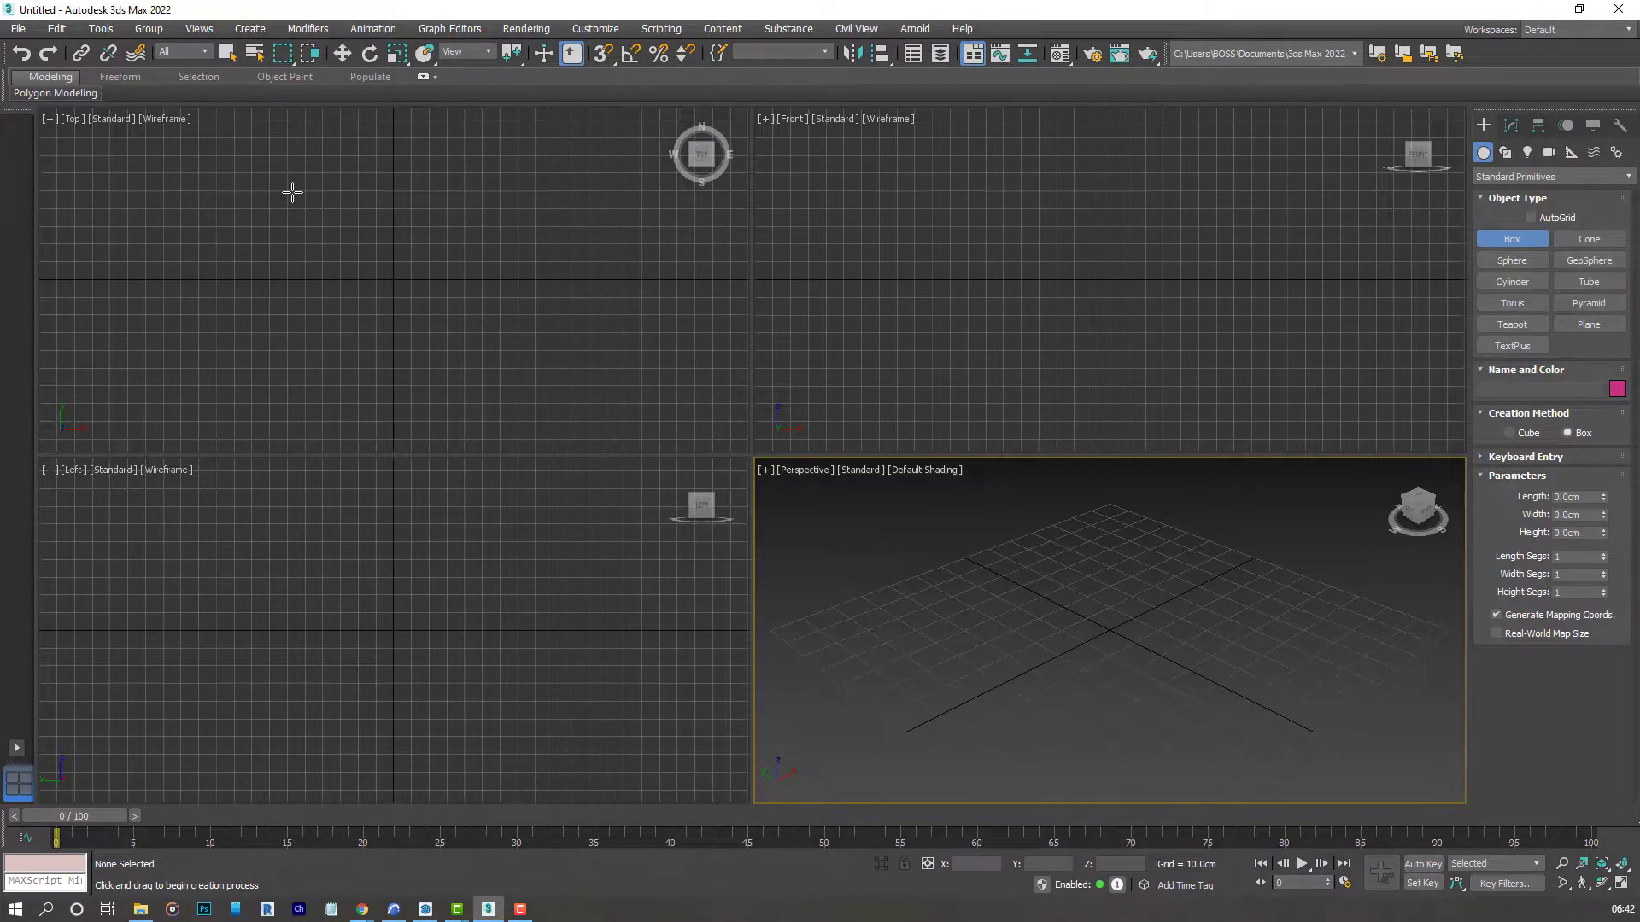
pyautogui.moveTo(292, 191); pyautogui.dragTo(521, 366)
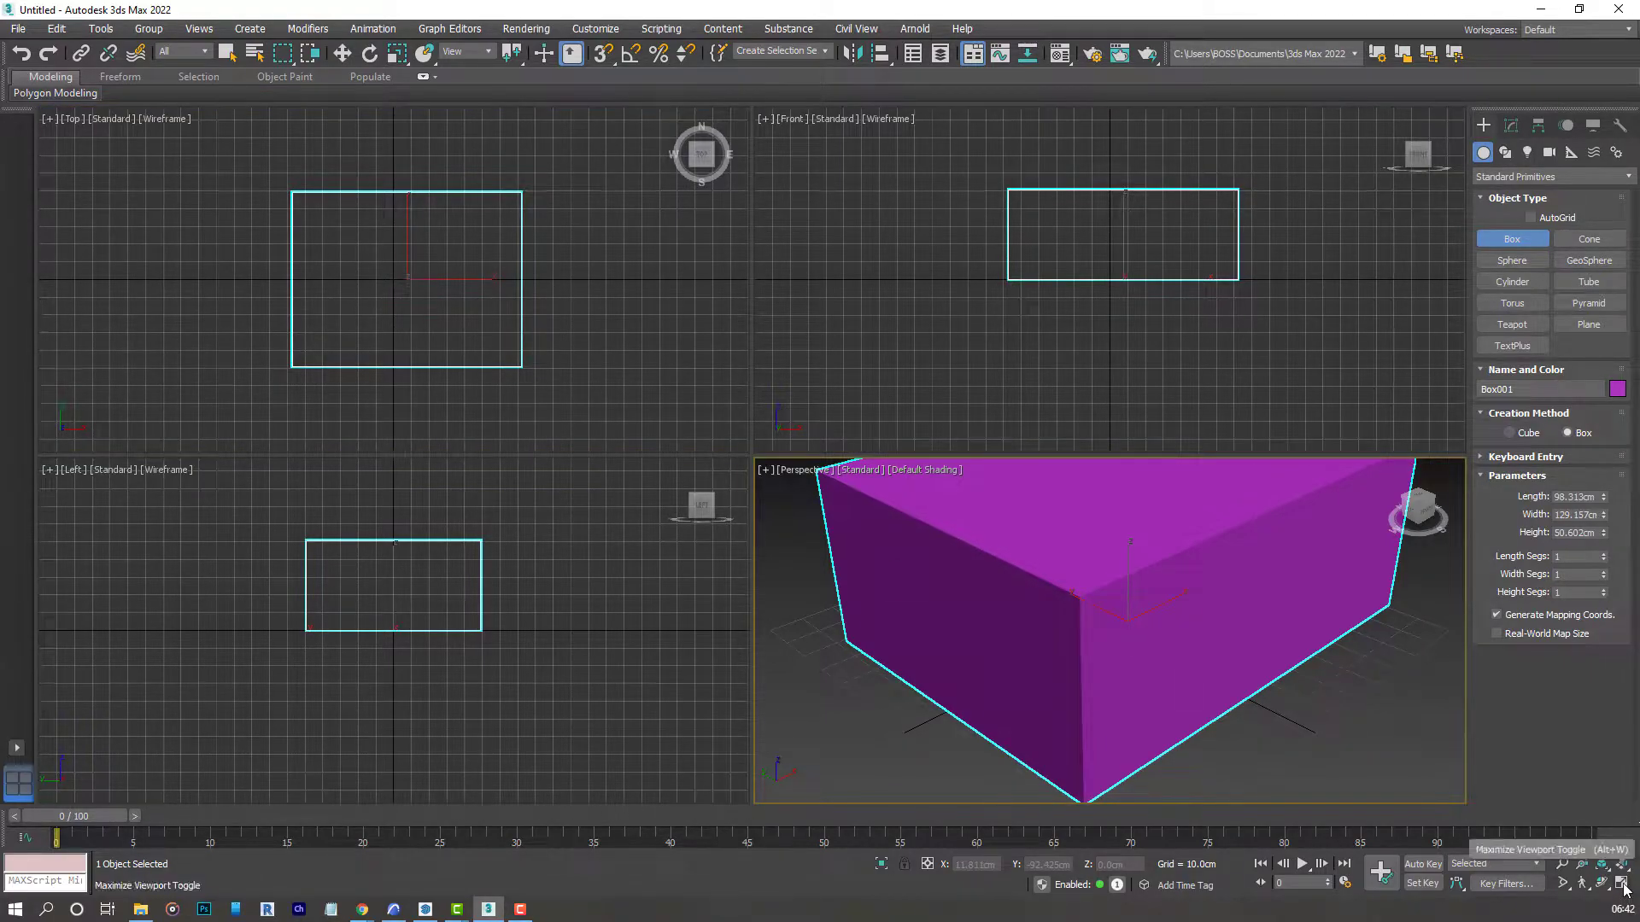
# Maximize the Perspective viewport and rename the box 'puffy armchair'.
pyautogui.press('alt+w')
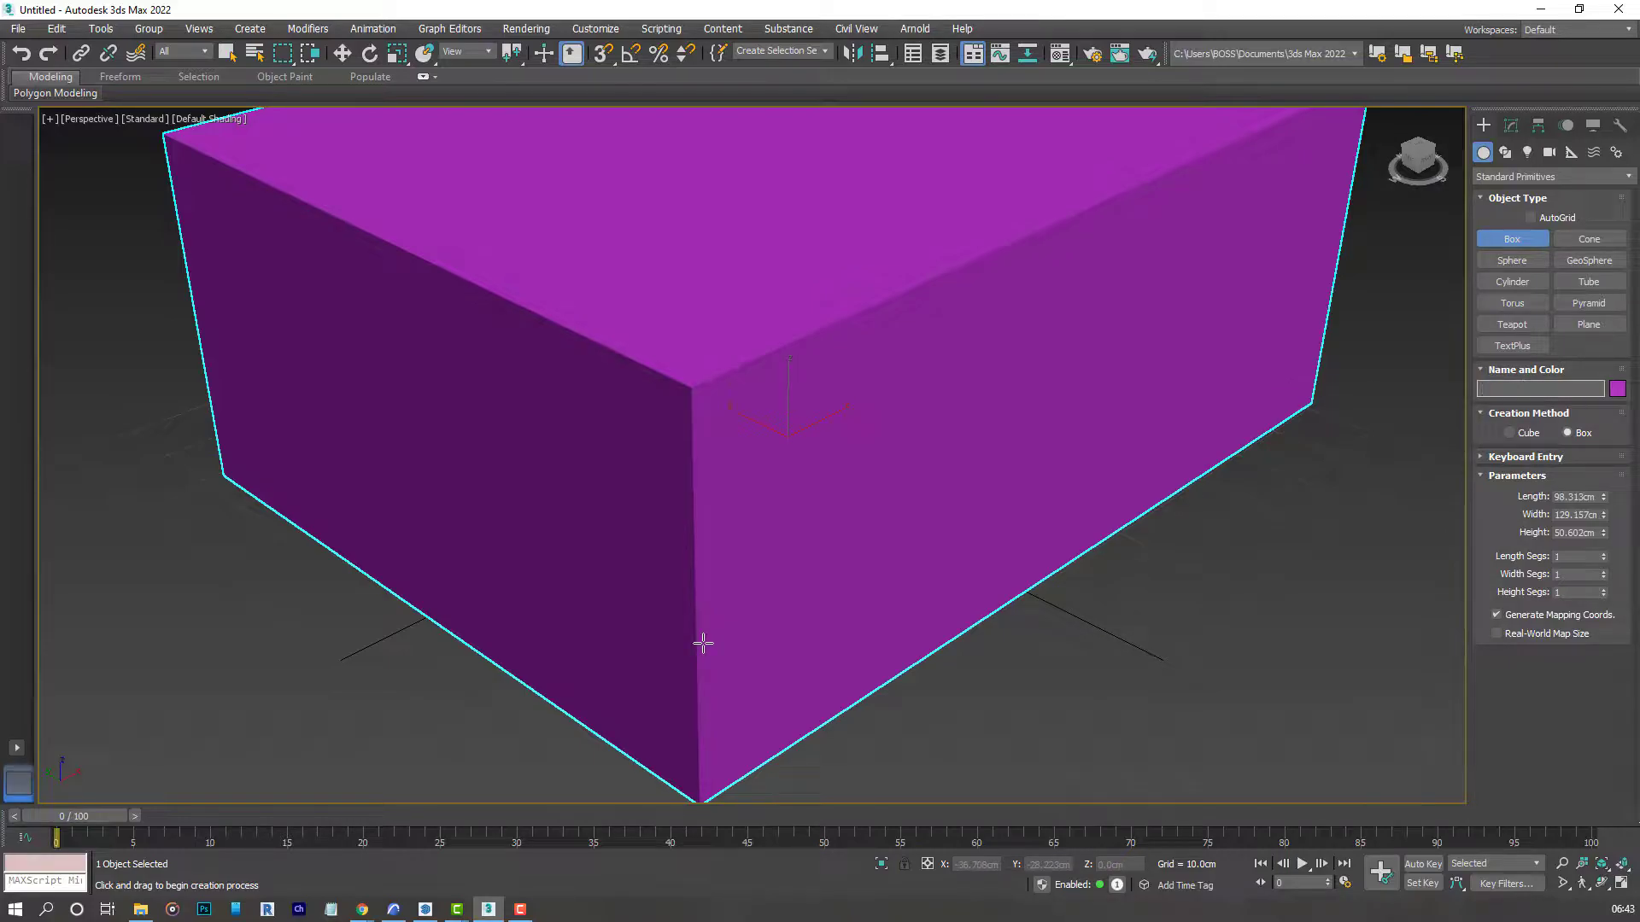
pyautogui.write('puffy armchair')
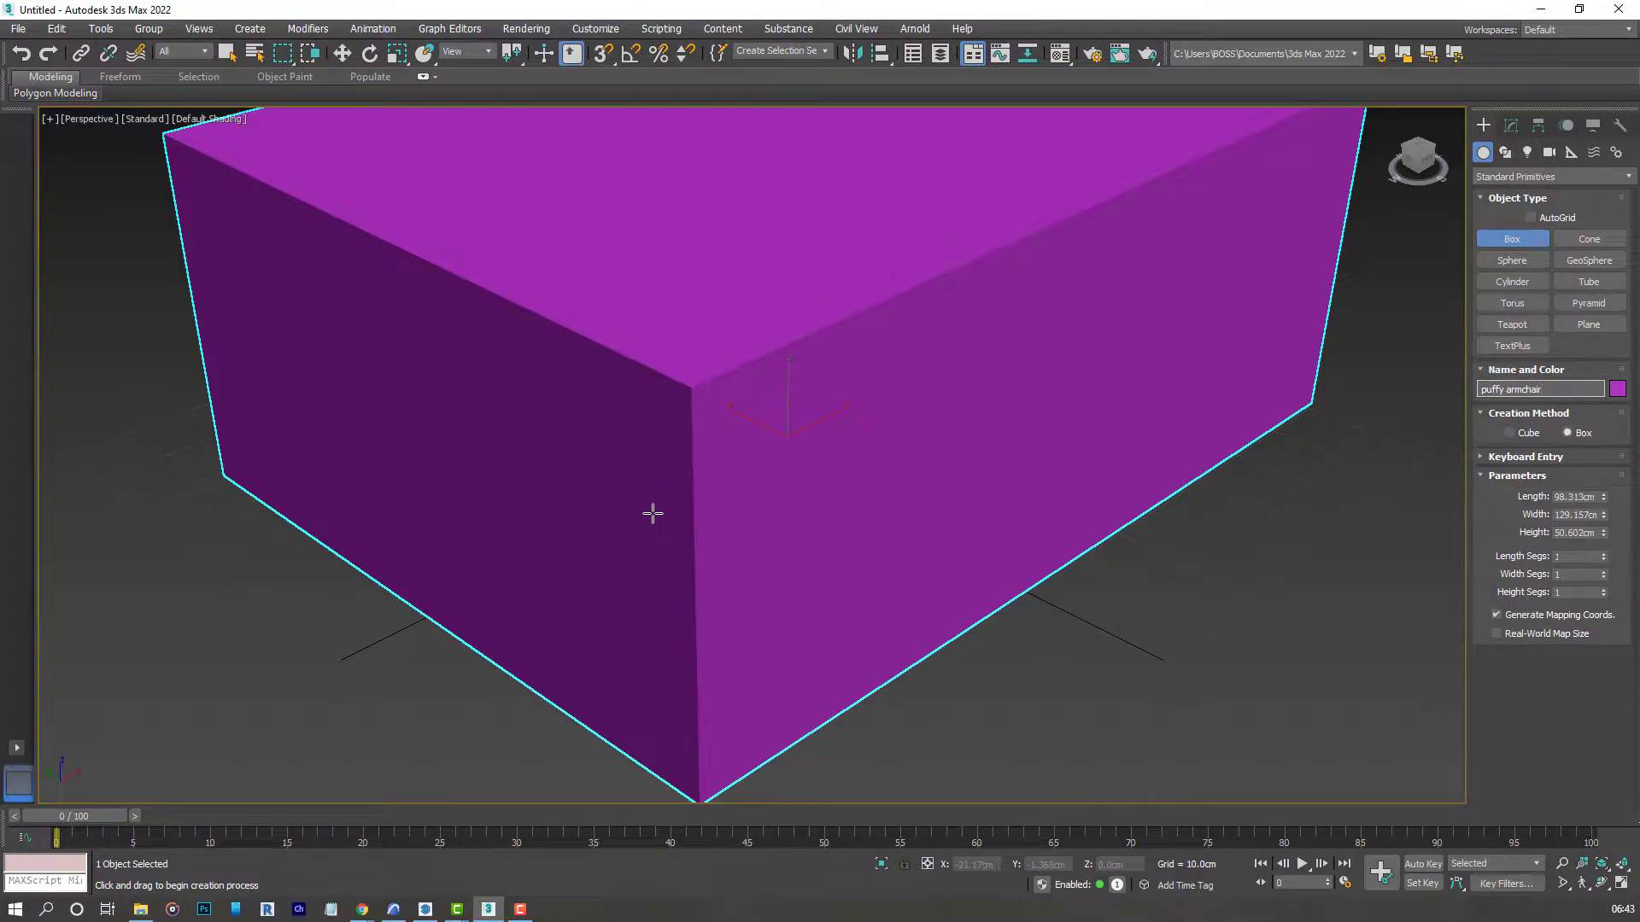
pyautogui.moveTo(817, 515)
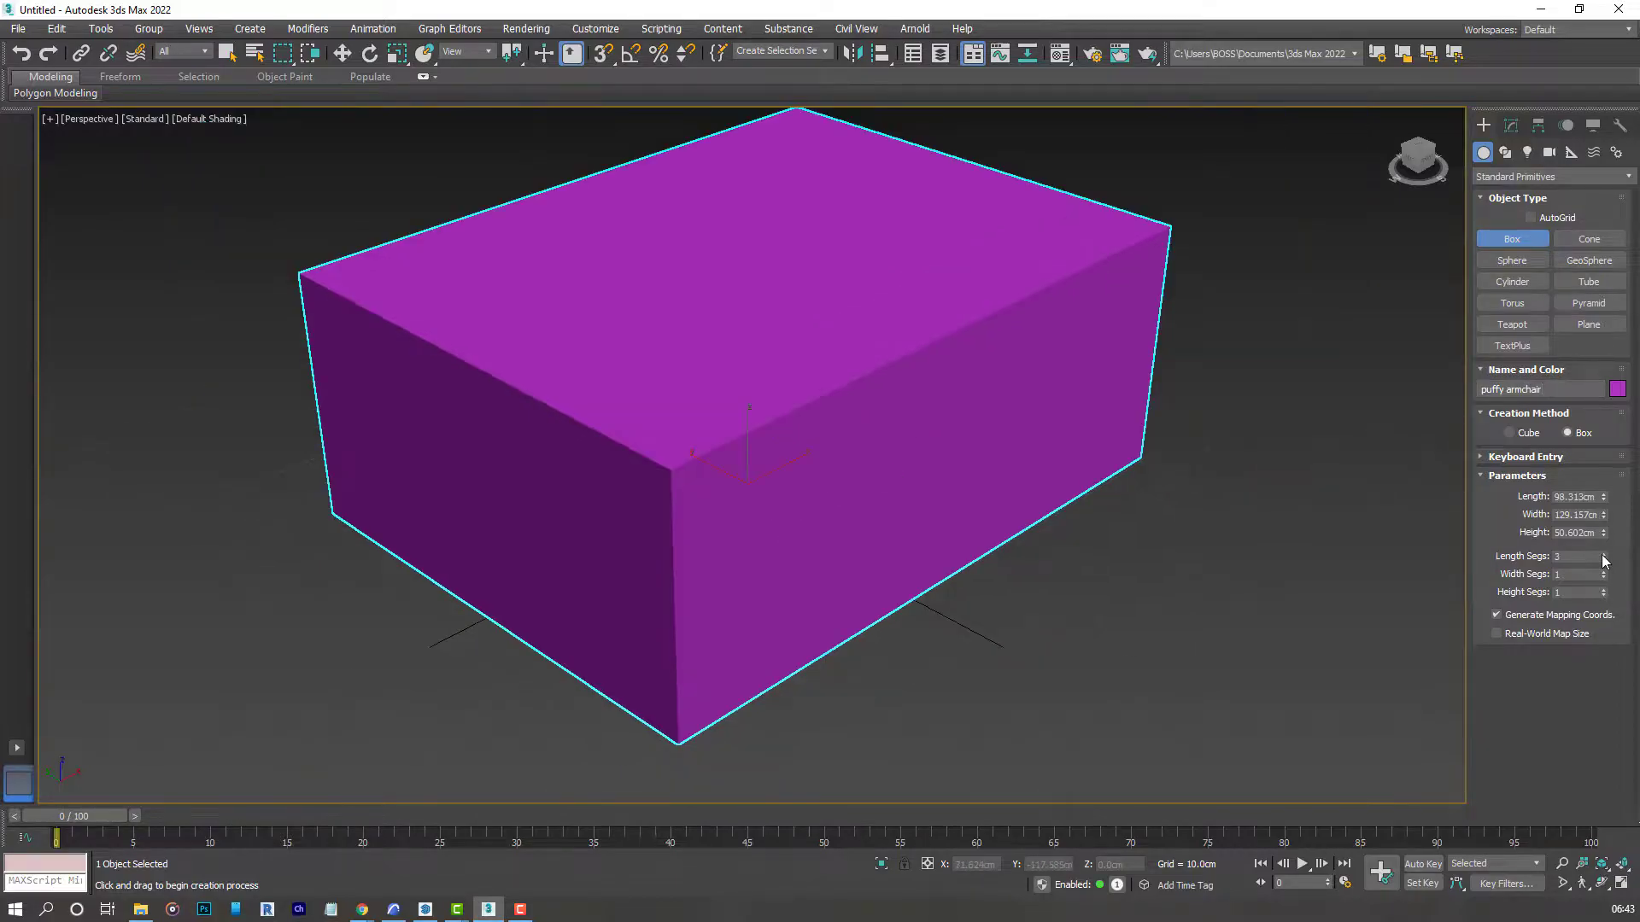
# Set the box to 15 length, 15 width and 8 height segments.
pyautogui.click(1602, 552)
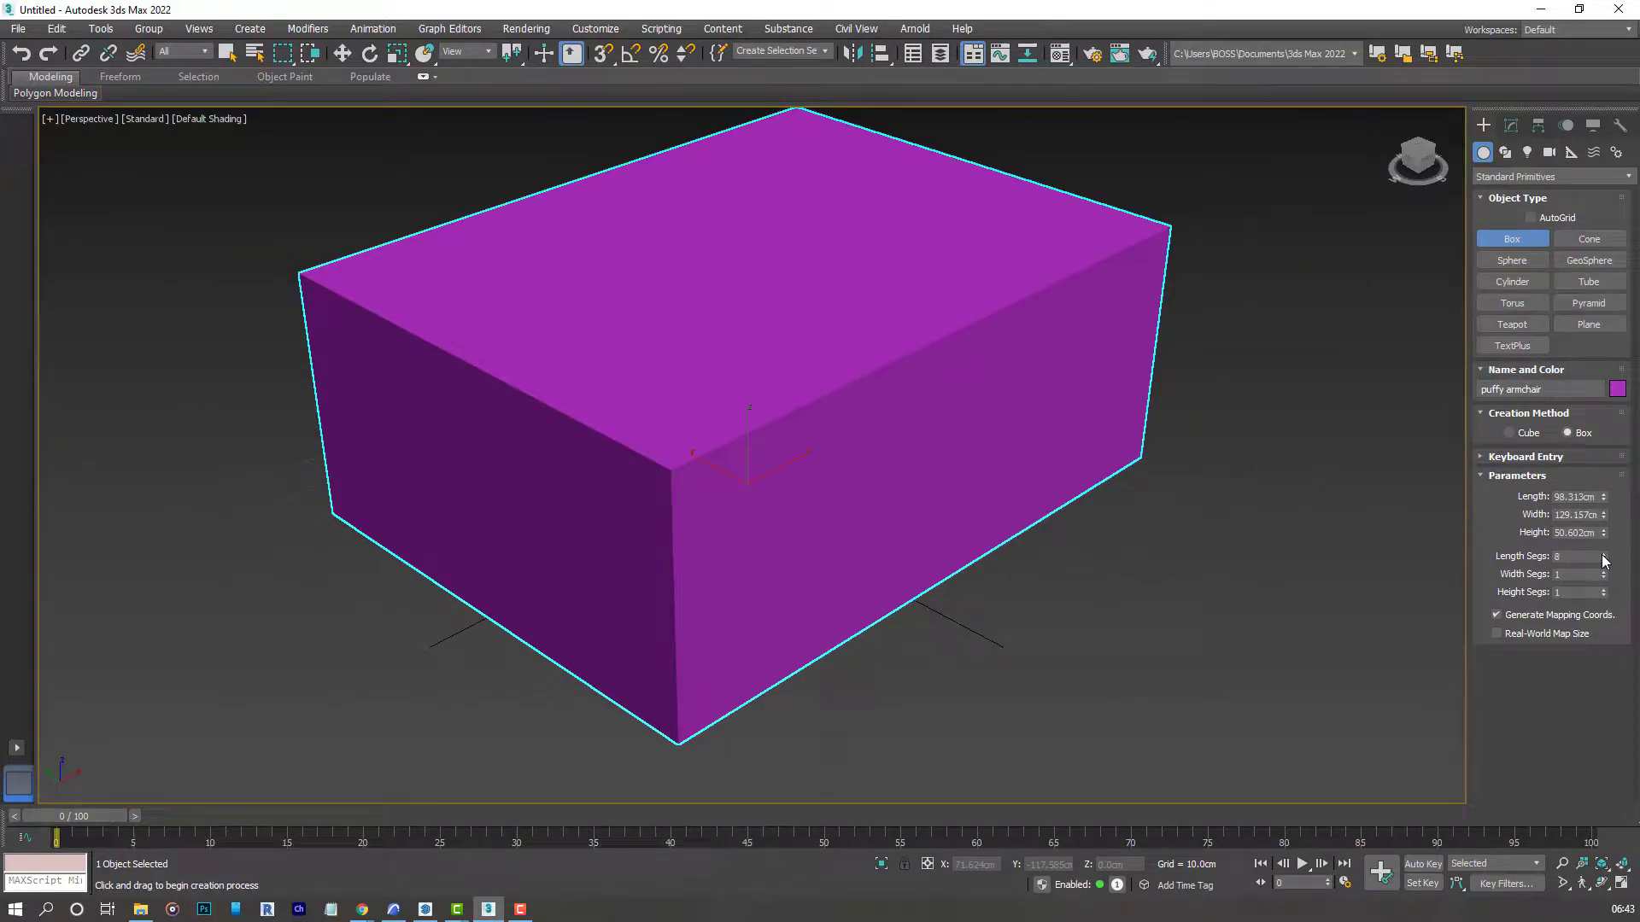
pyautogui.click(1602, 552)
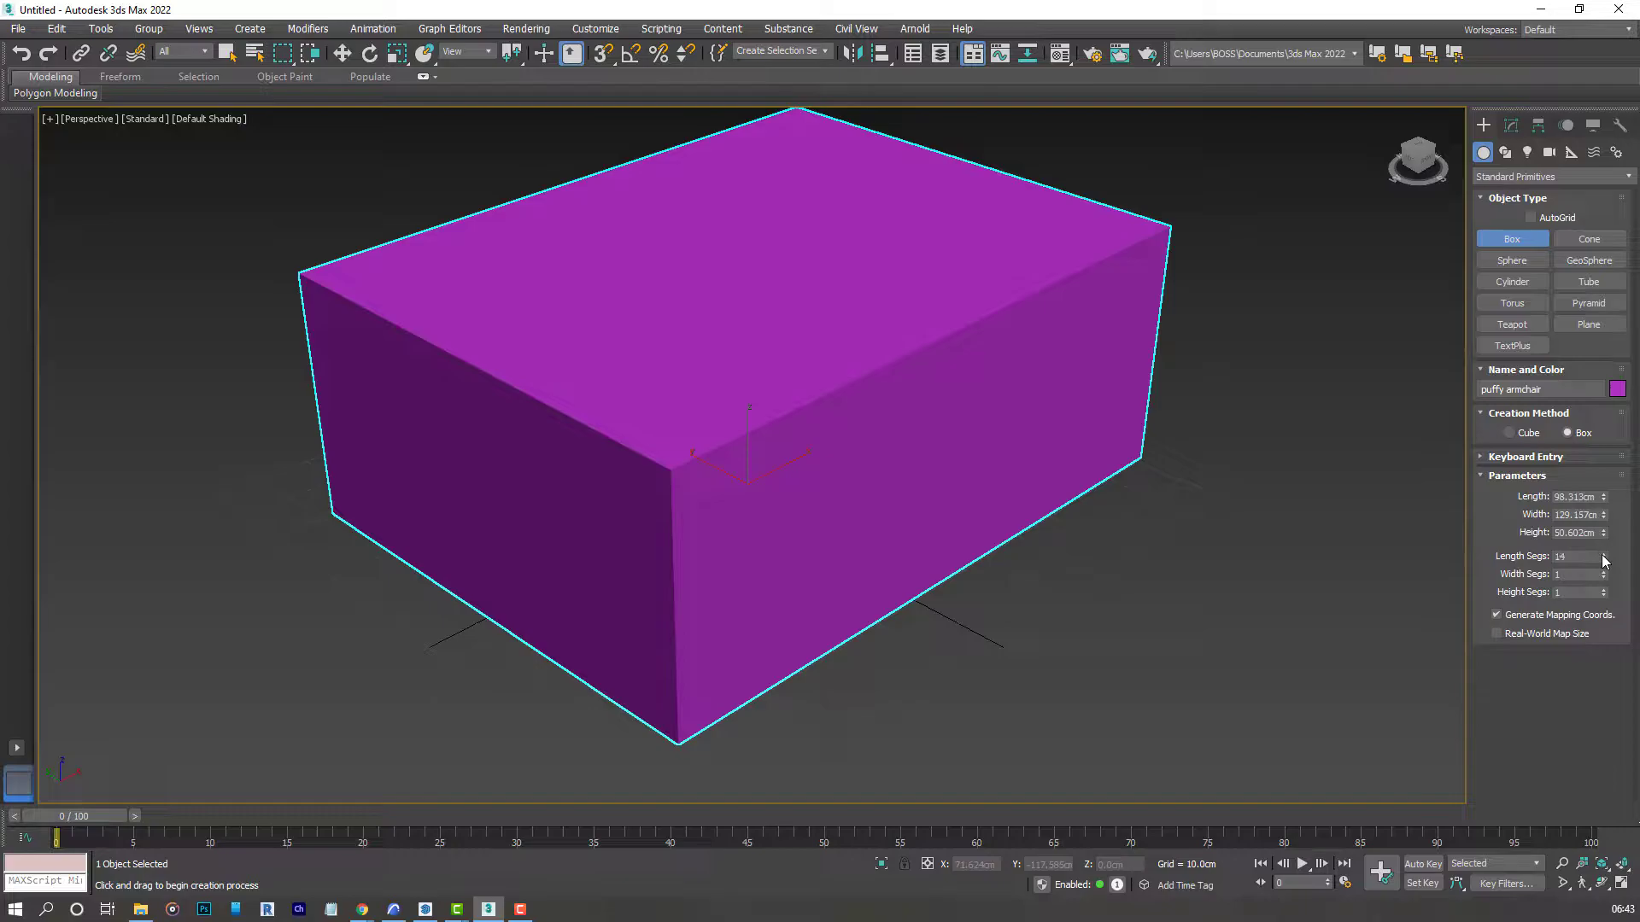
pyautogui.click(1603, 551)
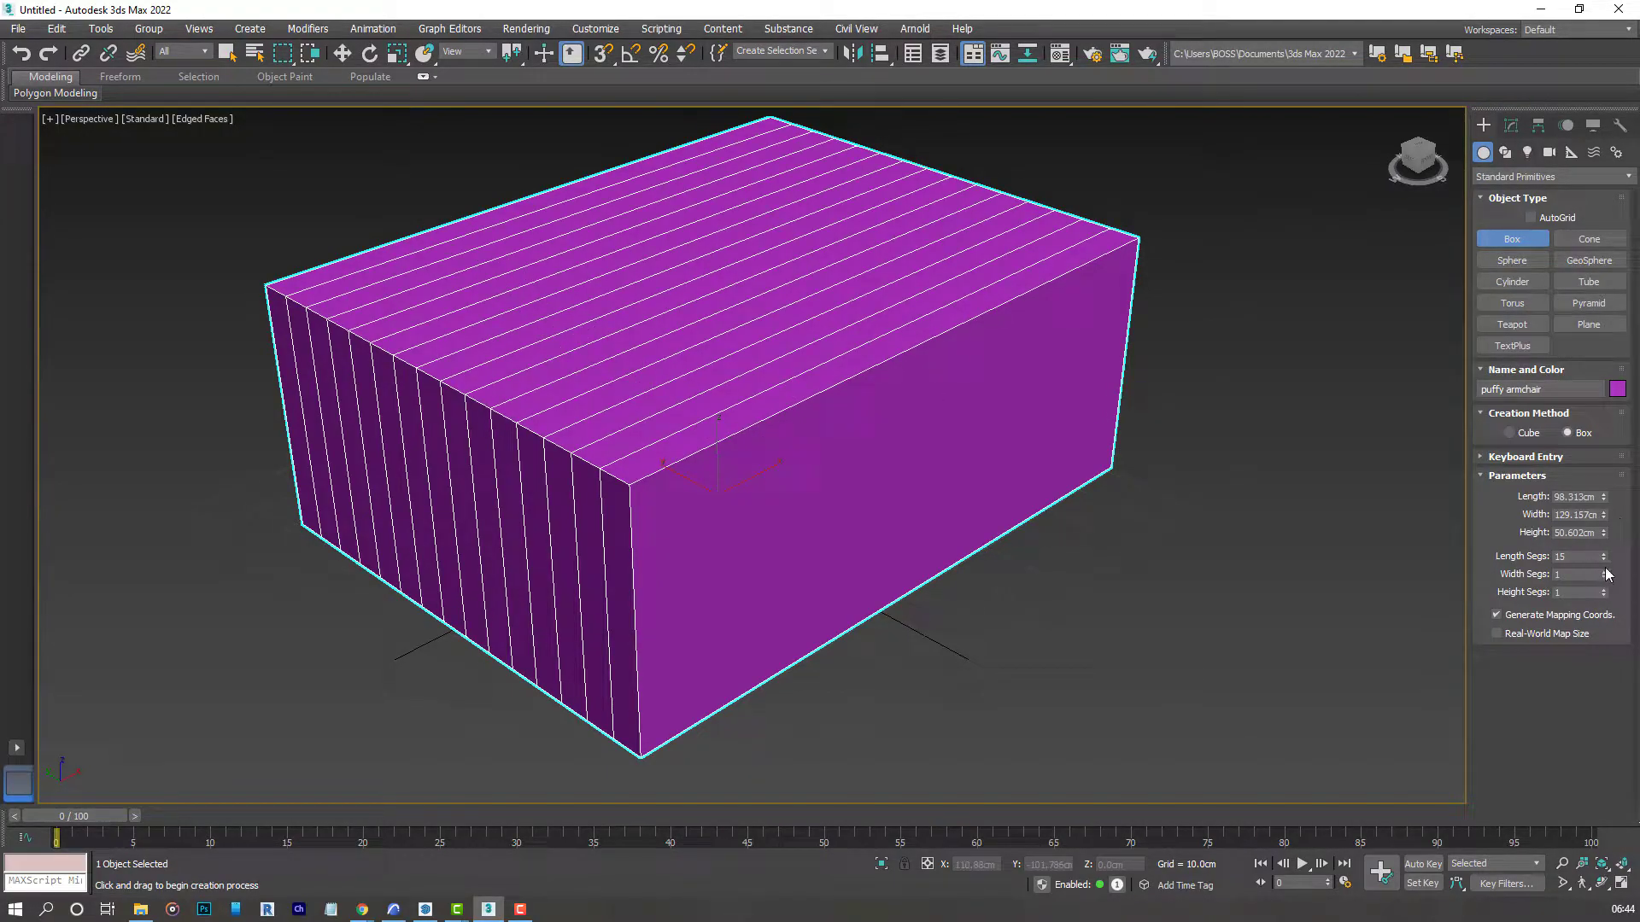
pyautogui.click(1603, 571)
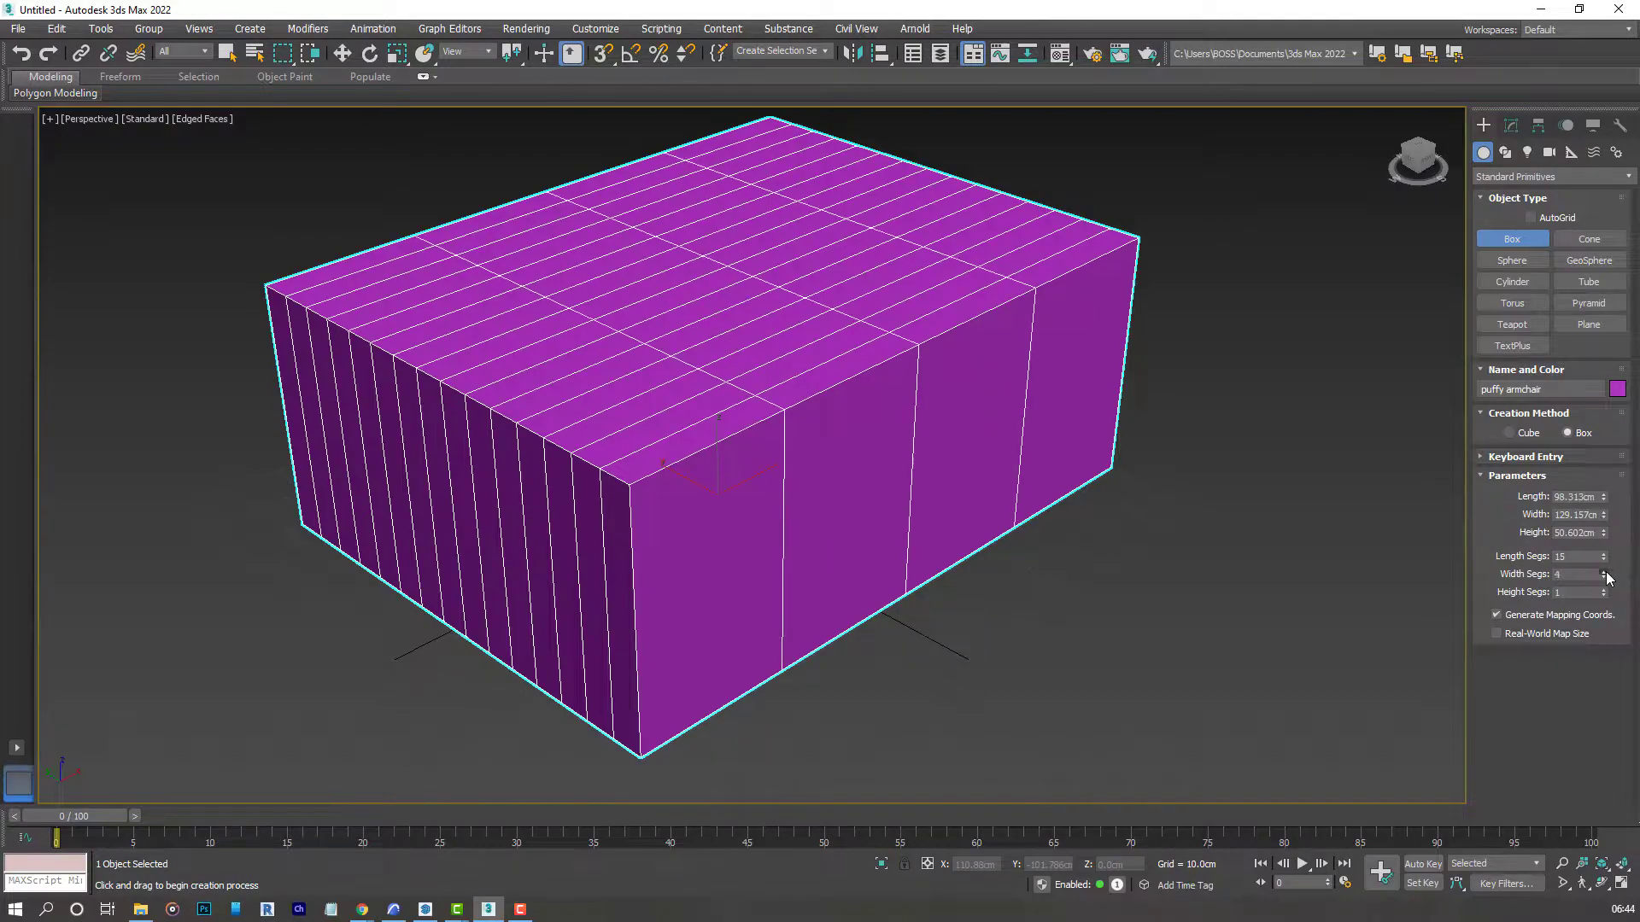
pyautogui.click(1604, 570)
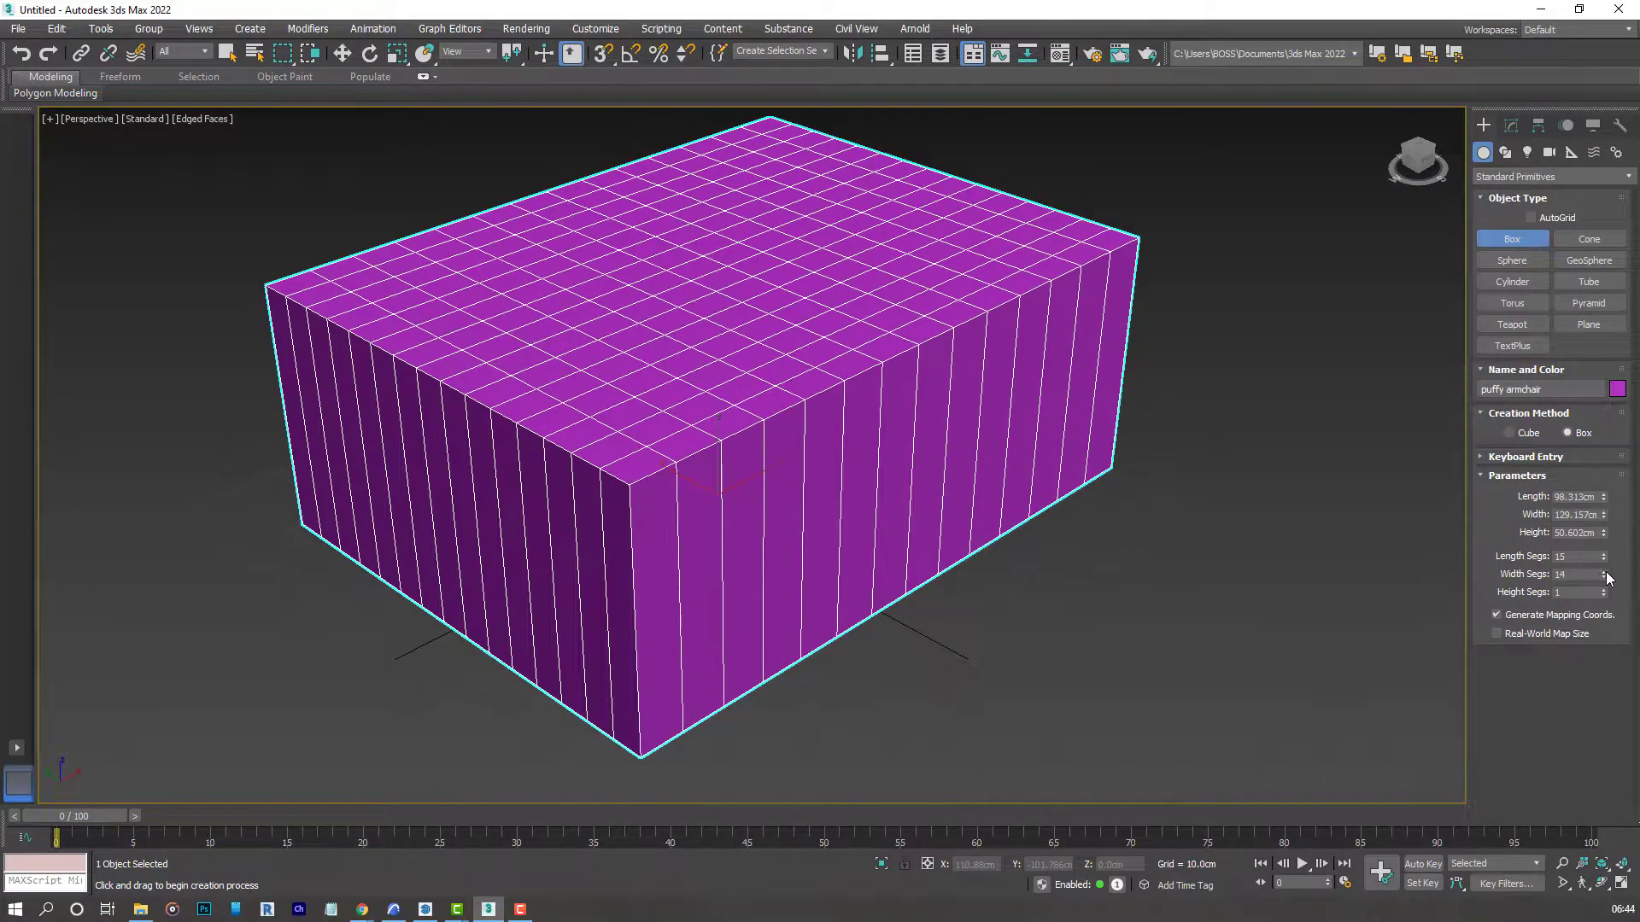
pyautogui.click(1602, 571)
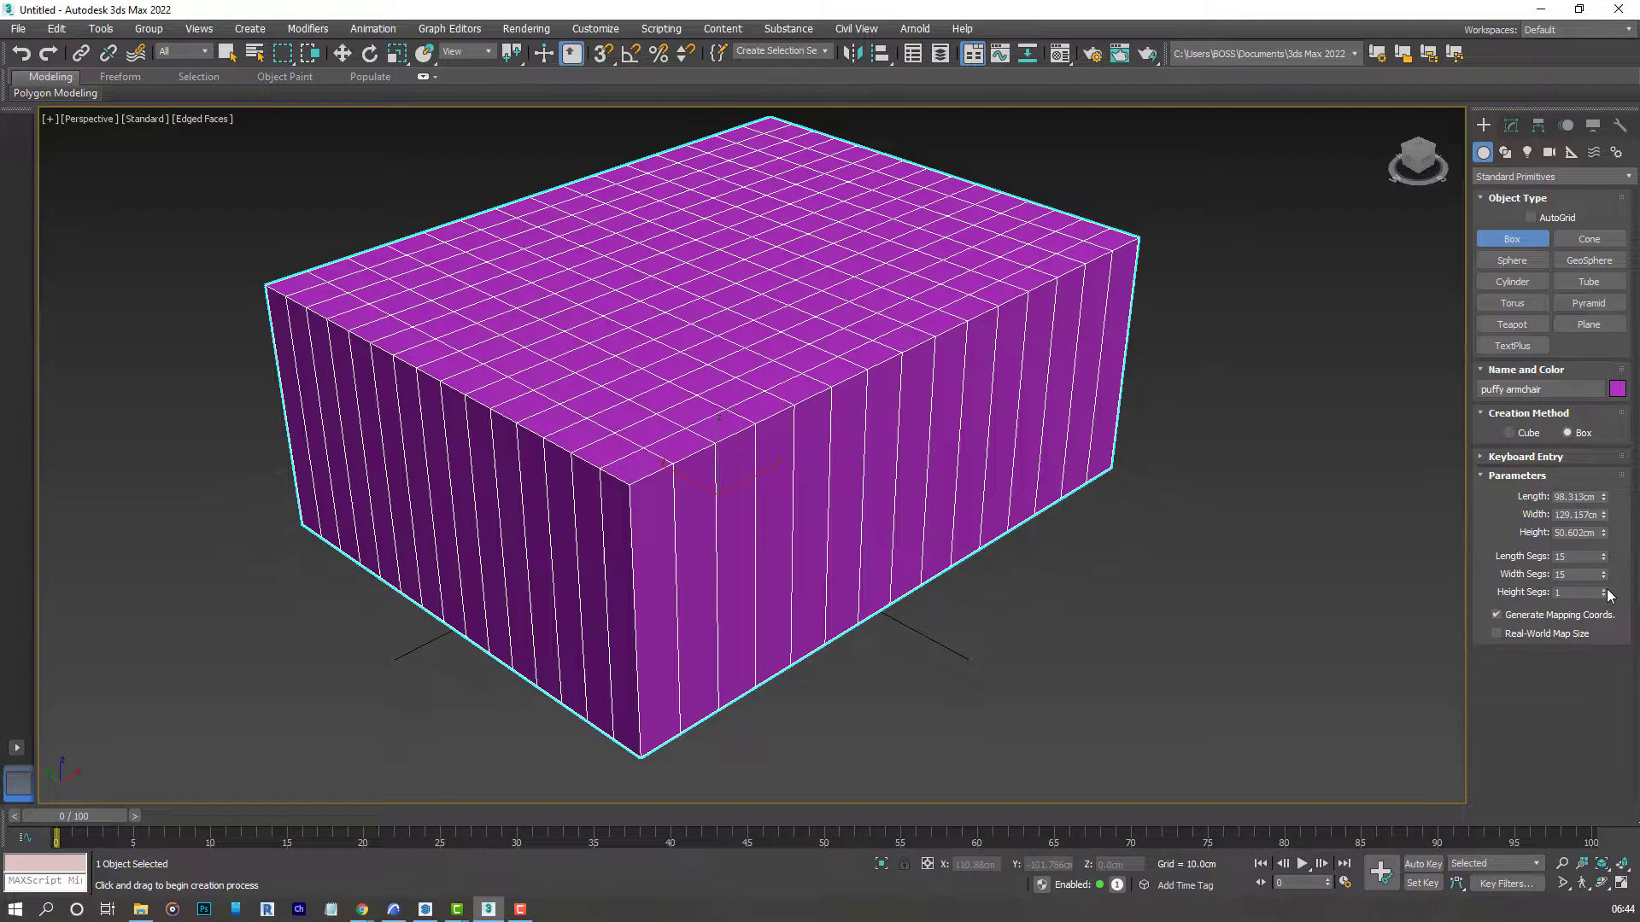
pyautogui.click(1603, 589)
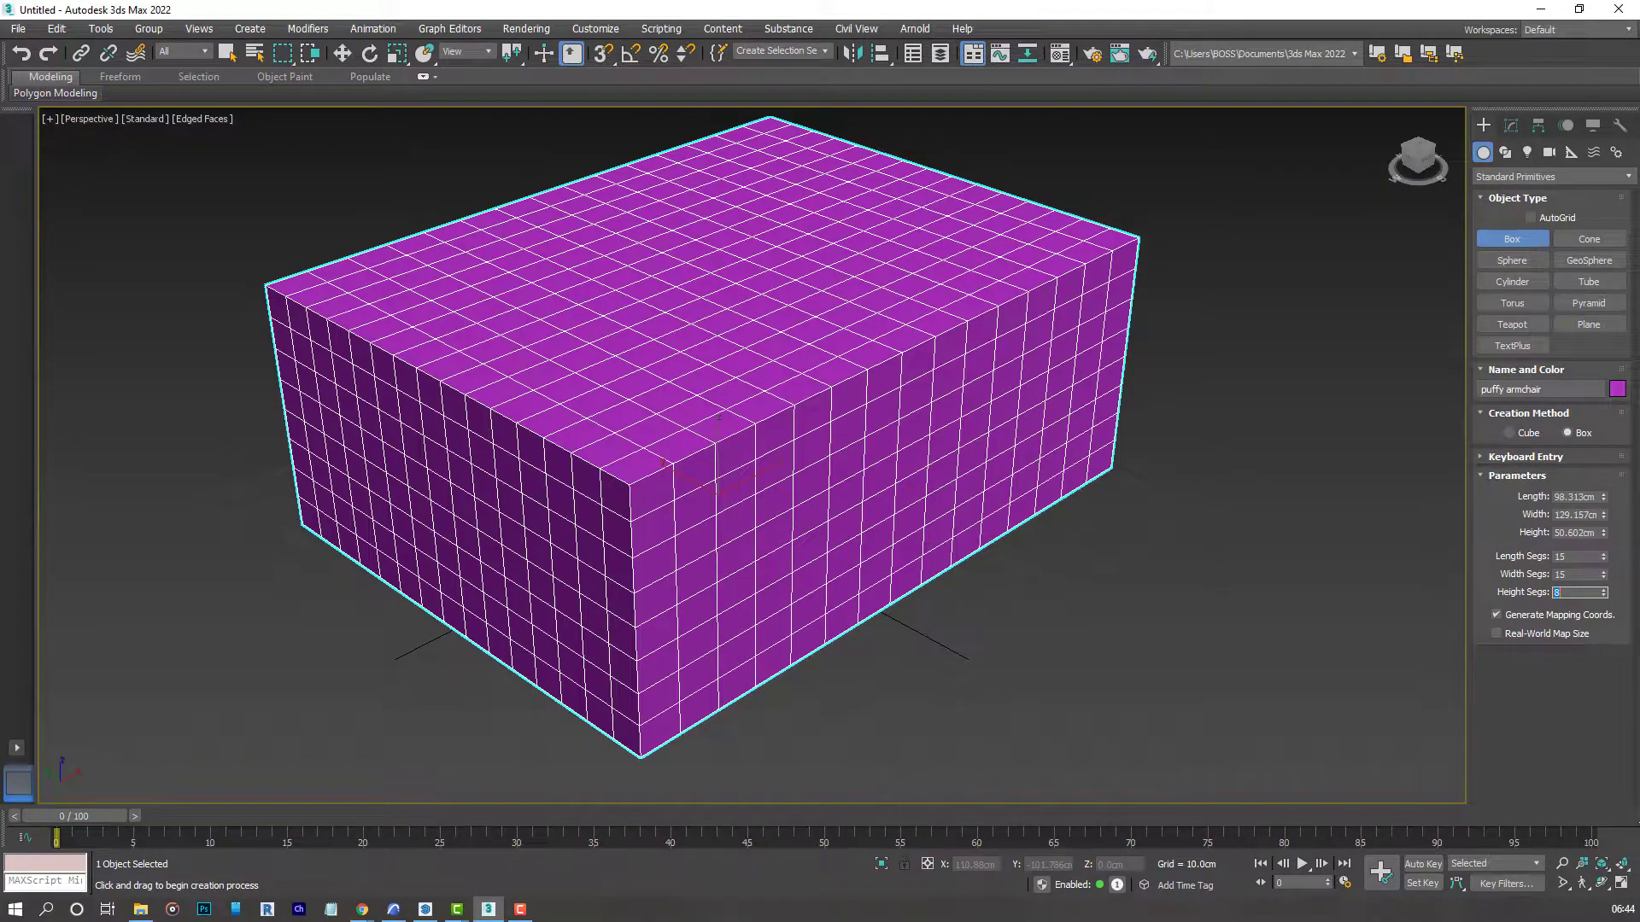
pyautogui.click(1578, 496)
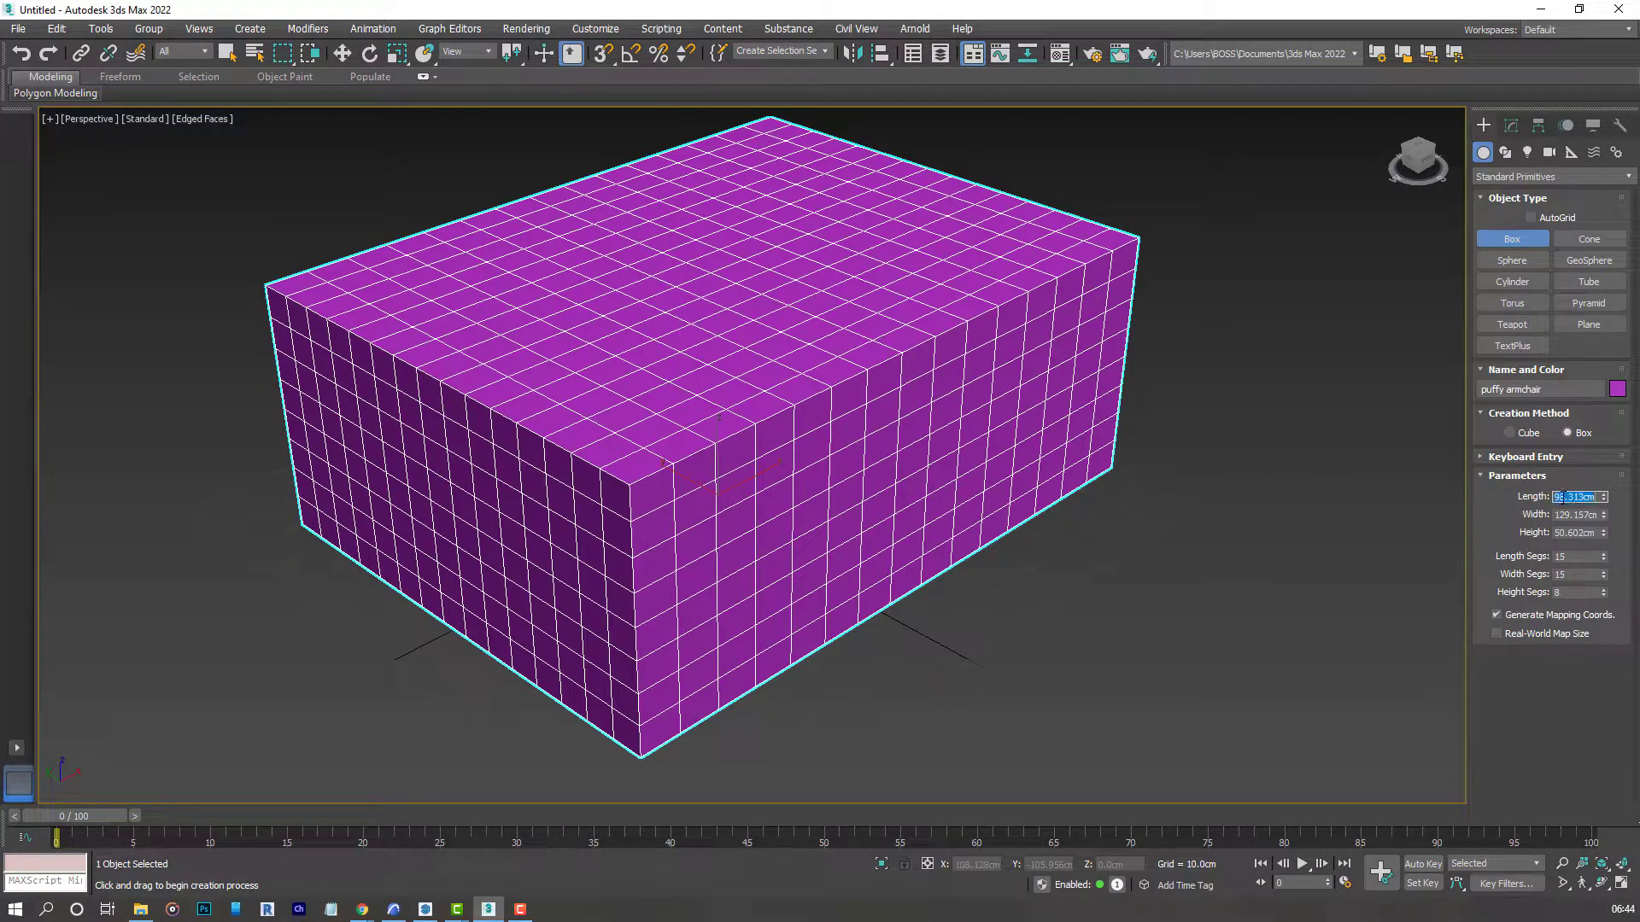
# Set the box dimensions to 100 cm length, 100 cm width and 40 cm height.
pyautogui.write('100.0cm')
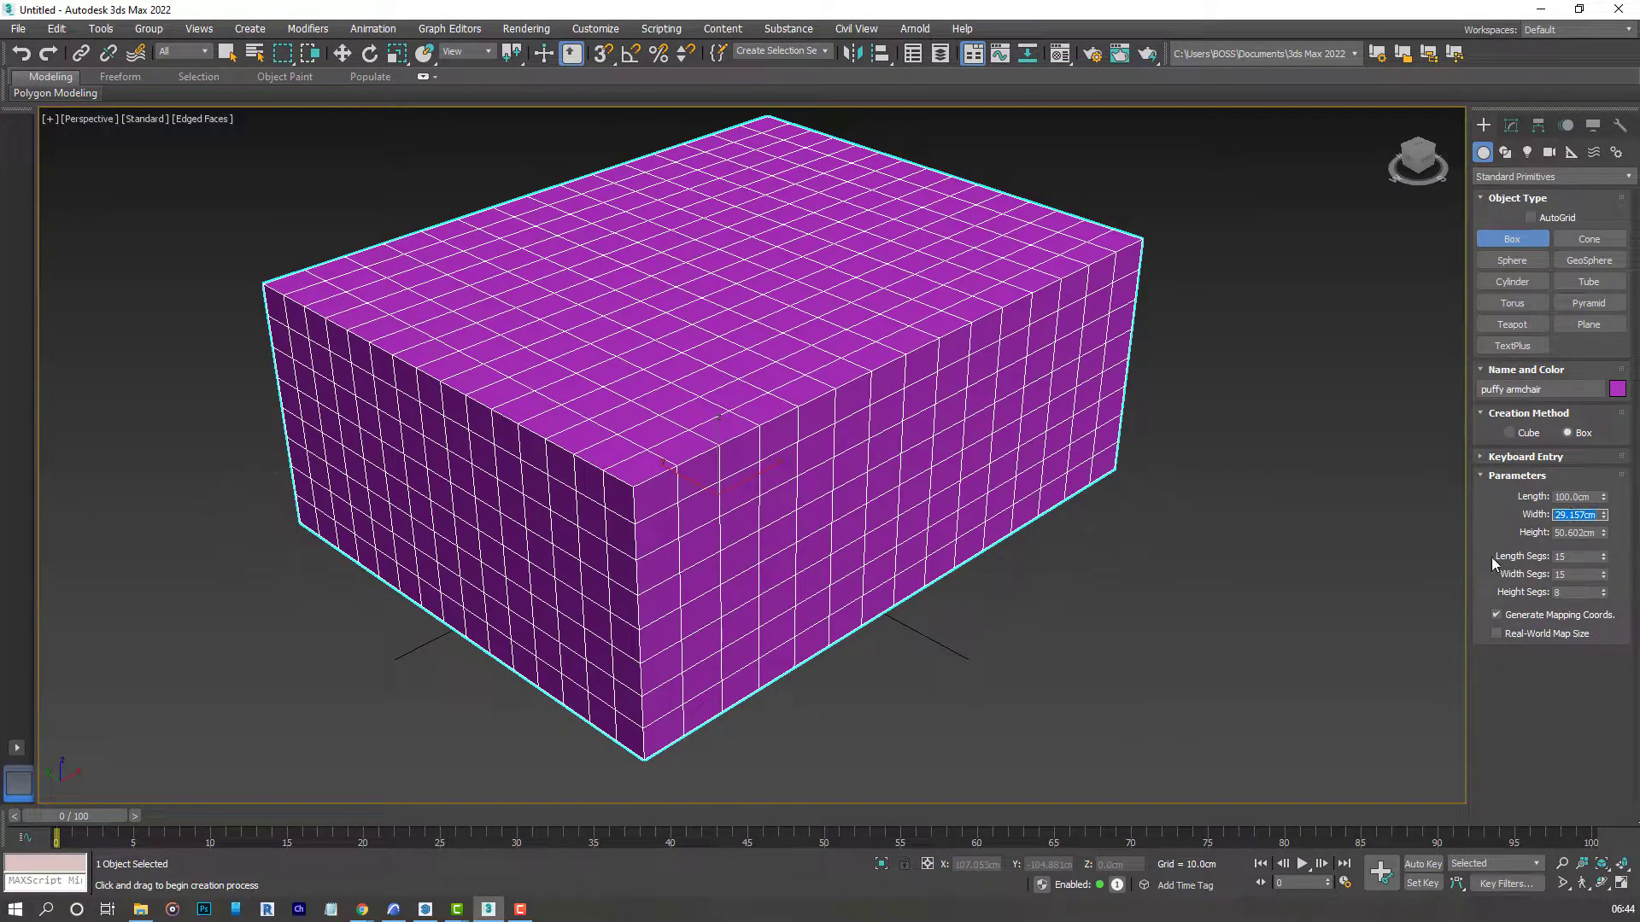
pyautogui.write('100.0cm')
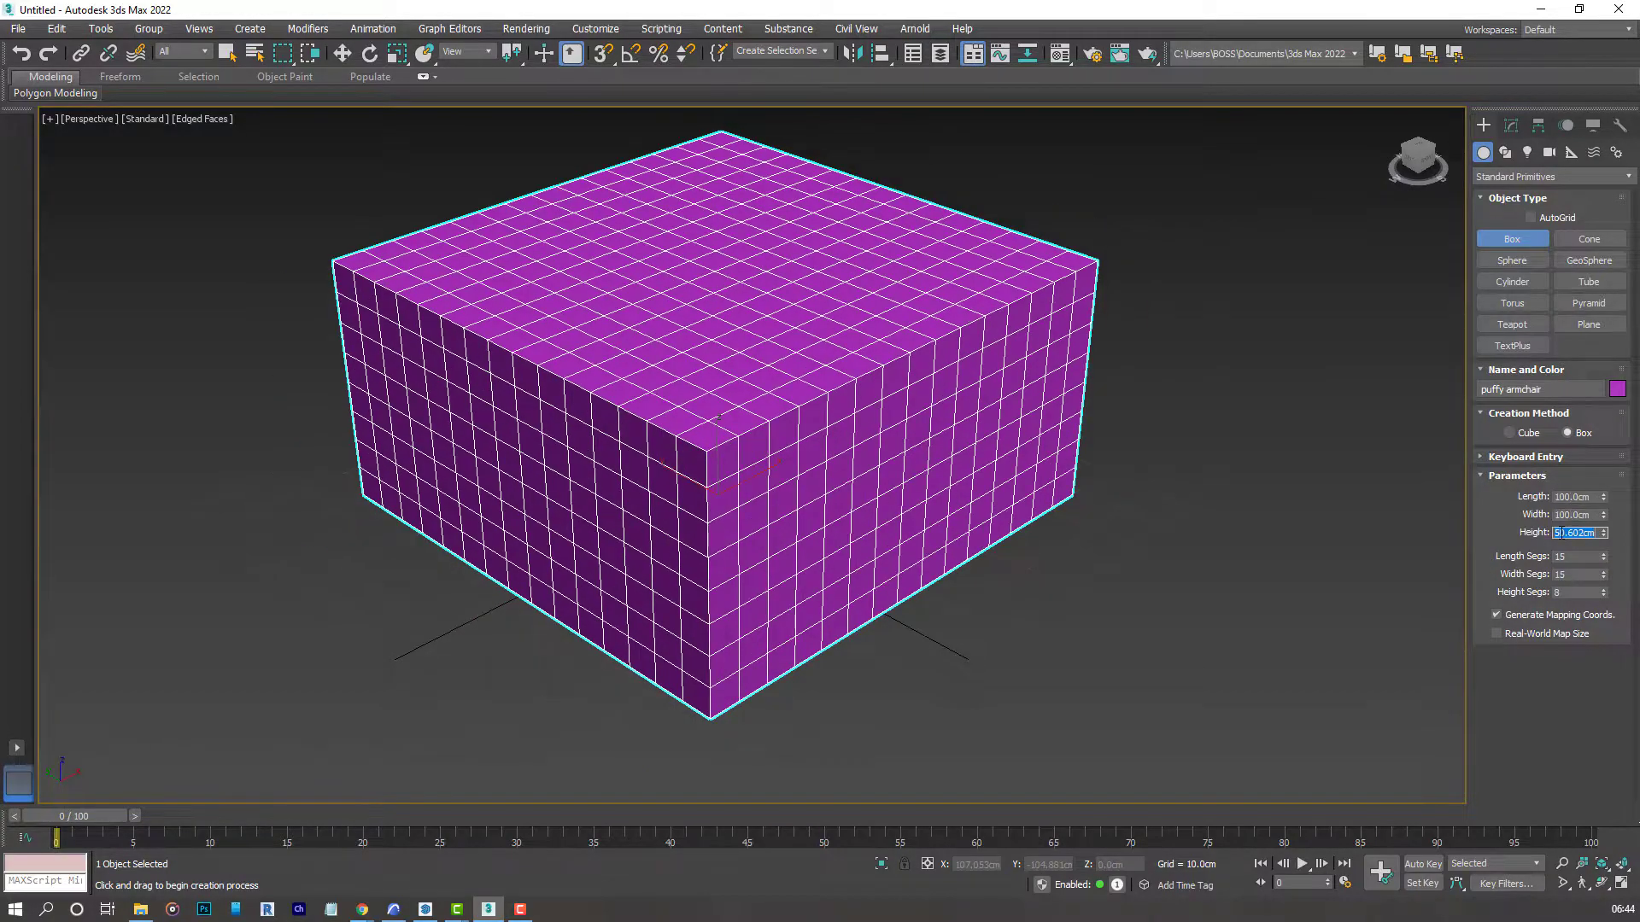
pyautogui.write('4')
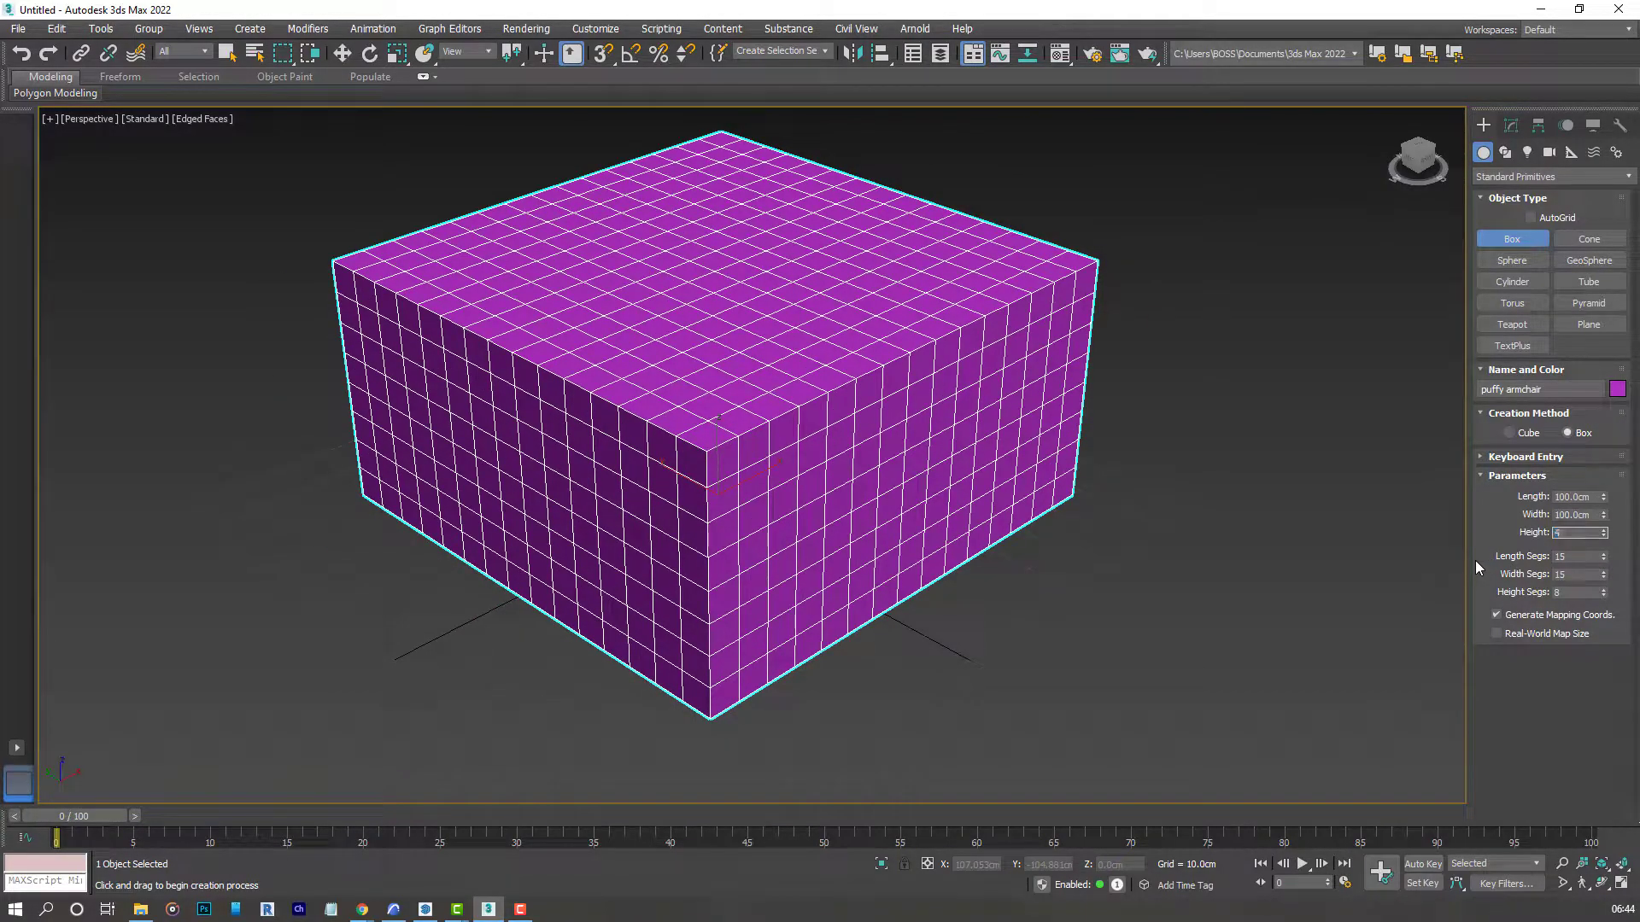
pyautogui.write('400')
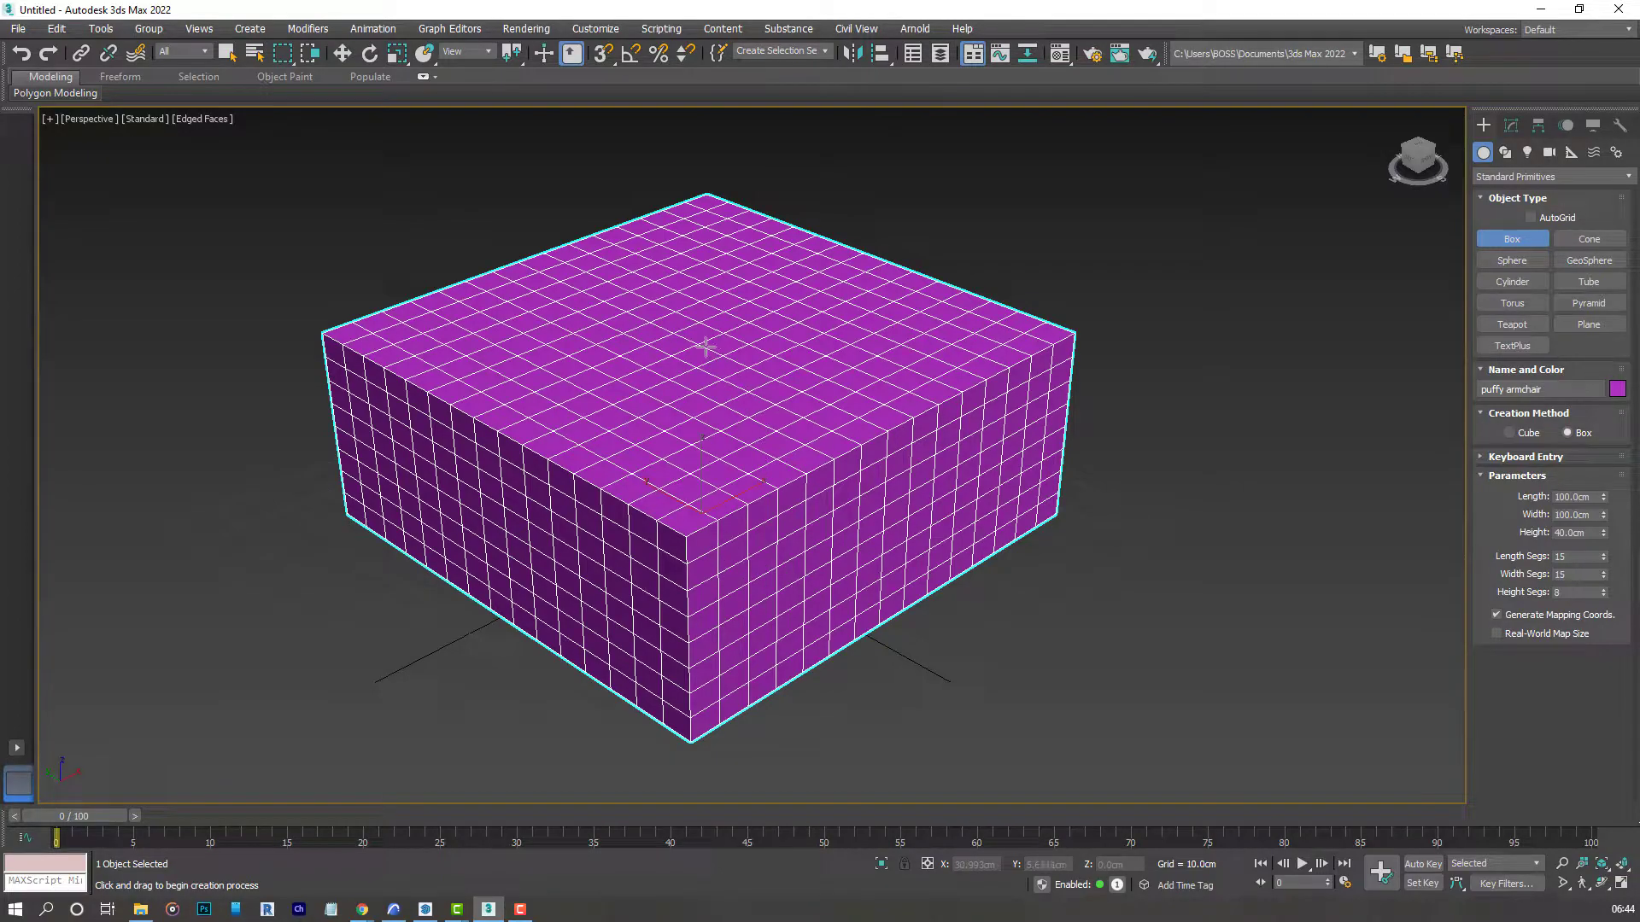
# Convert the box to an Editable Poly and enter Polygon sub-object mode.
pyautogui.rightClick(709, 345)
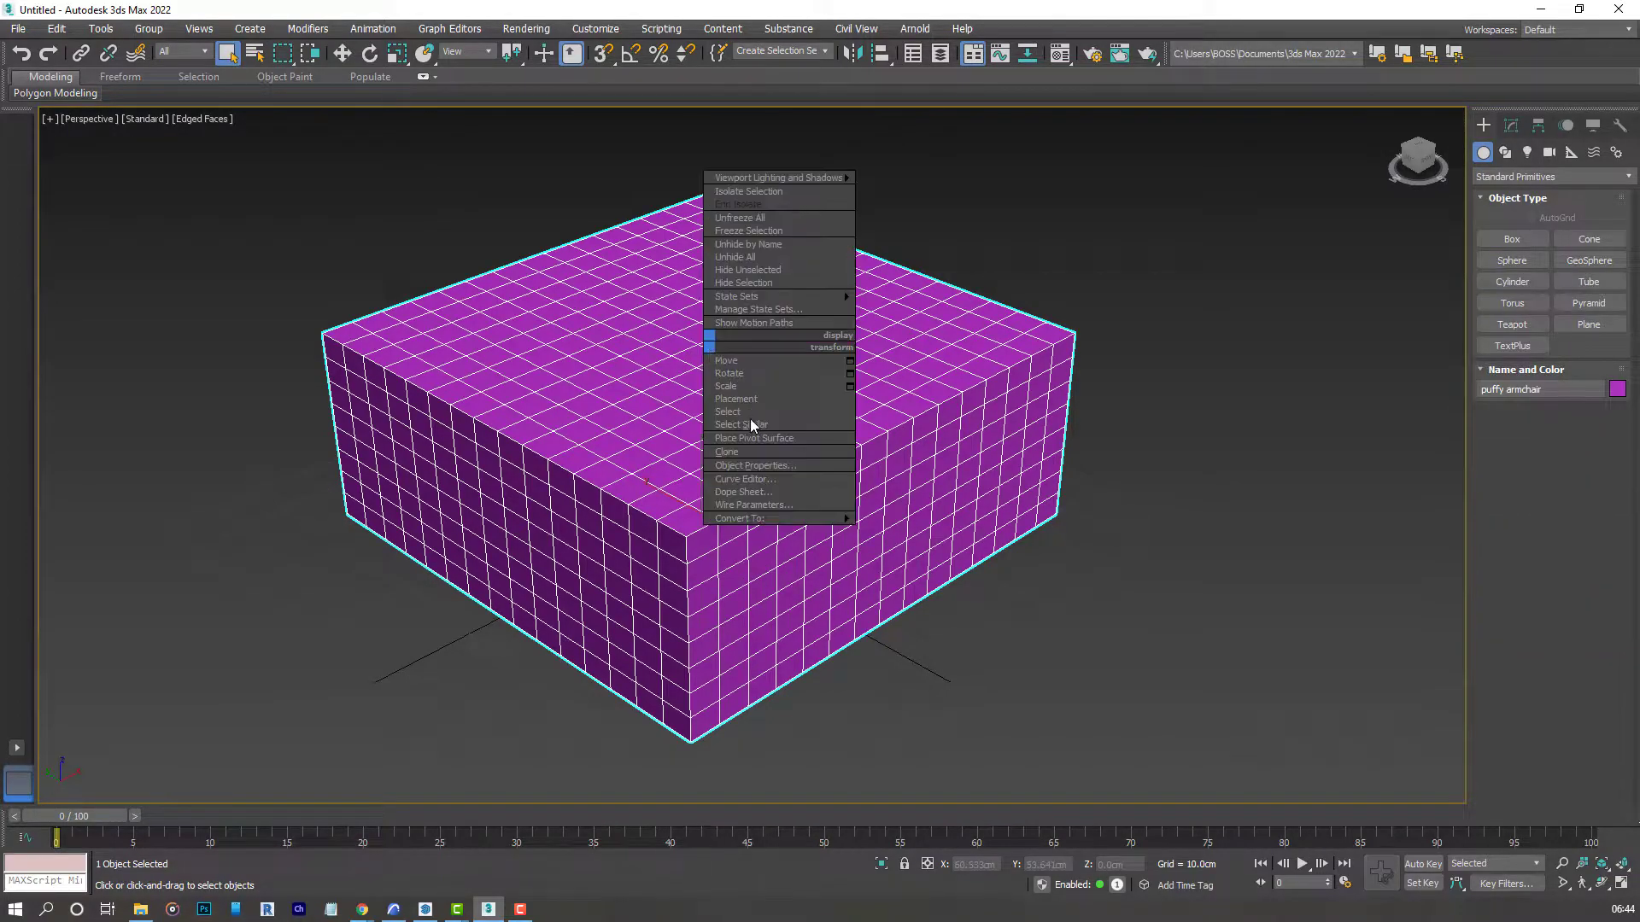
pyautogui.moveTo(740, 518)
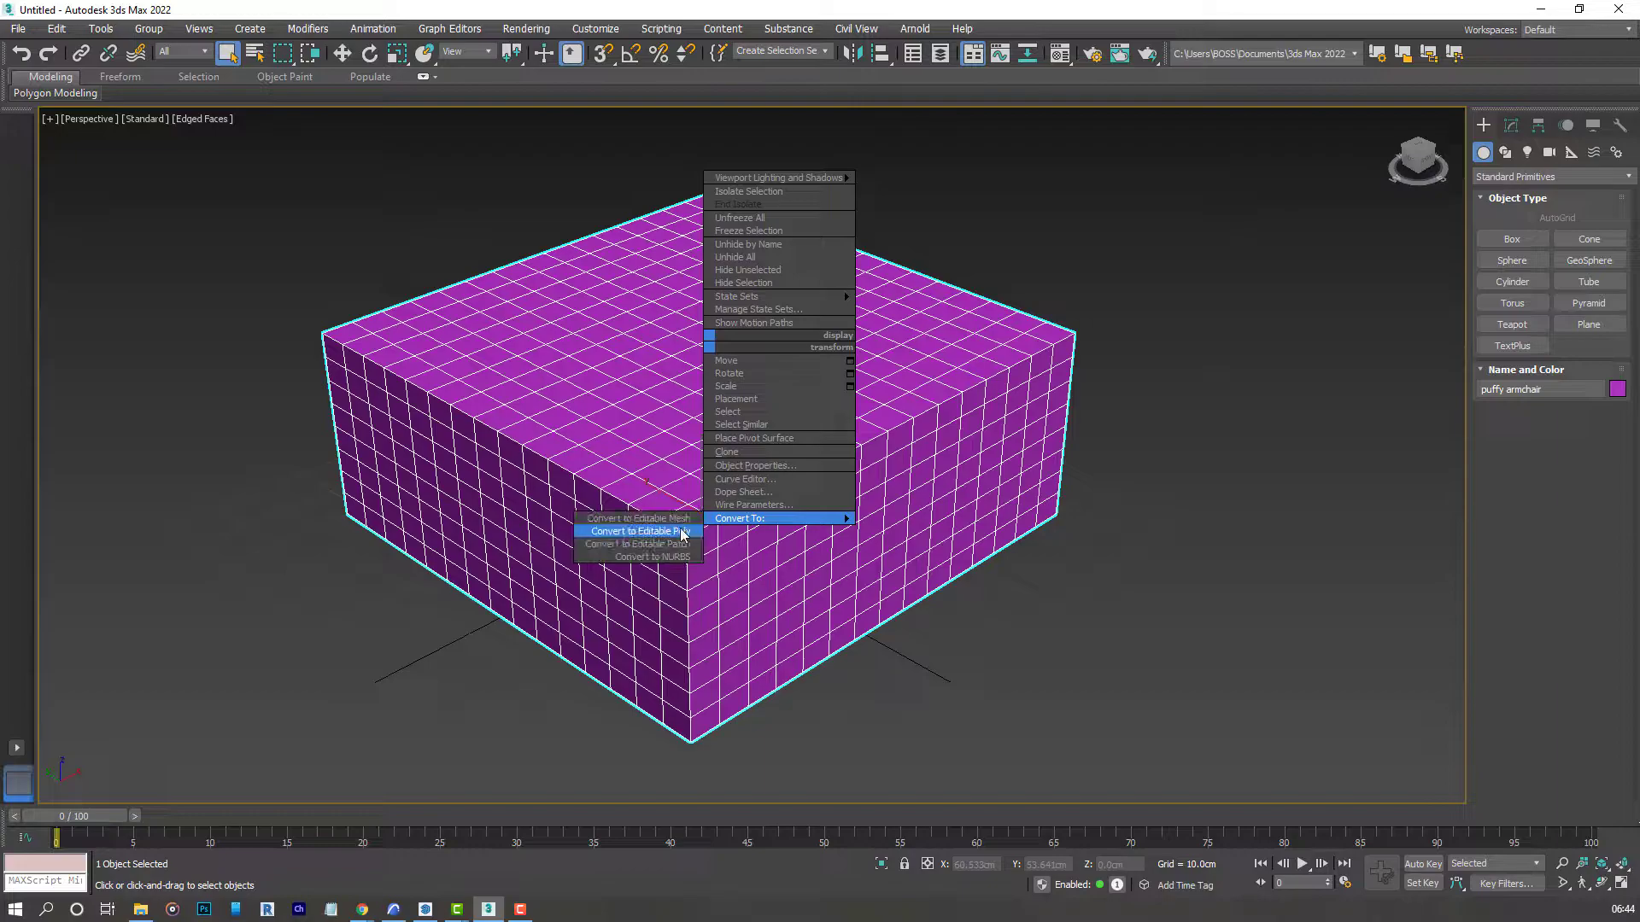
pyautogui.click(637, 531)
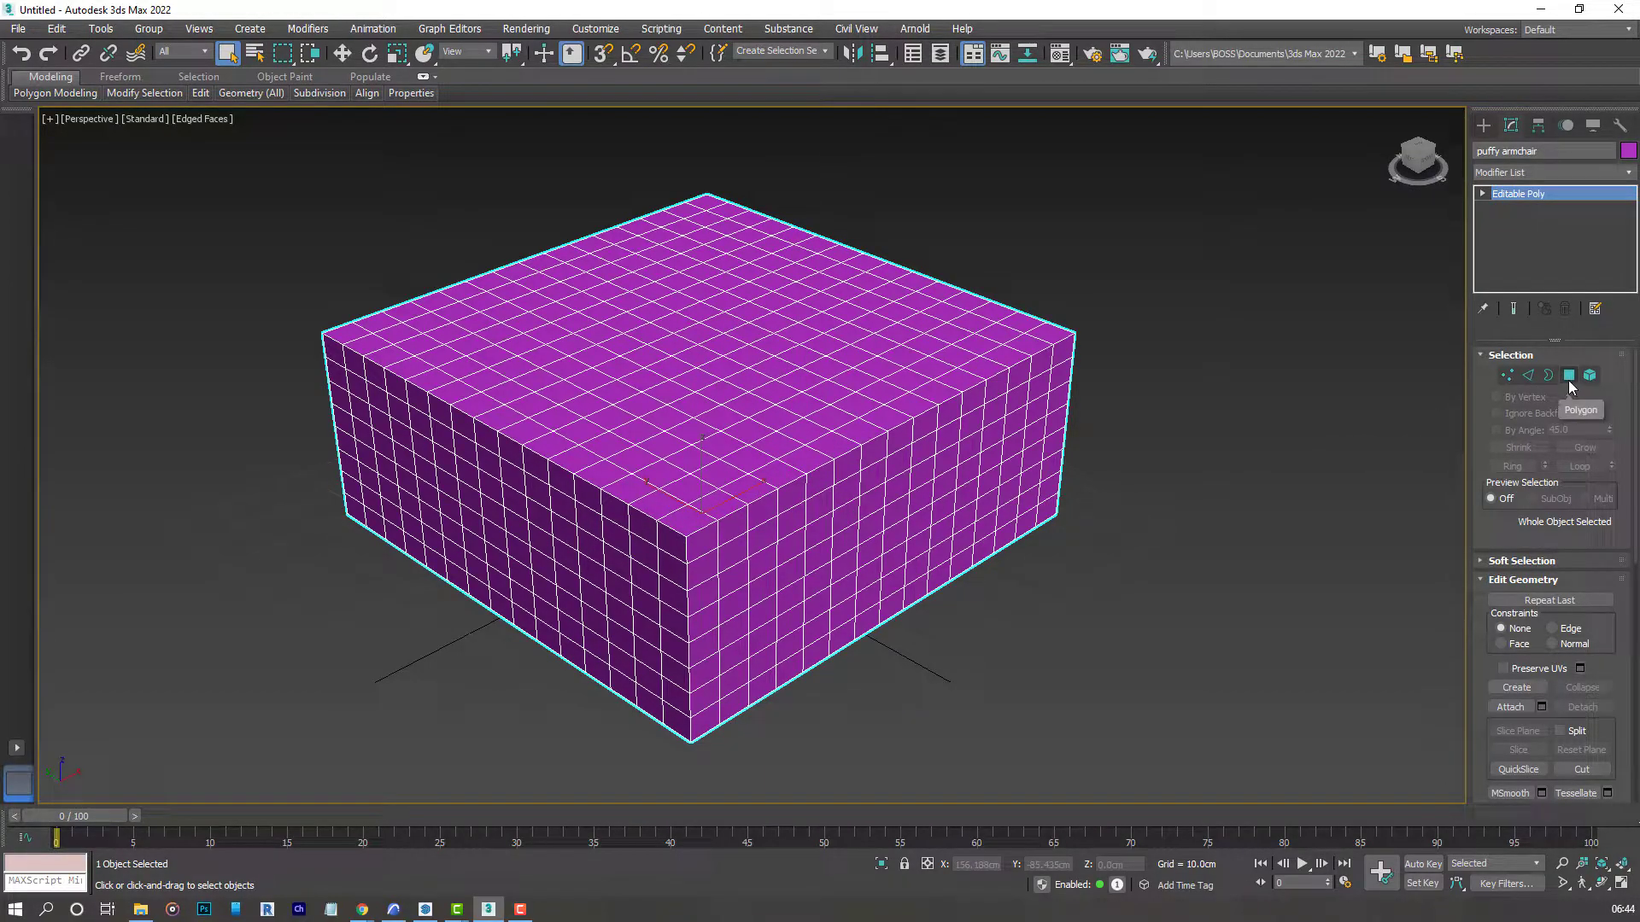
pyautogui.click(1568, 376)
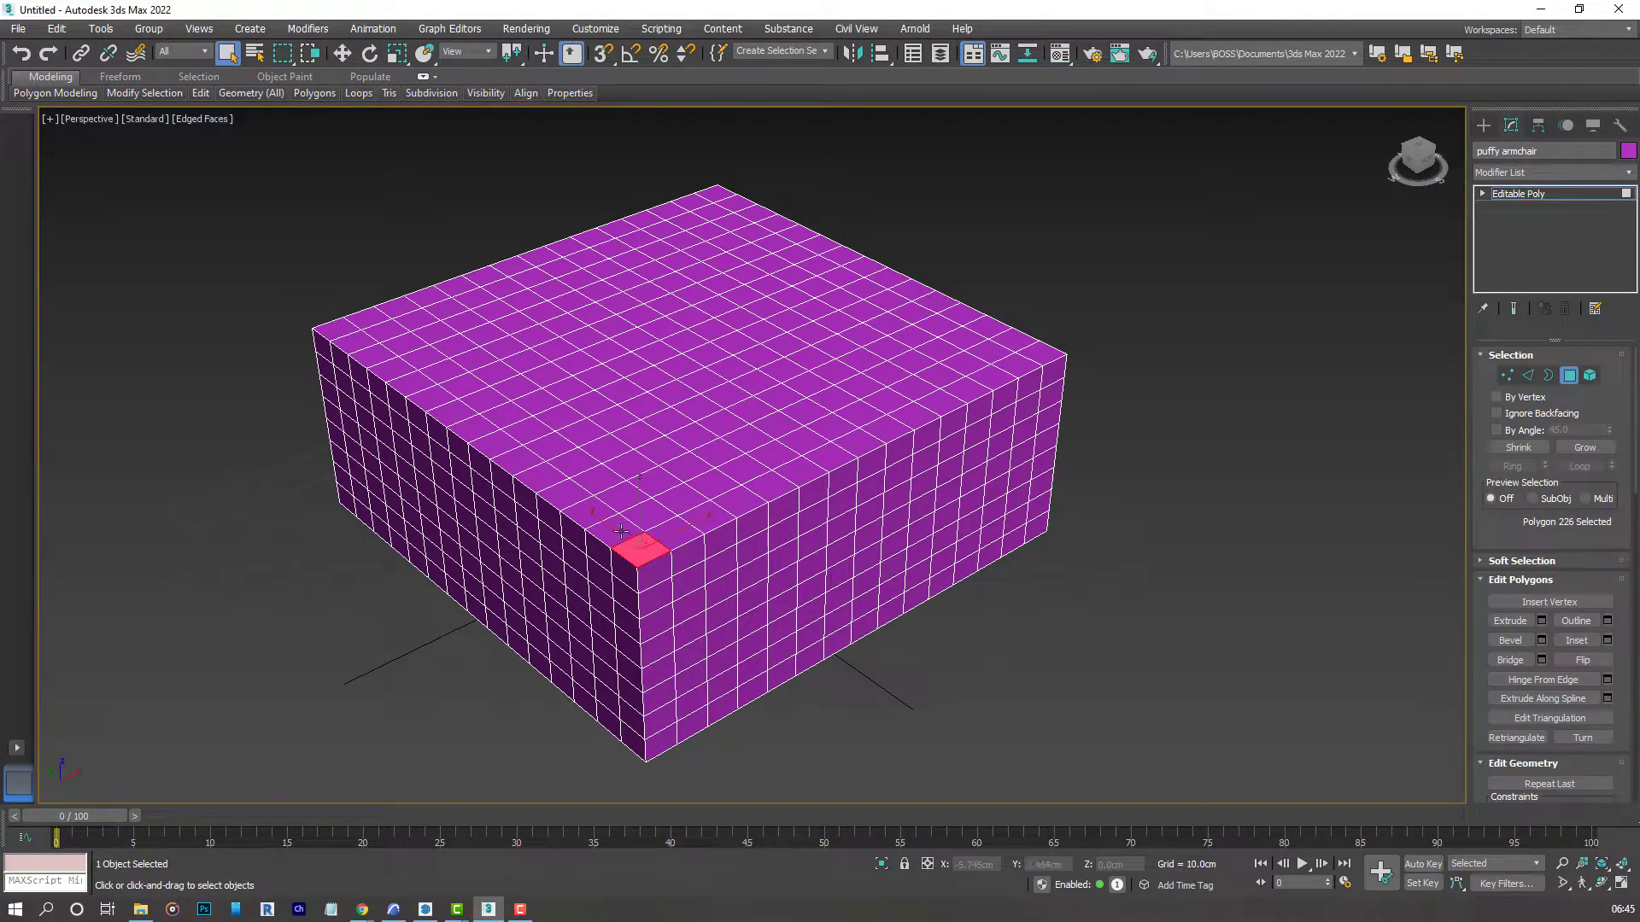
# Select the ring of top-edge faces along the left, back and right sides.
pyautogui.click(612, 522)
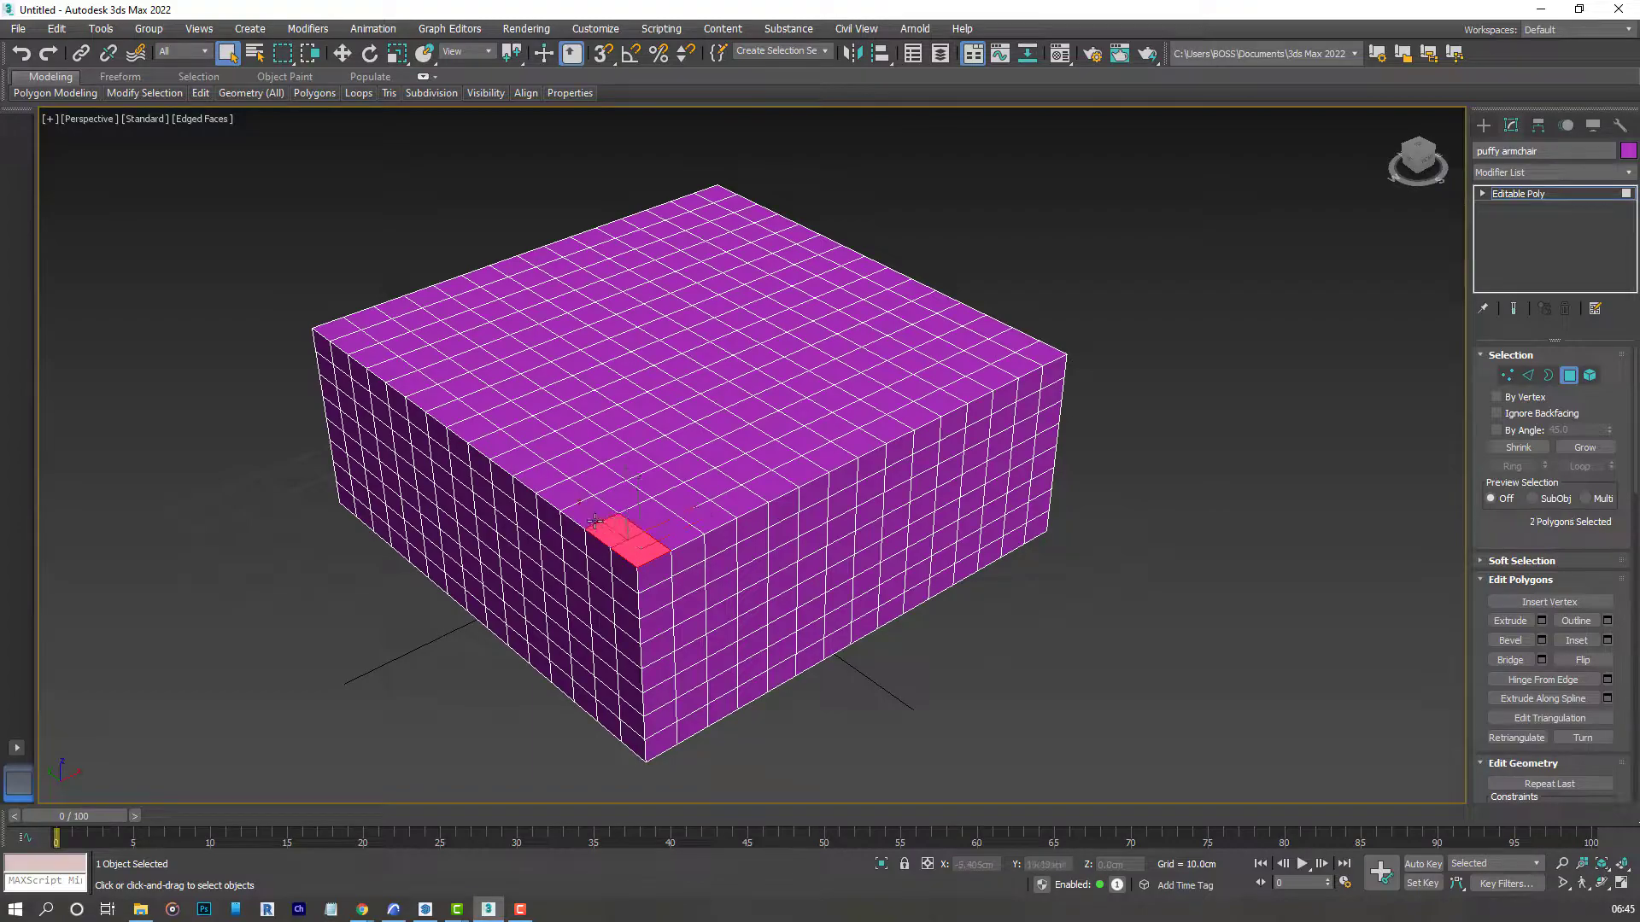
pyautogui.click(543, 476)
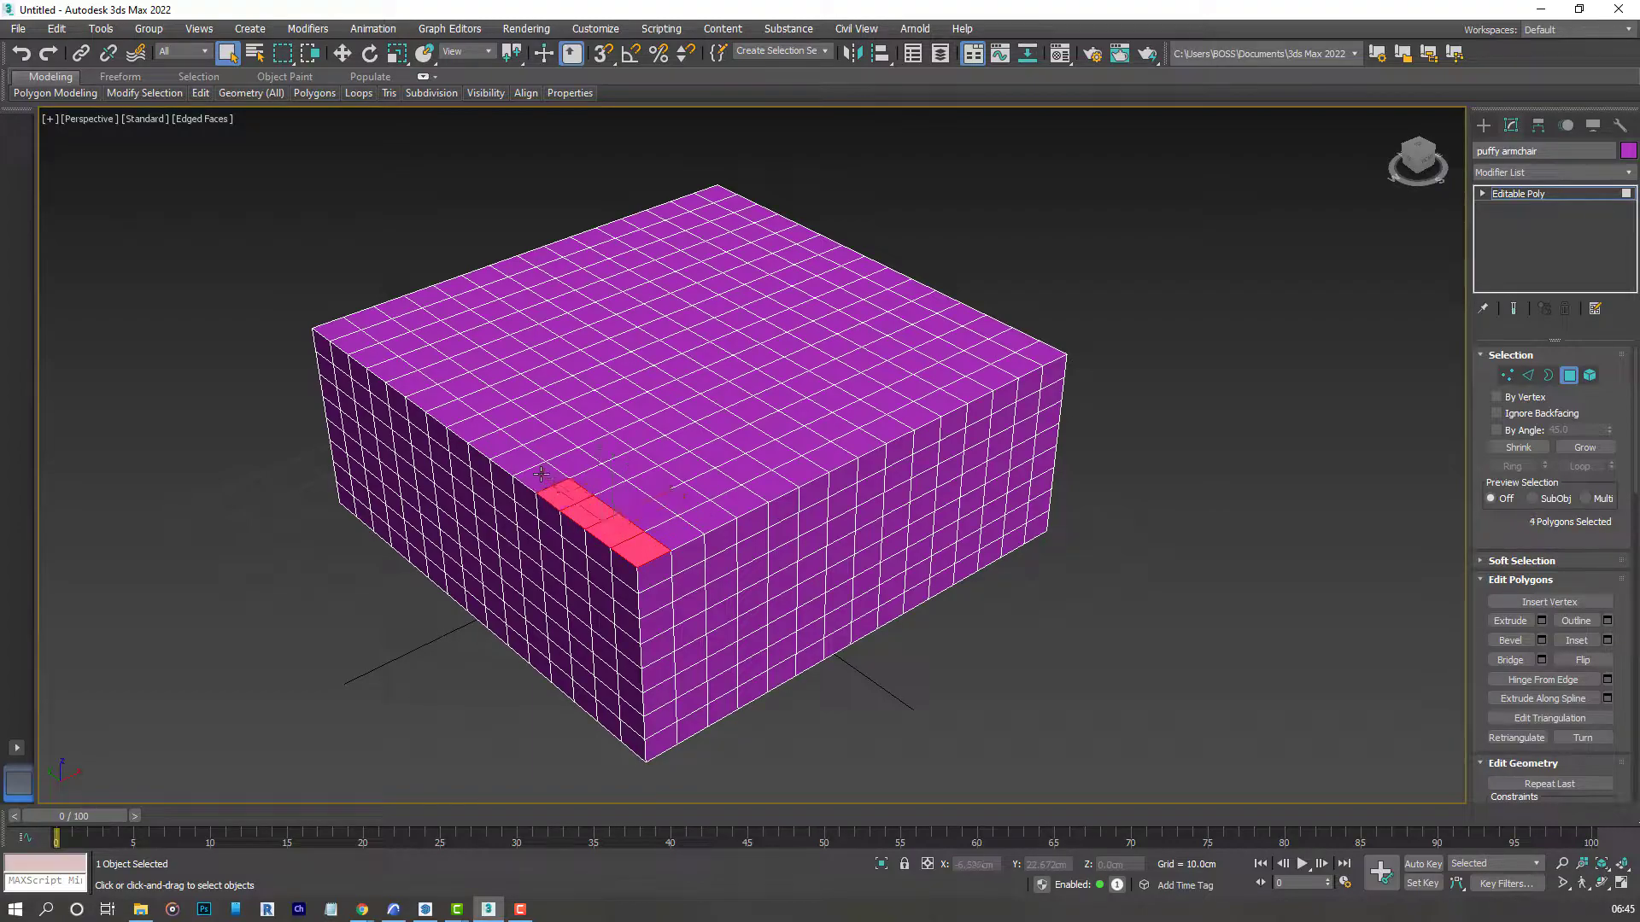
pyautogui.click(501, 448)
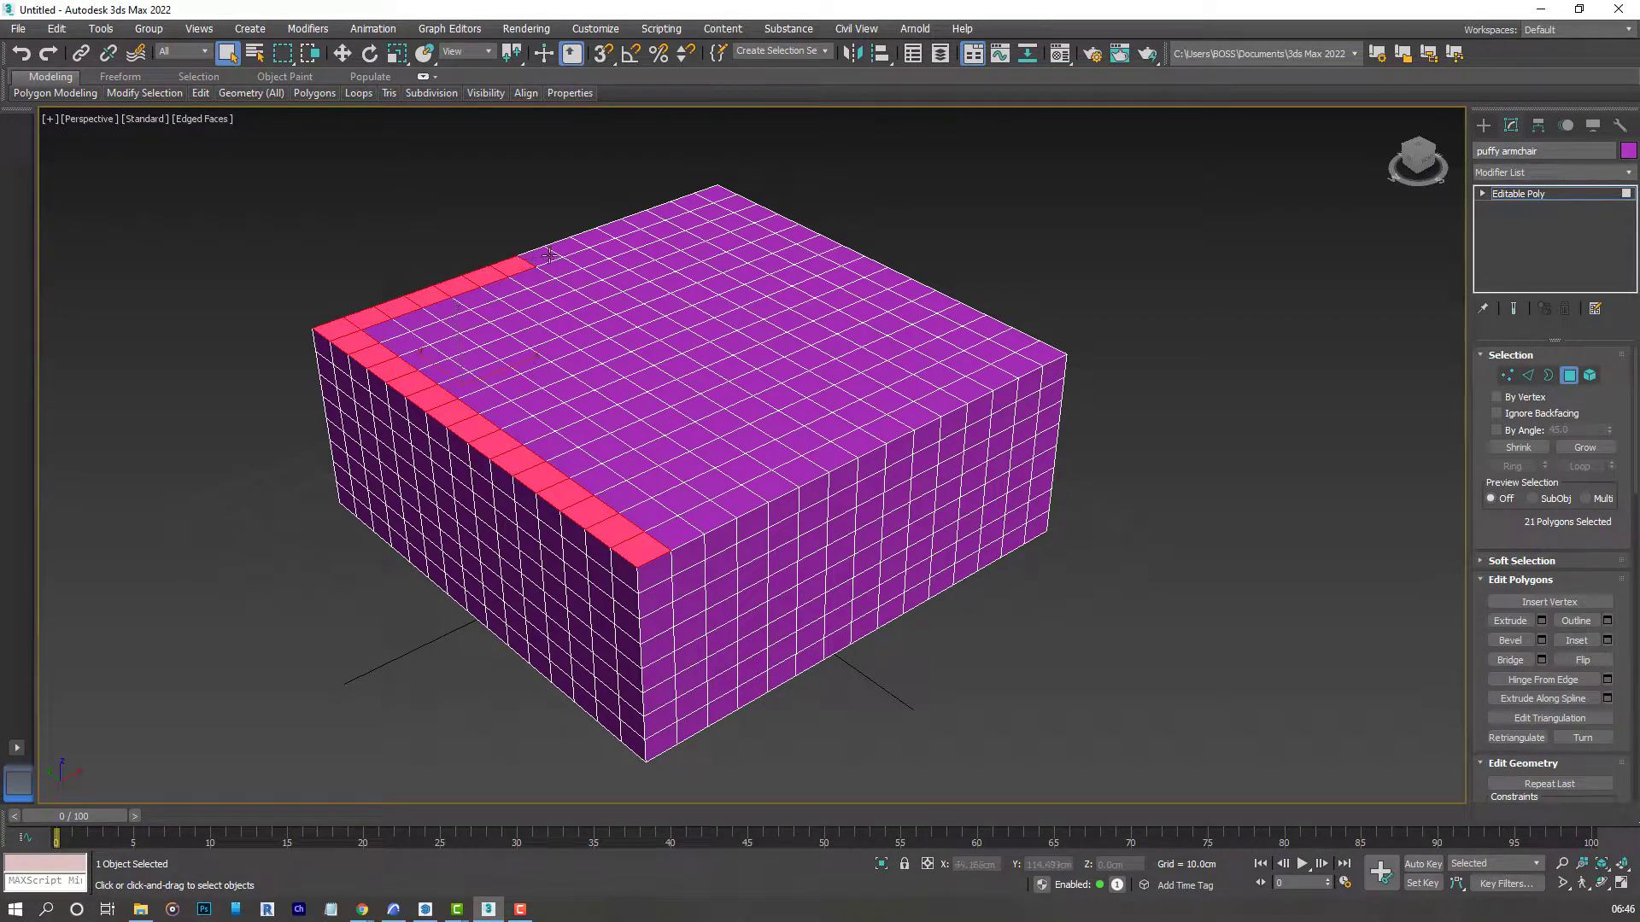
pyautogui.click(571, 251)
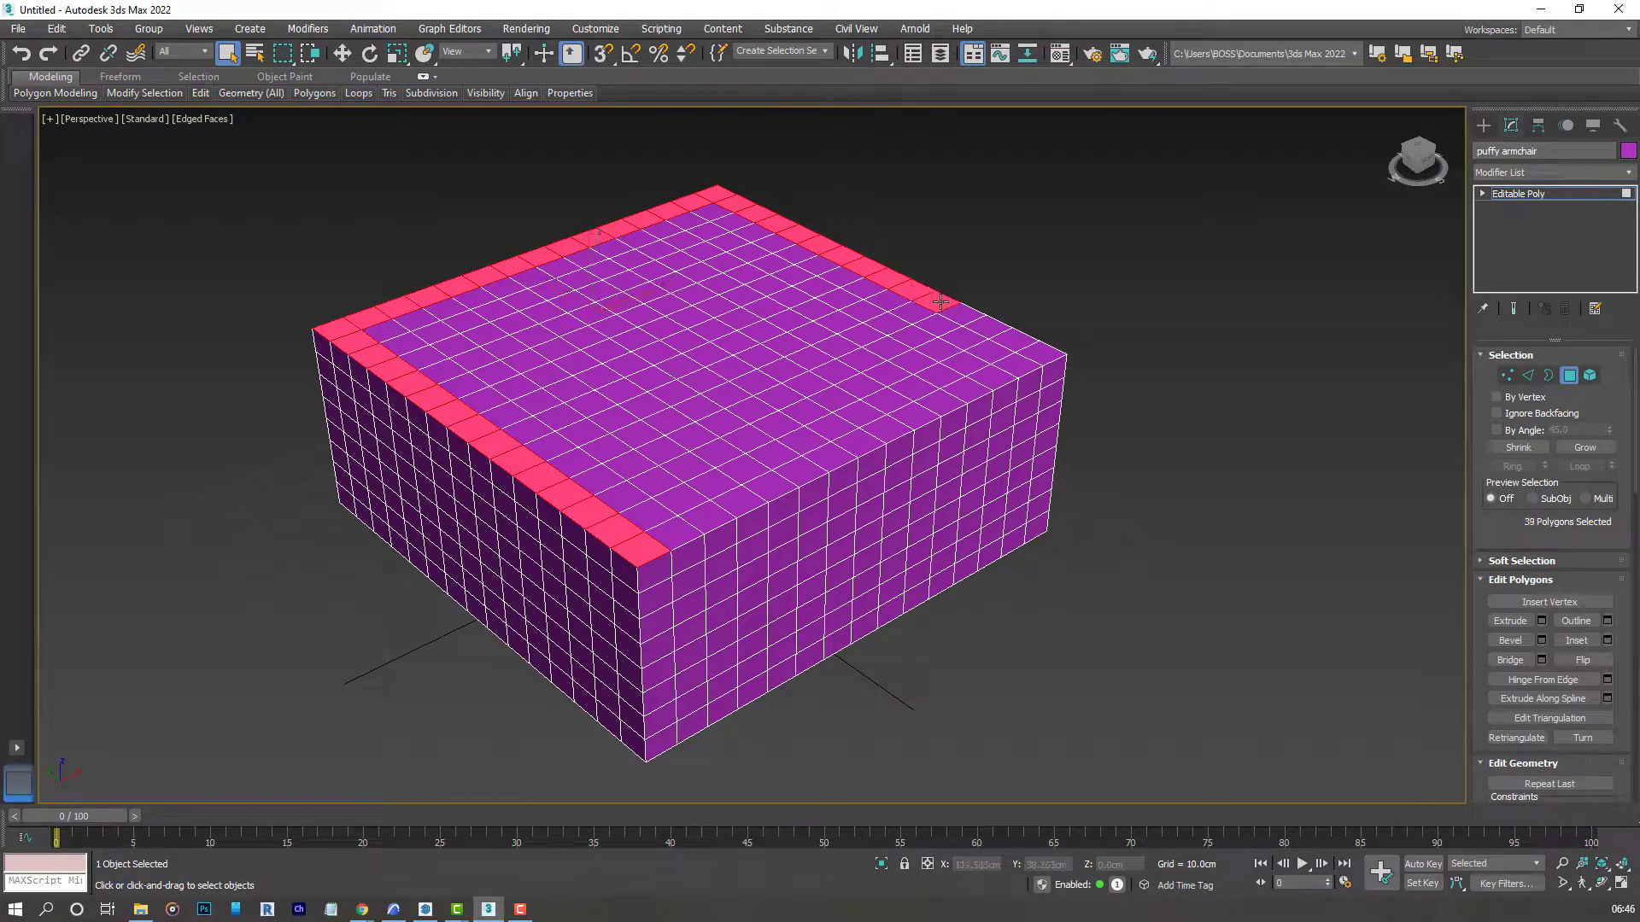
pyautogui.click(961, 324)
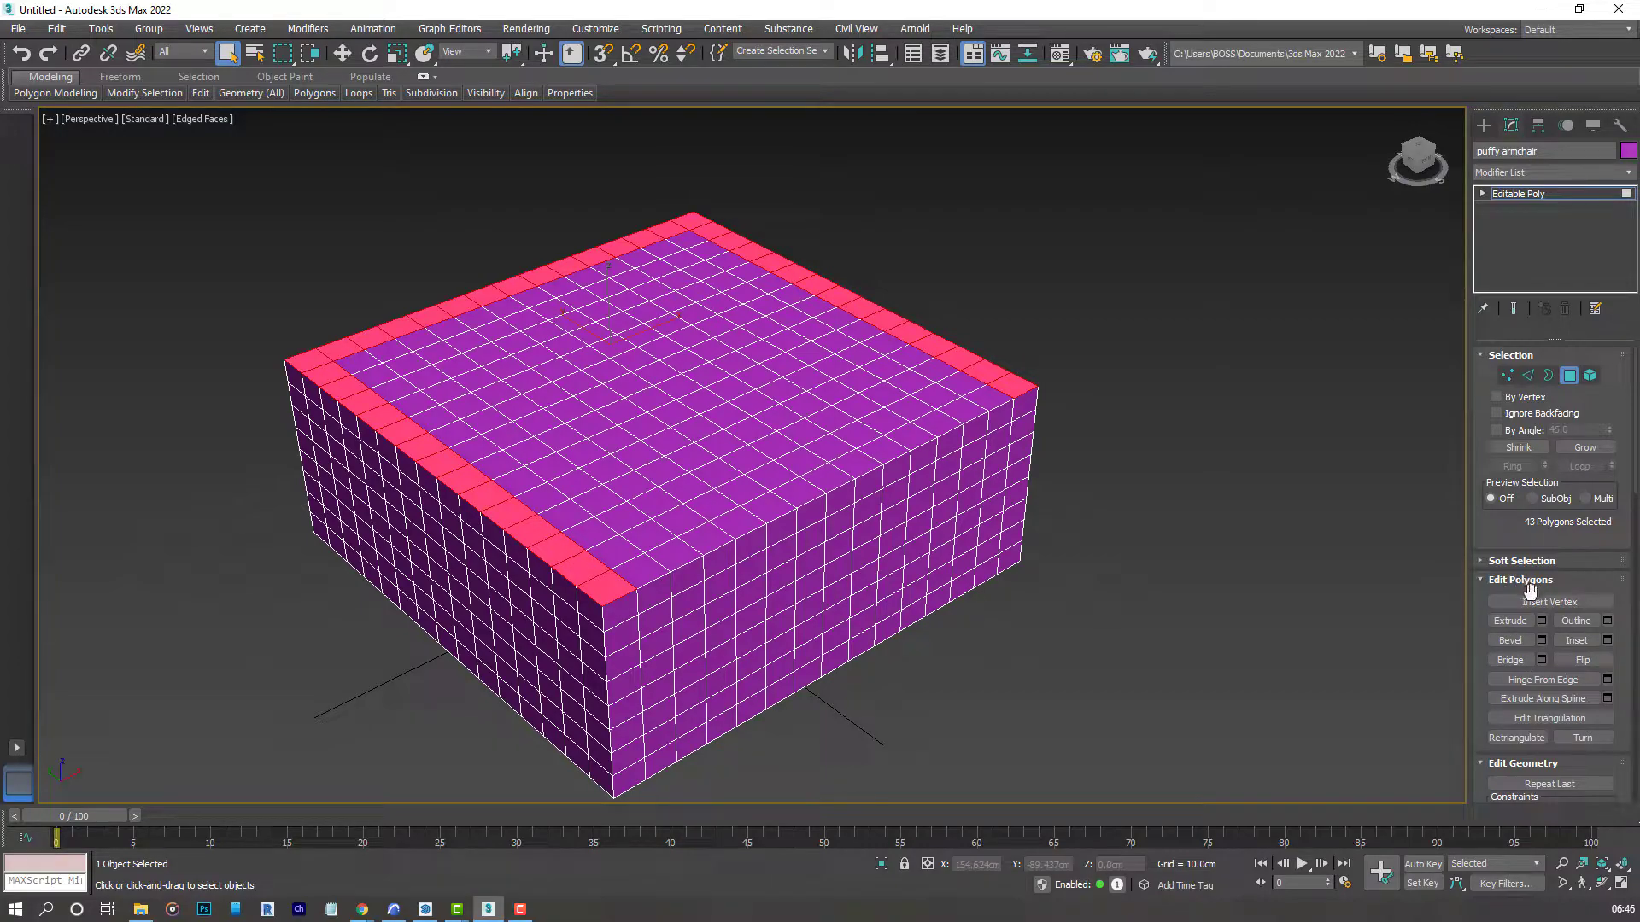
pyautogui.moveTo(1557, 649)
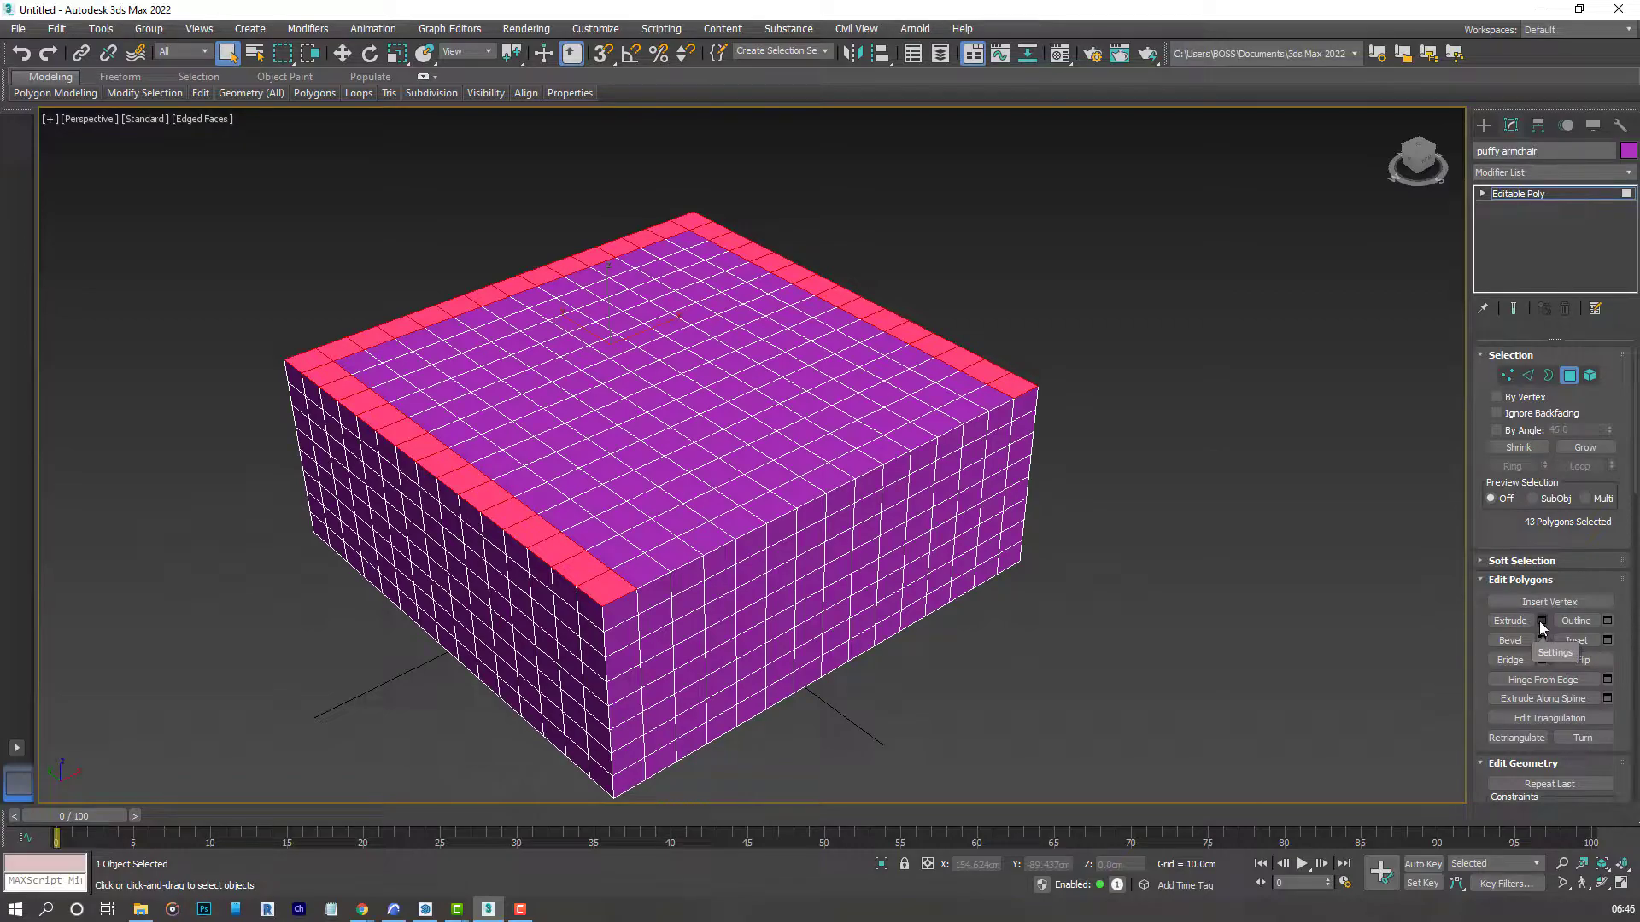
# Extrude the selected border faces upward about 6.5cm to form the back and armrests.
pyautogui.click(1508, 620)
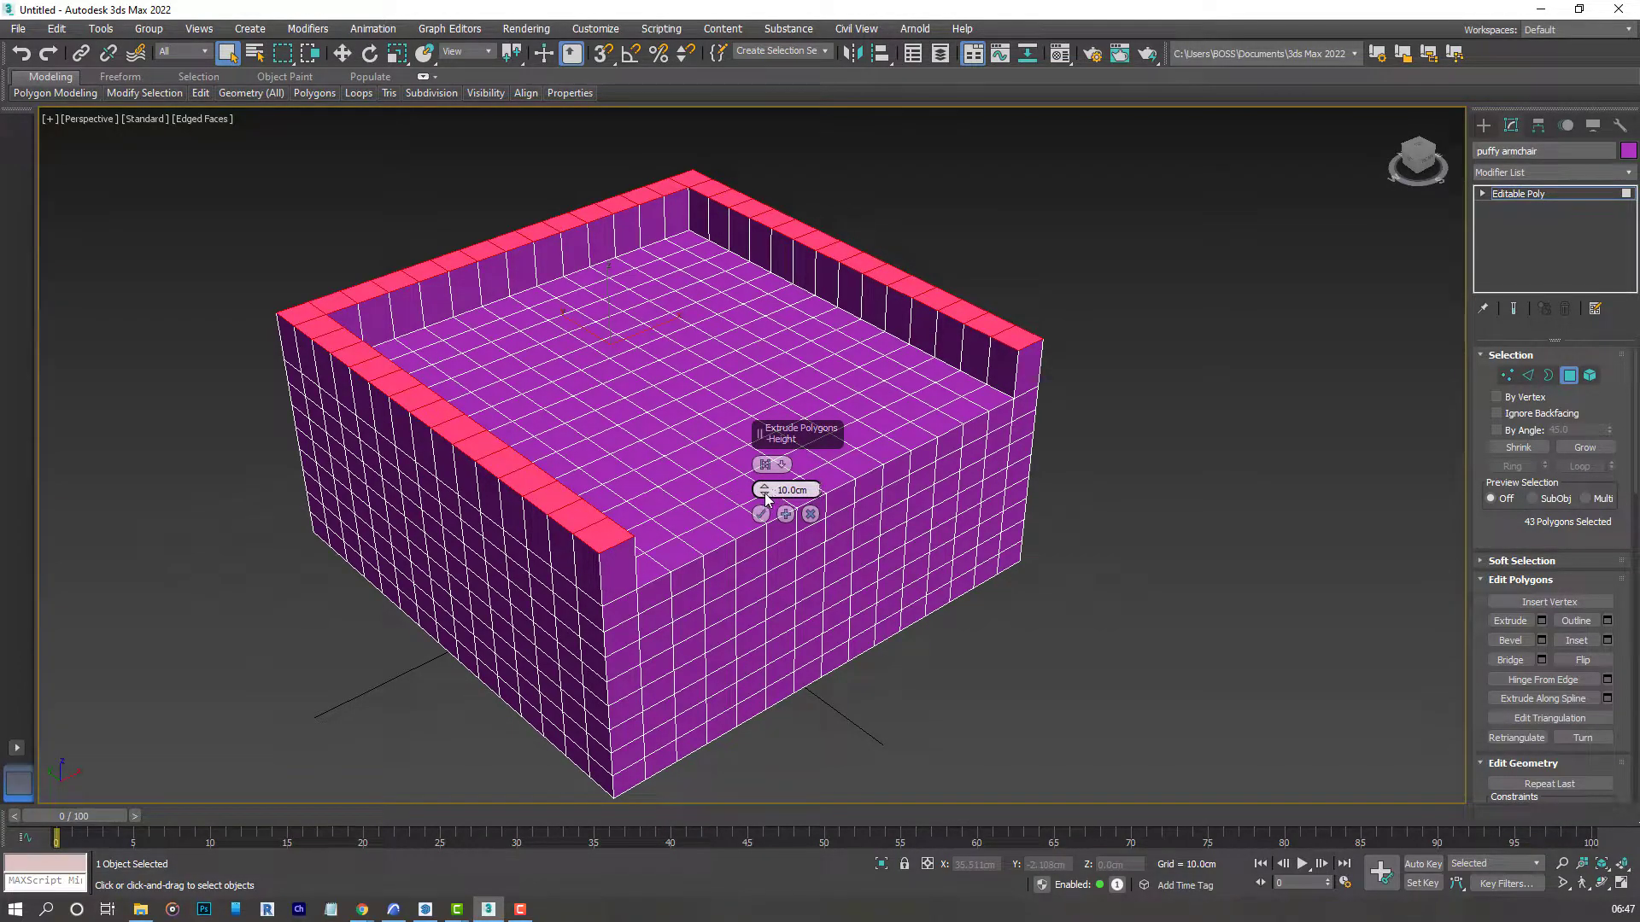
pyautogui.moveTo(779, 491); pyautogui.dragTo(779, 497)
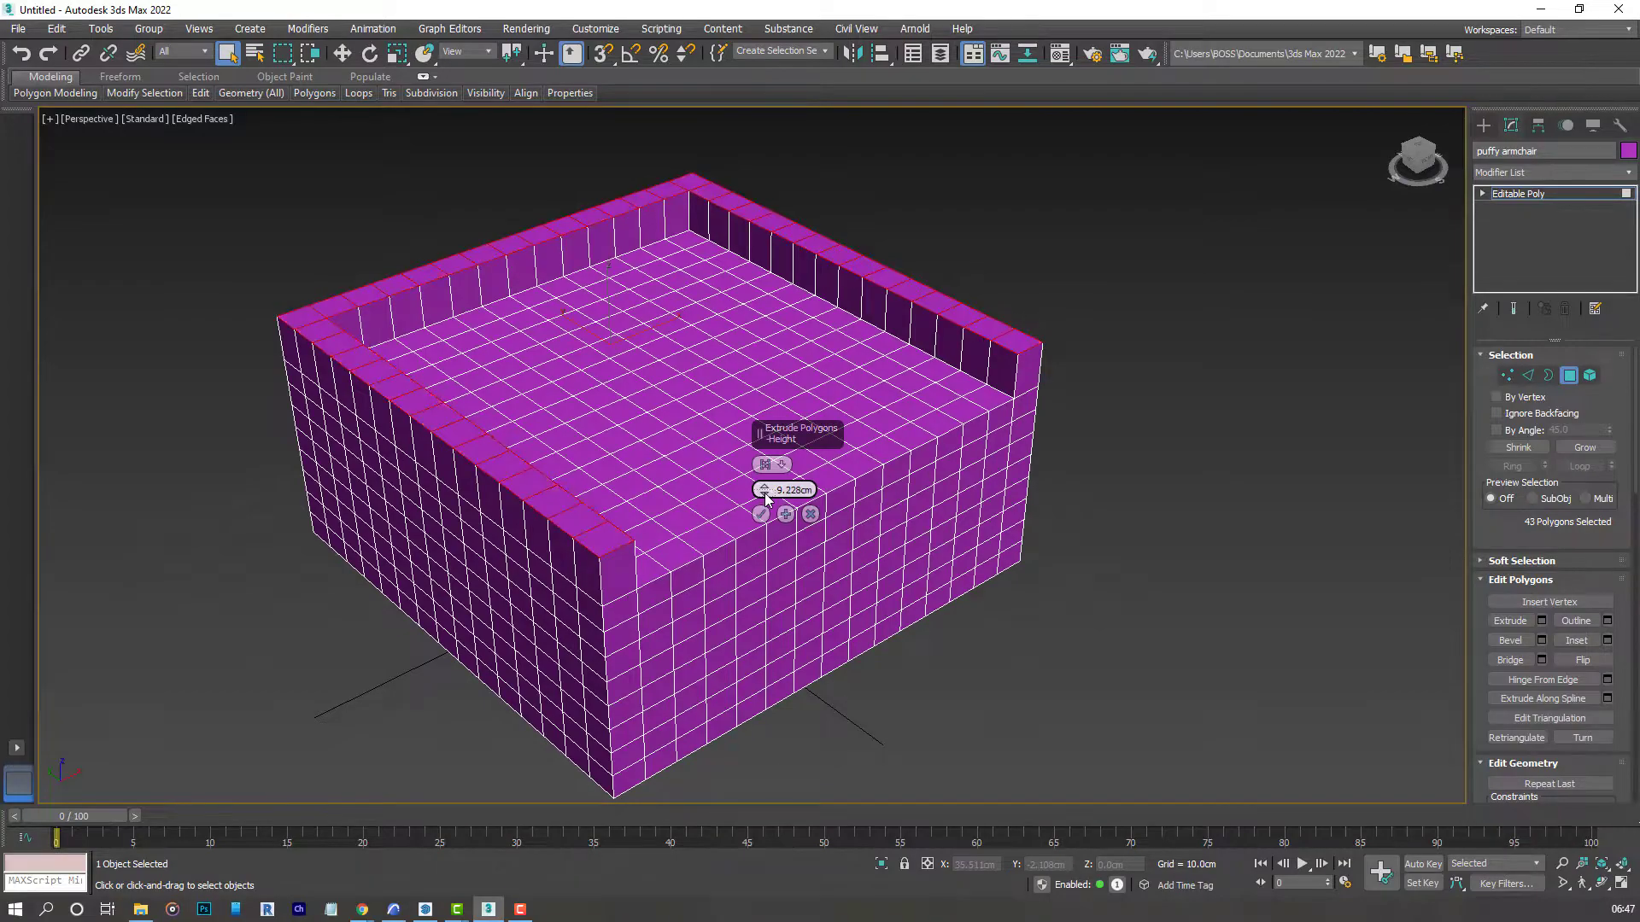
pyautogui.moveTo(758, 490); pyautogui.dragTo(759, 523)
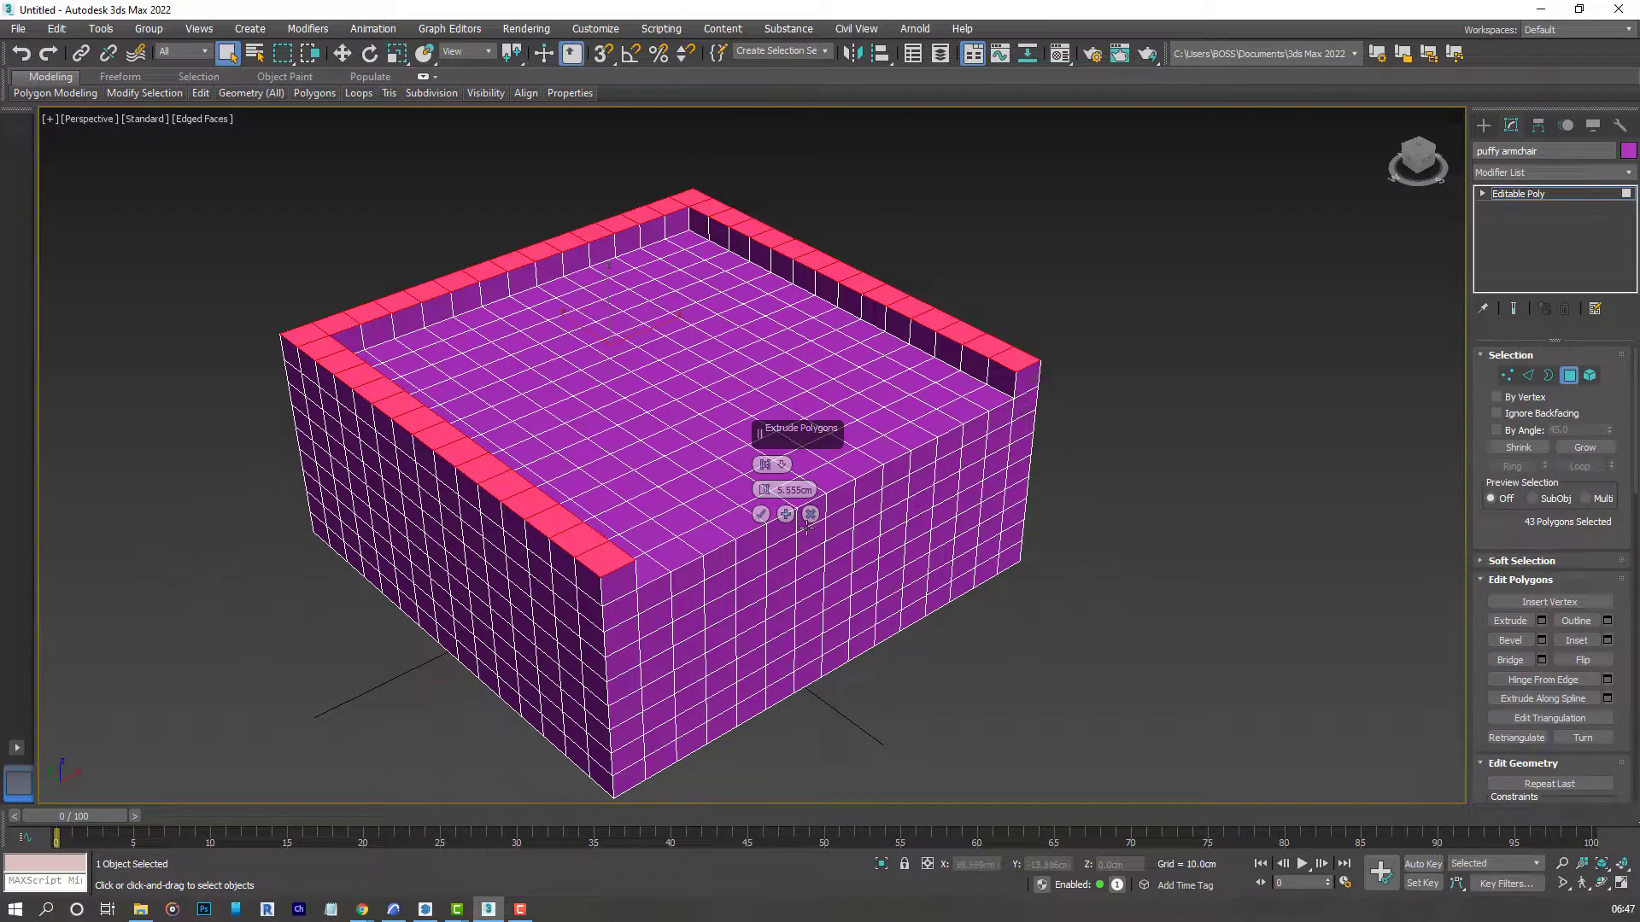
pyautogui.click(786, 514)
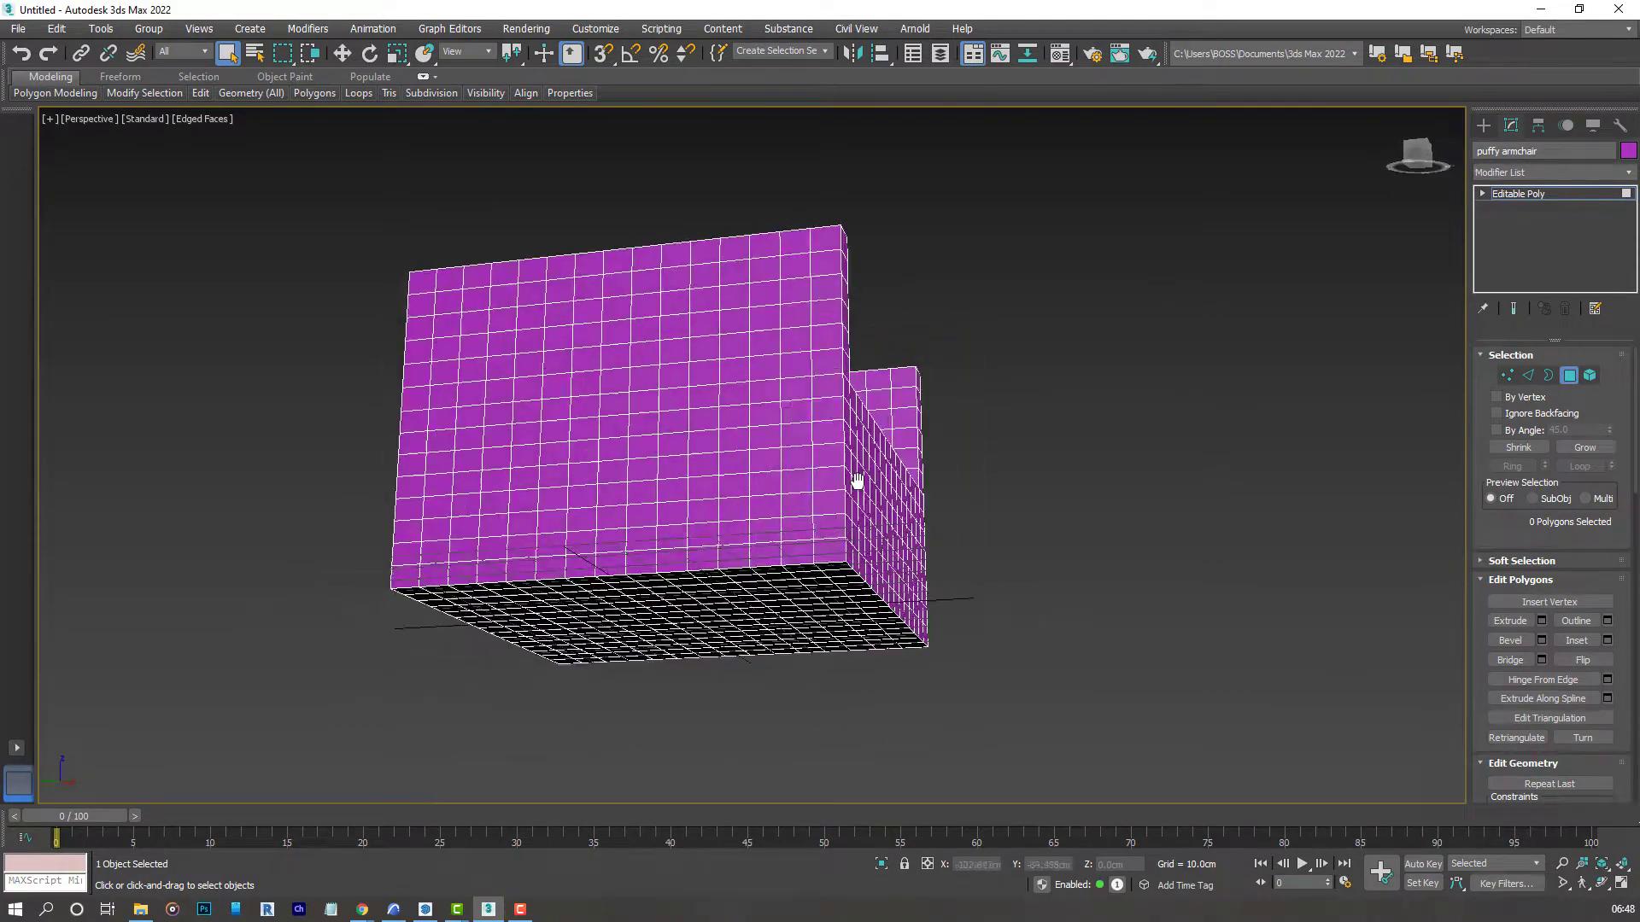
# Orbit to the chair's front and restore the four-viewport layout.
pyautogui.moveTo(855, 482); pyautogui.dragTo(543, 502)
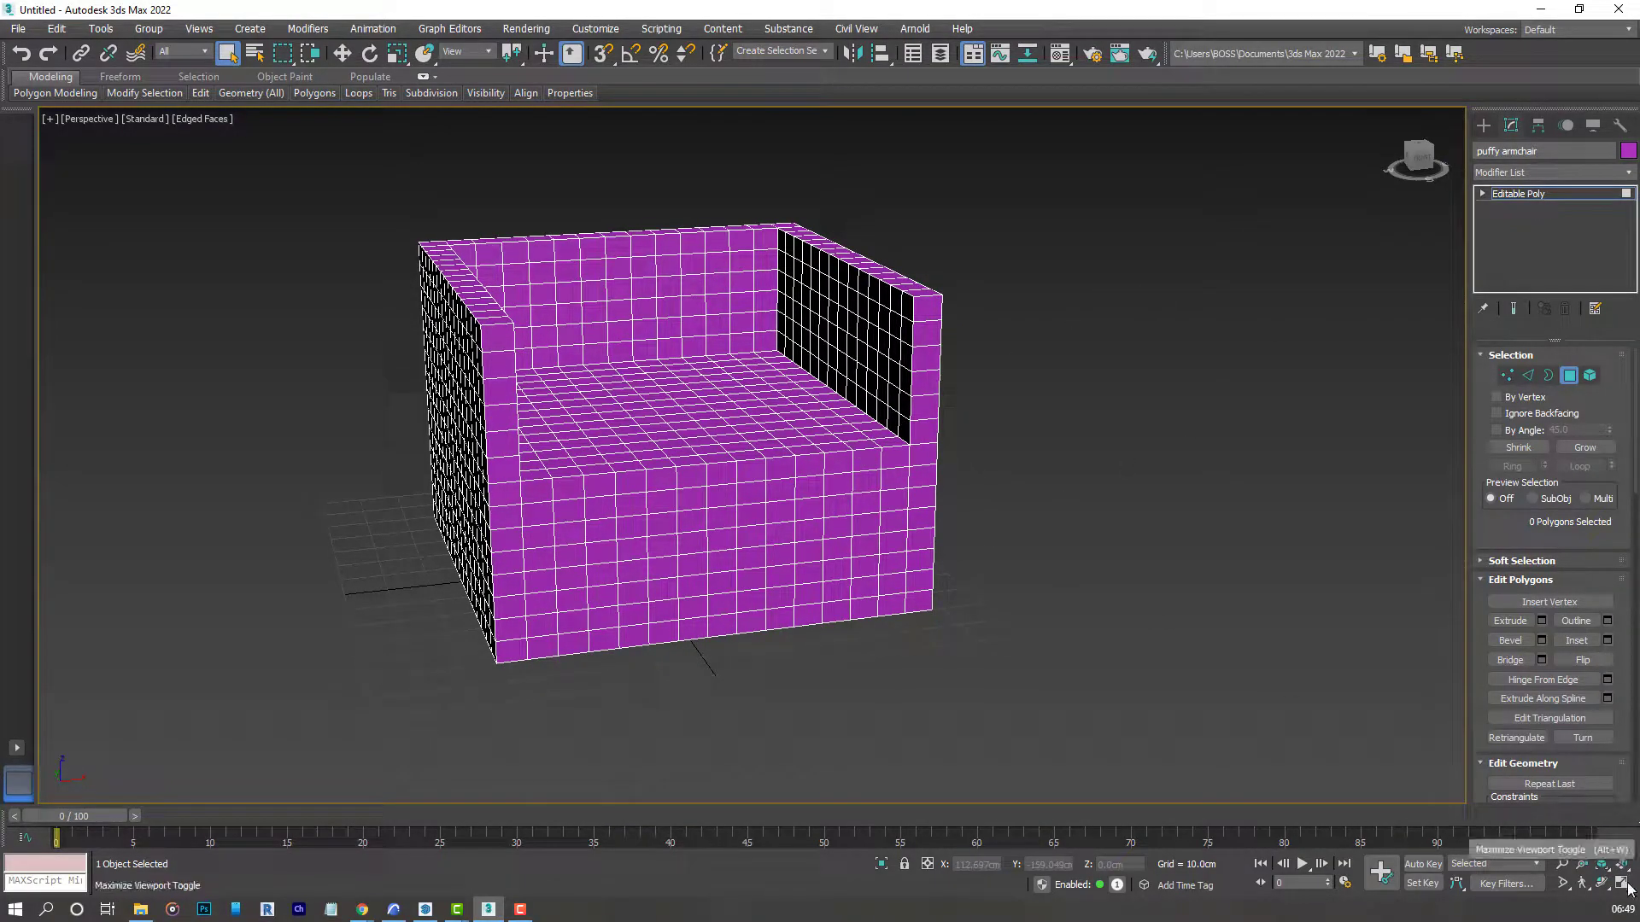
pyautogui.press('alt+w')
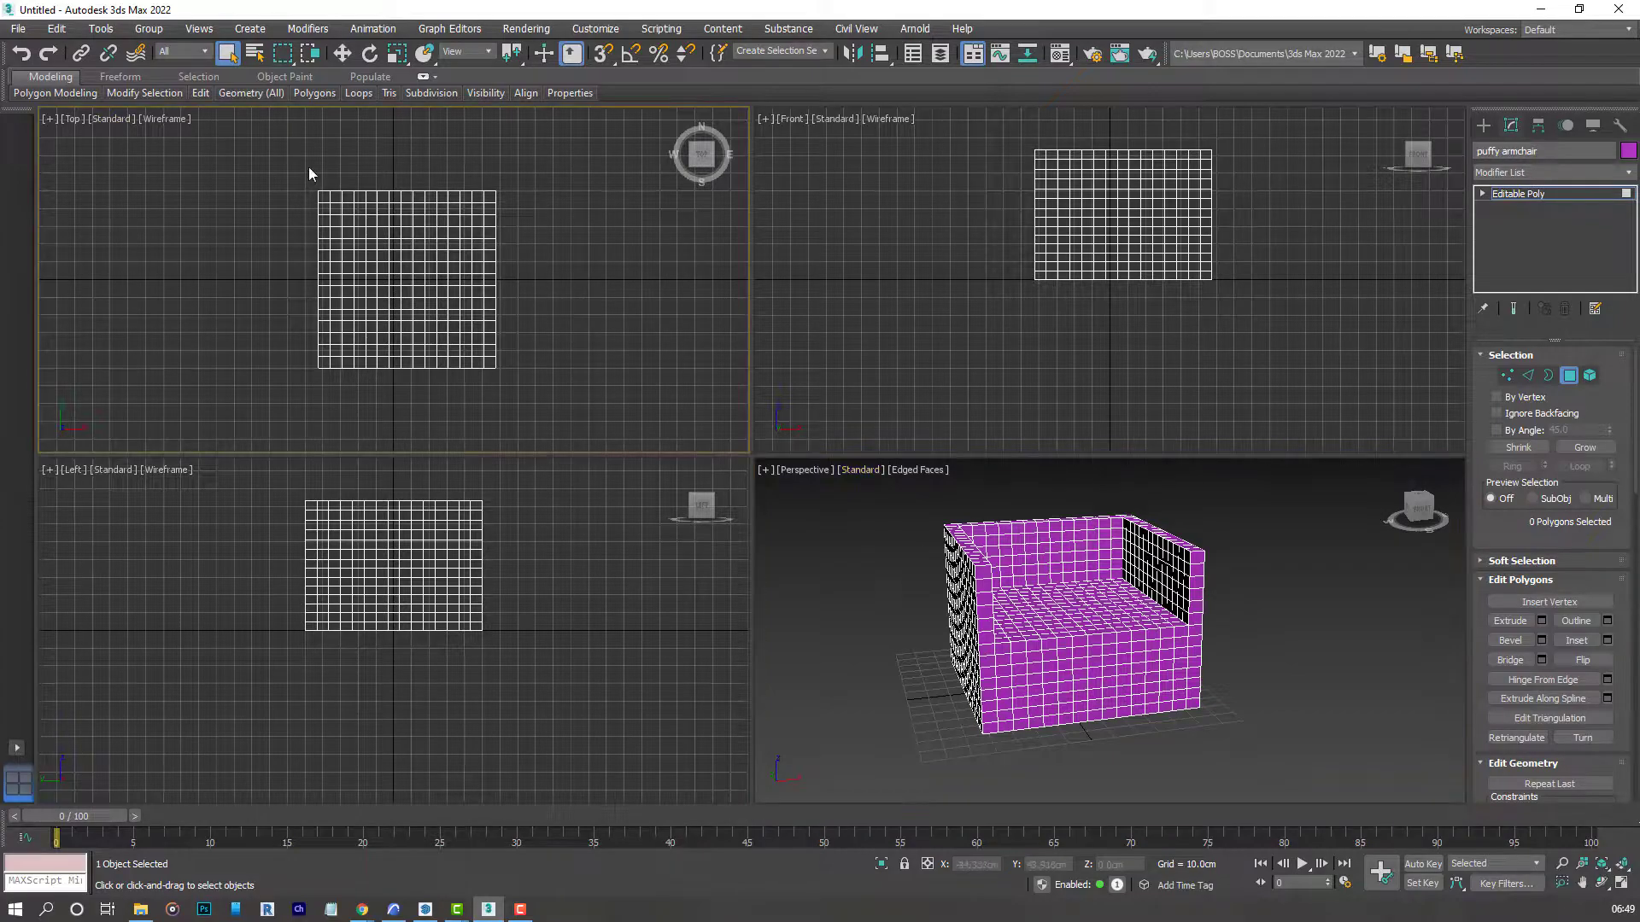
# Draw a wide, thin box under the chair in the Top view as a floor.
pyautogui.click(250, 29)
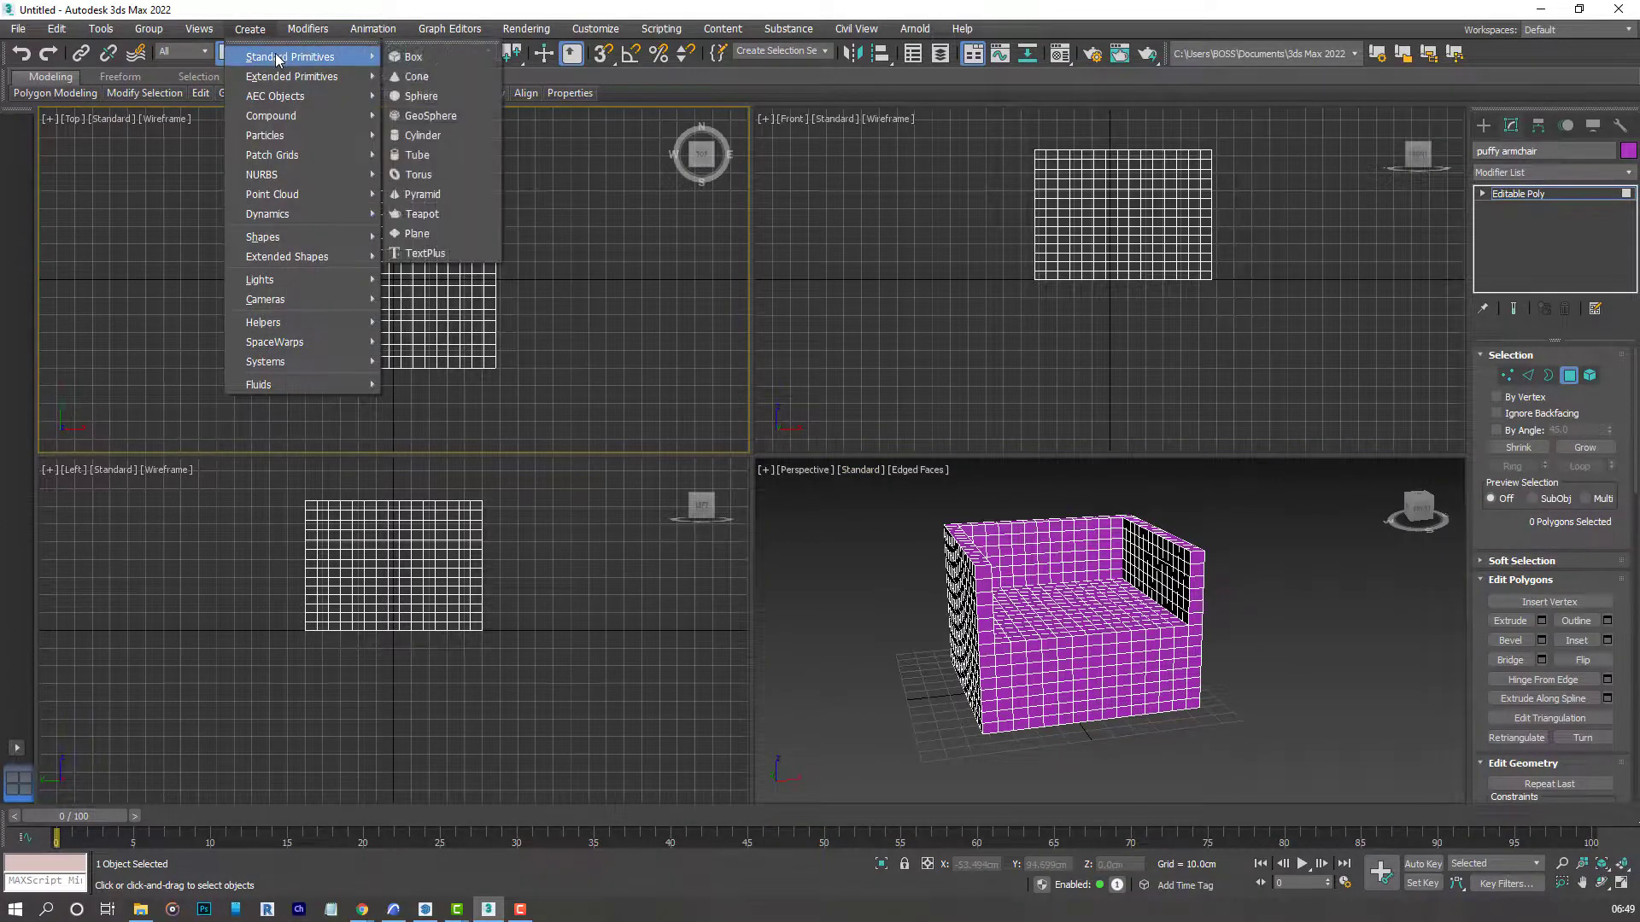
pyautogui.click(414, 56)
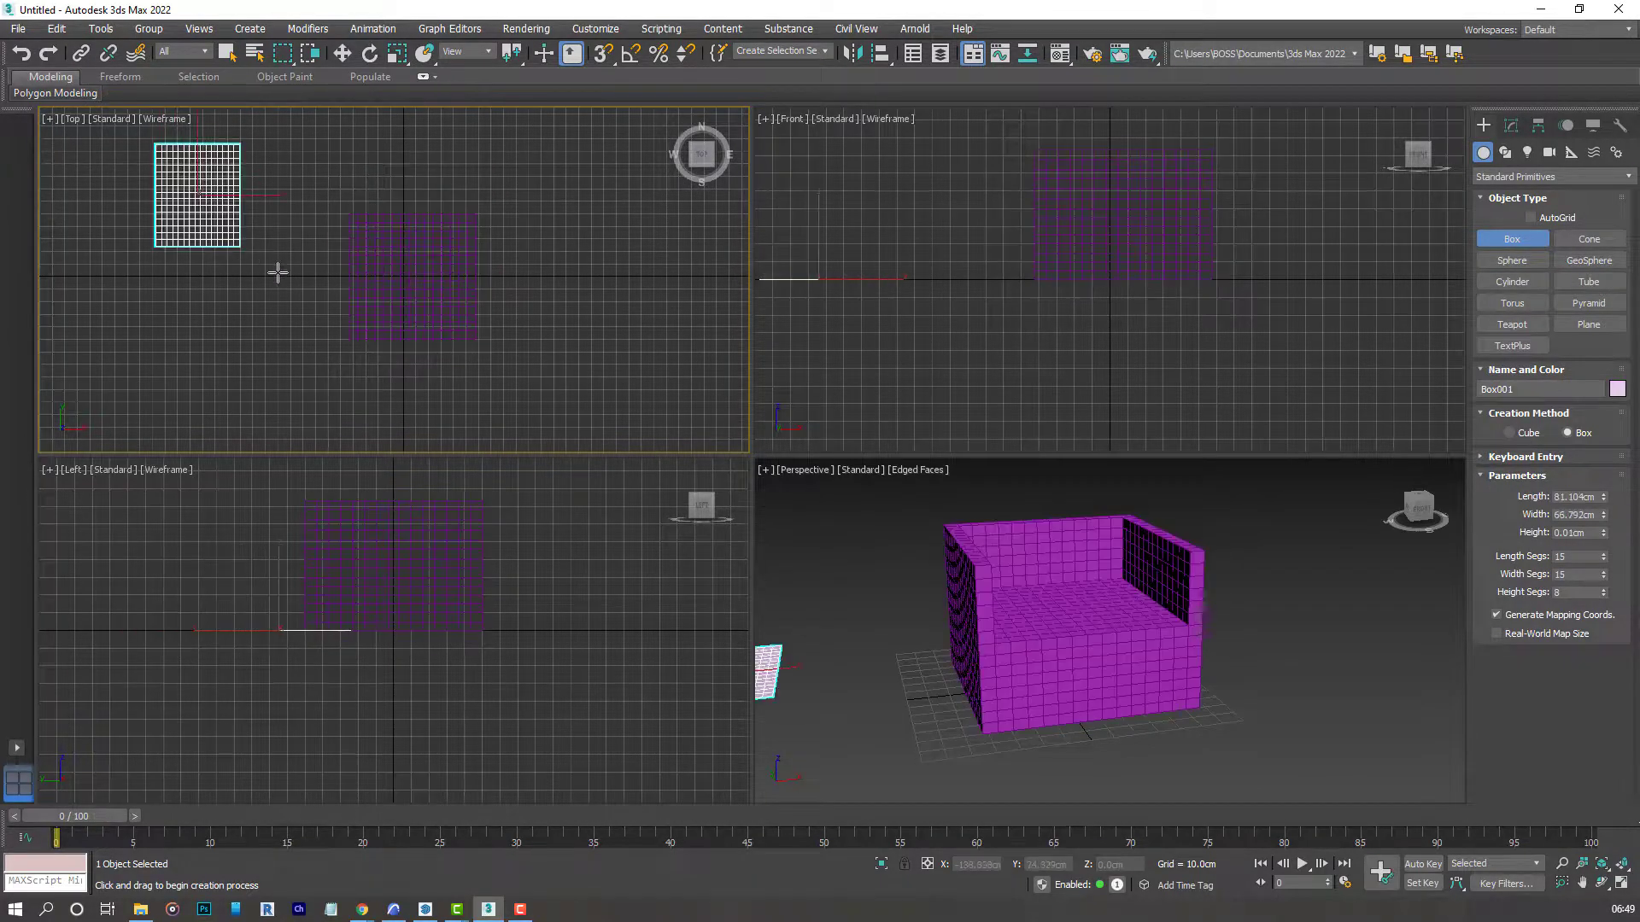
pyautogui.moveTo(157, 152); pyautogui.dragTo(690, 433)
pyautogui.write('base')
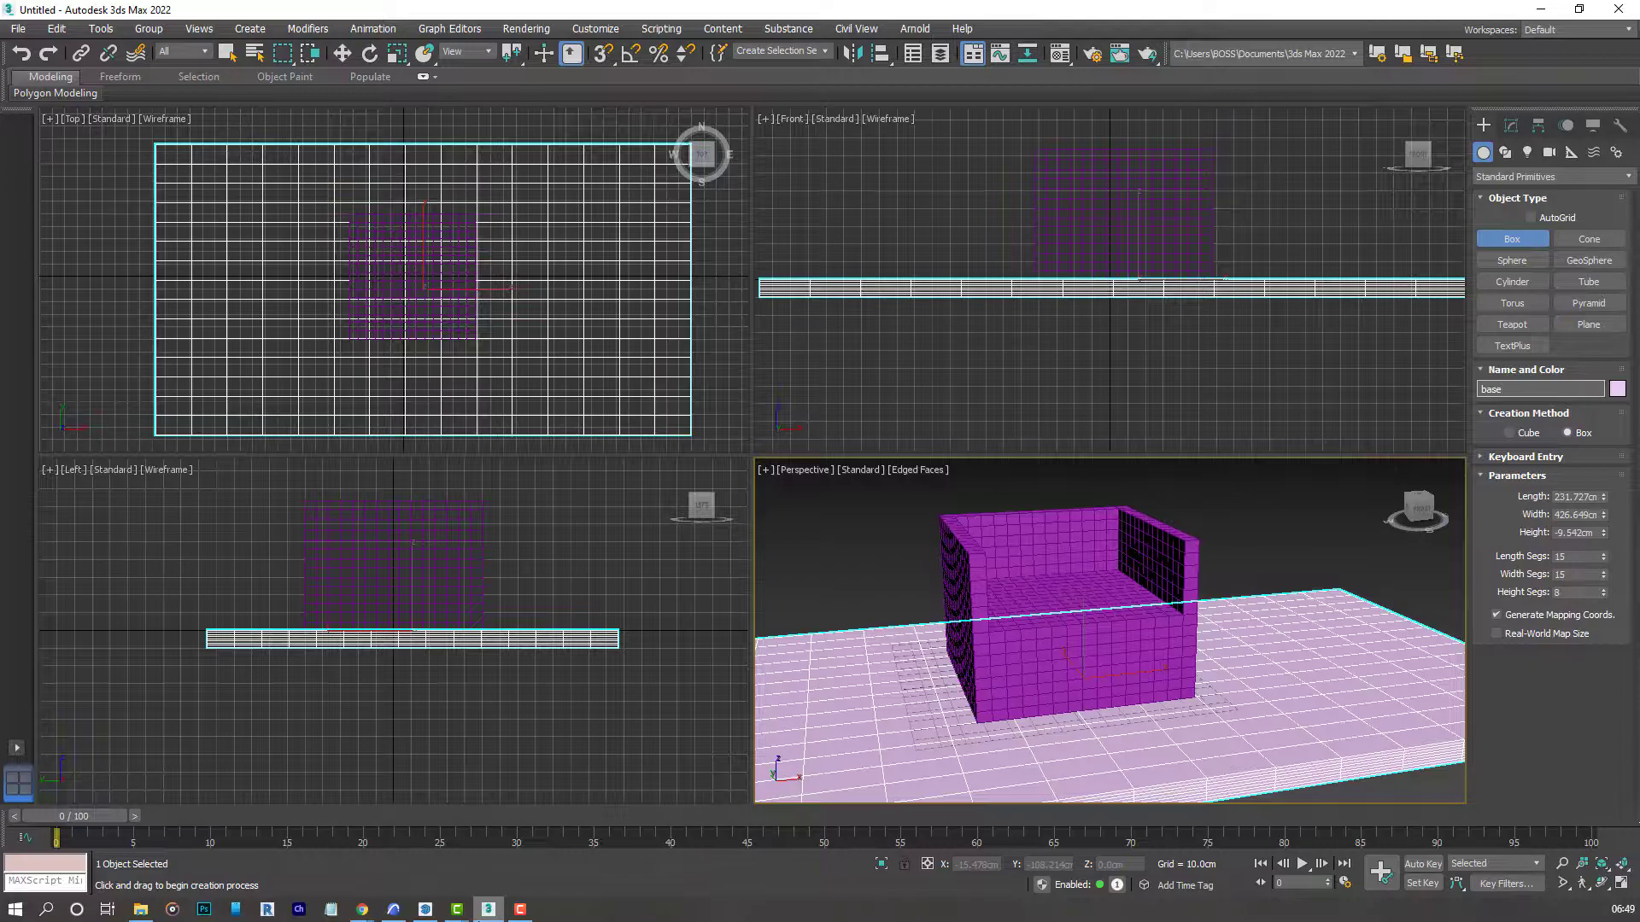
pyautogui.press('alt+w')
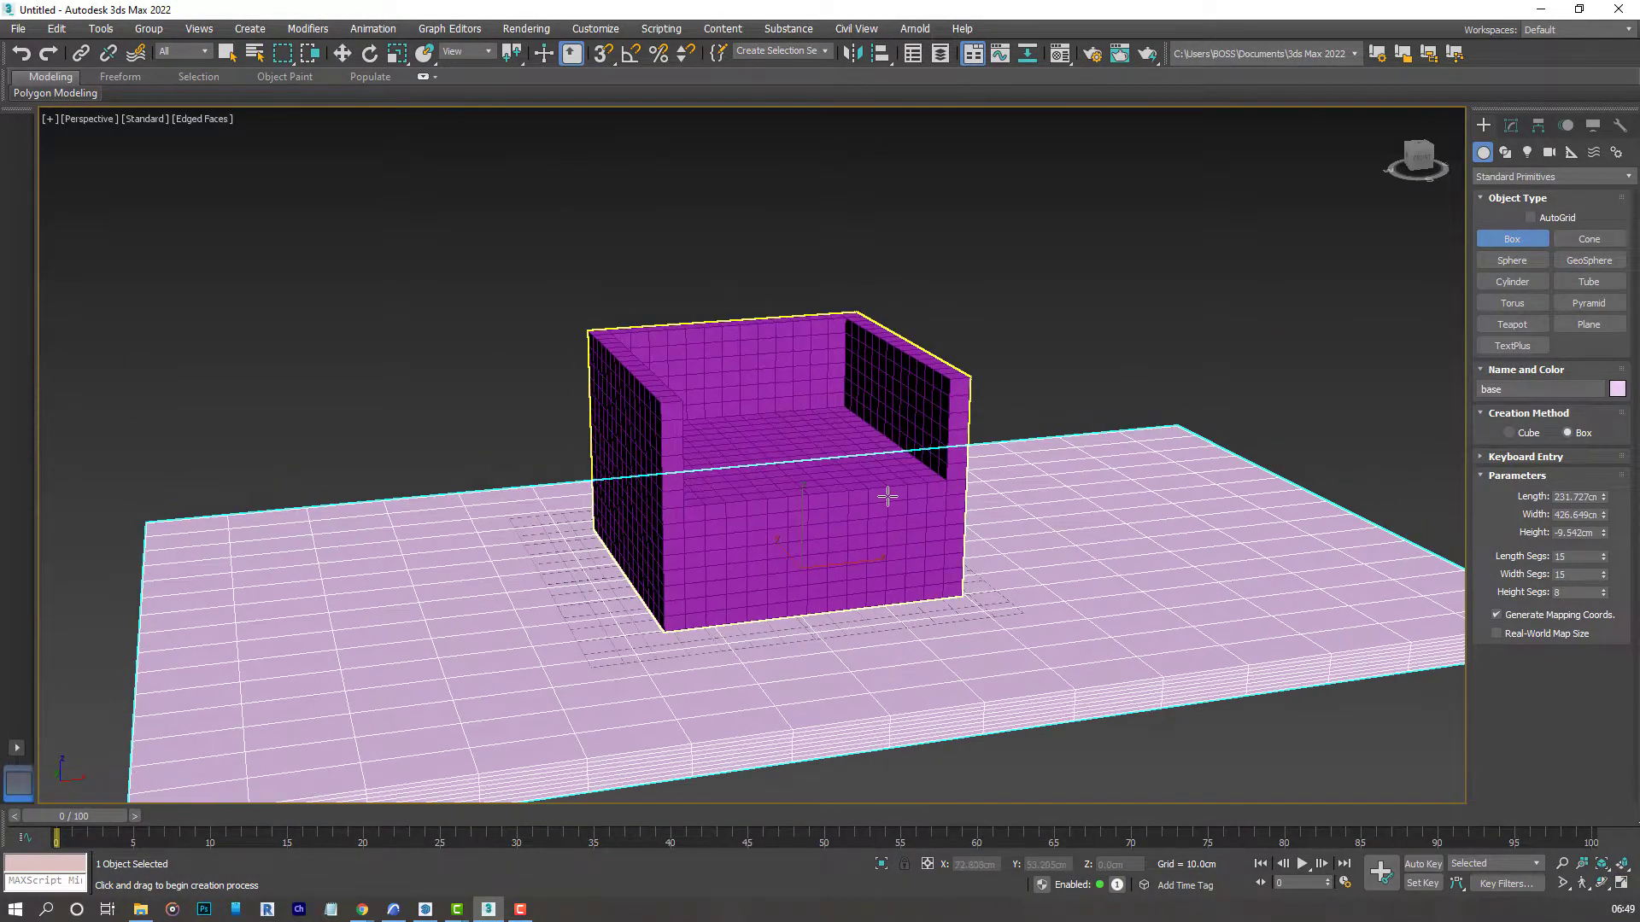
# Finish the base box and reselect the armchair with the Select and Move tool.
pyautogui.click(345, 53)
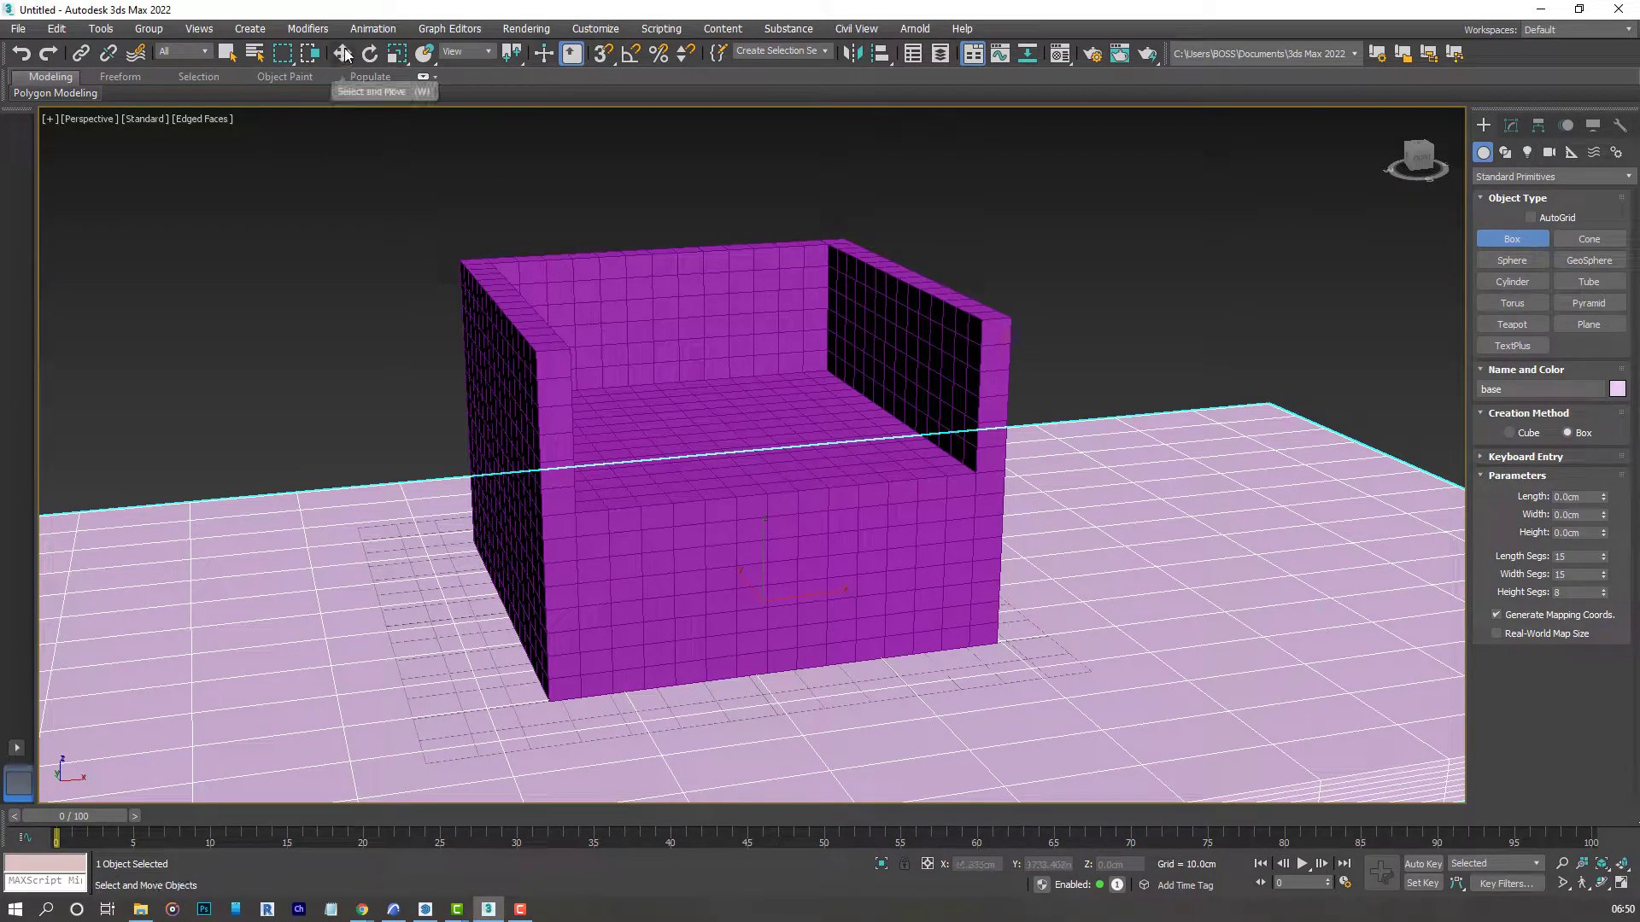
pyautogui.click(383, 270)
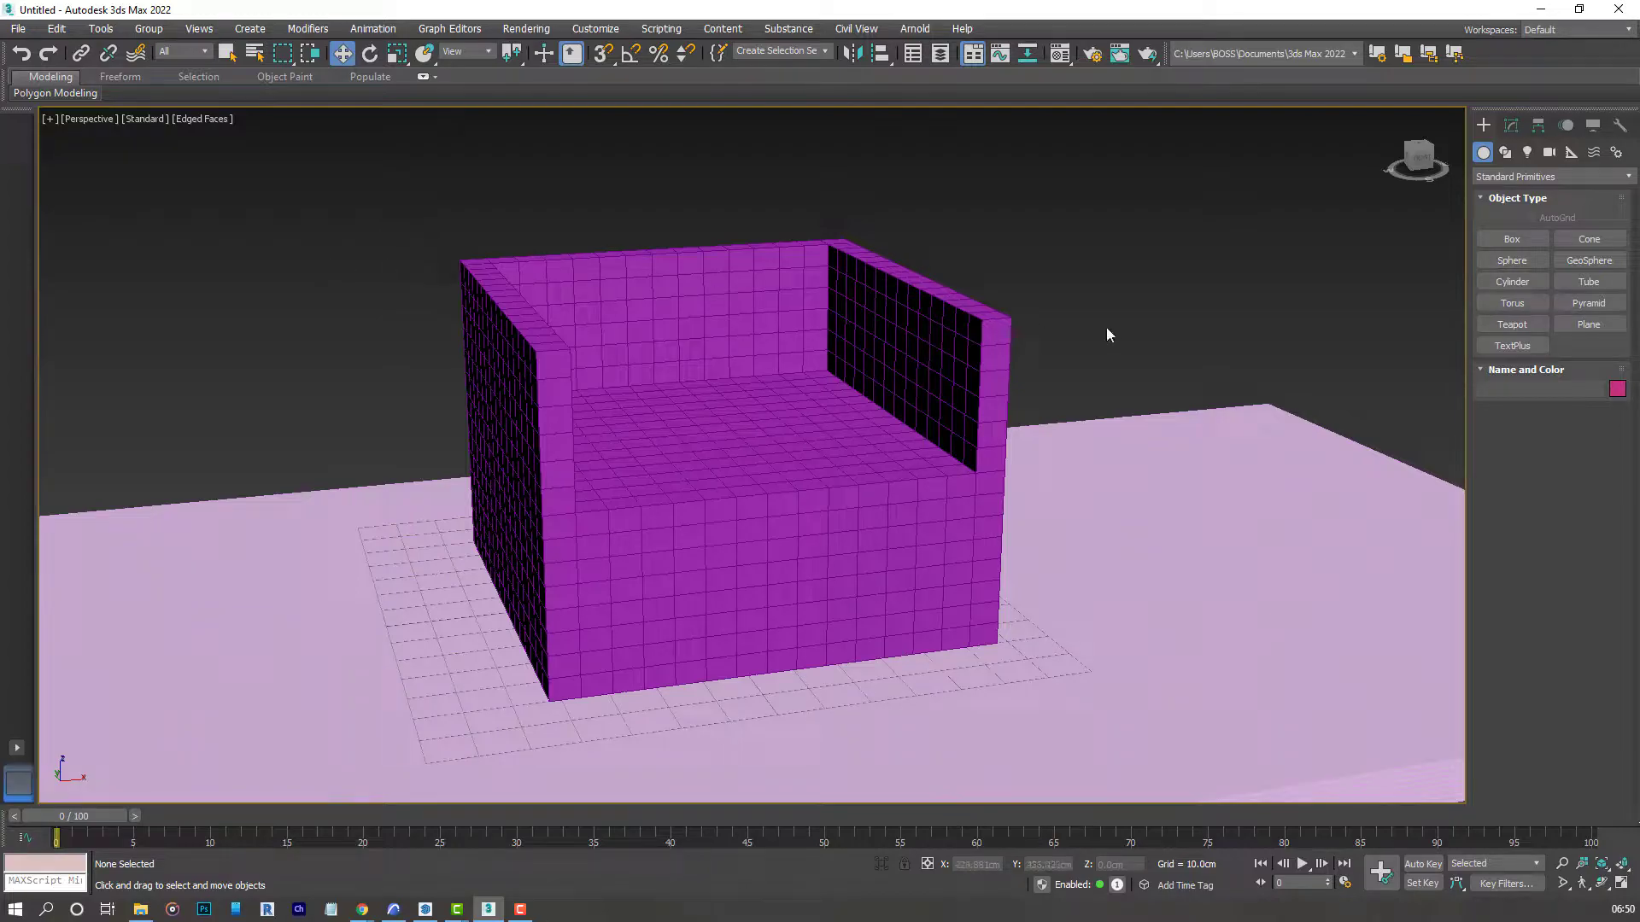
pyautogui.moveTo(1109, 335); pyautogui.dragTo(701, 635)
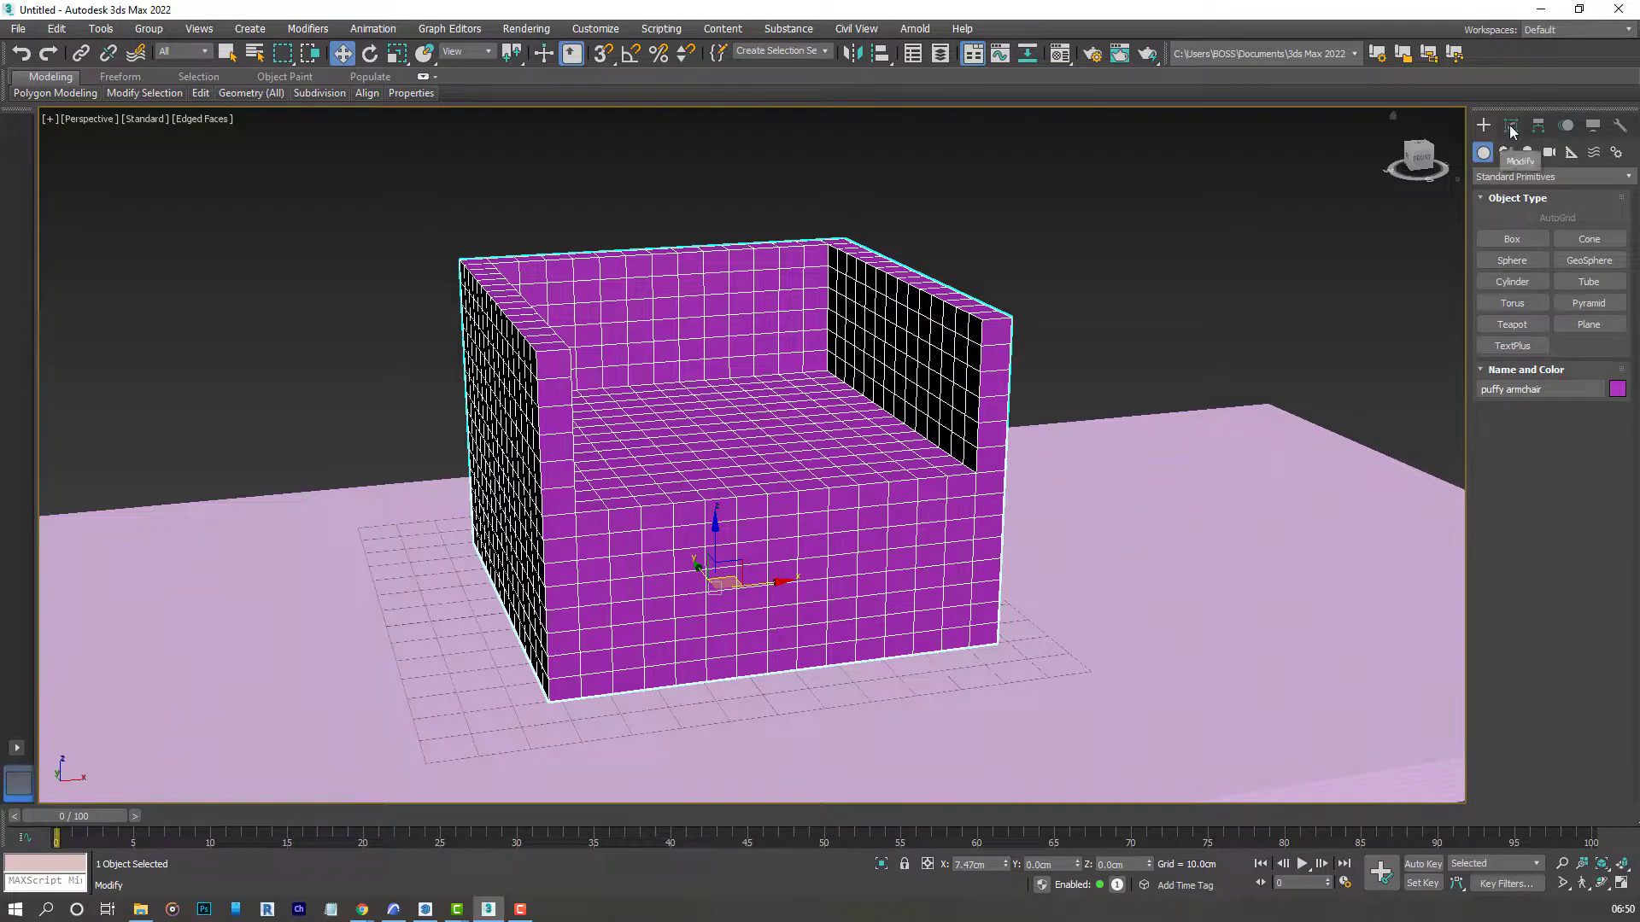
# Add a Cloth modifier above the armchair's editable poly from the Modify panel.
pyautogui.click(1508, 124)
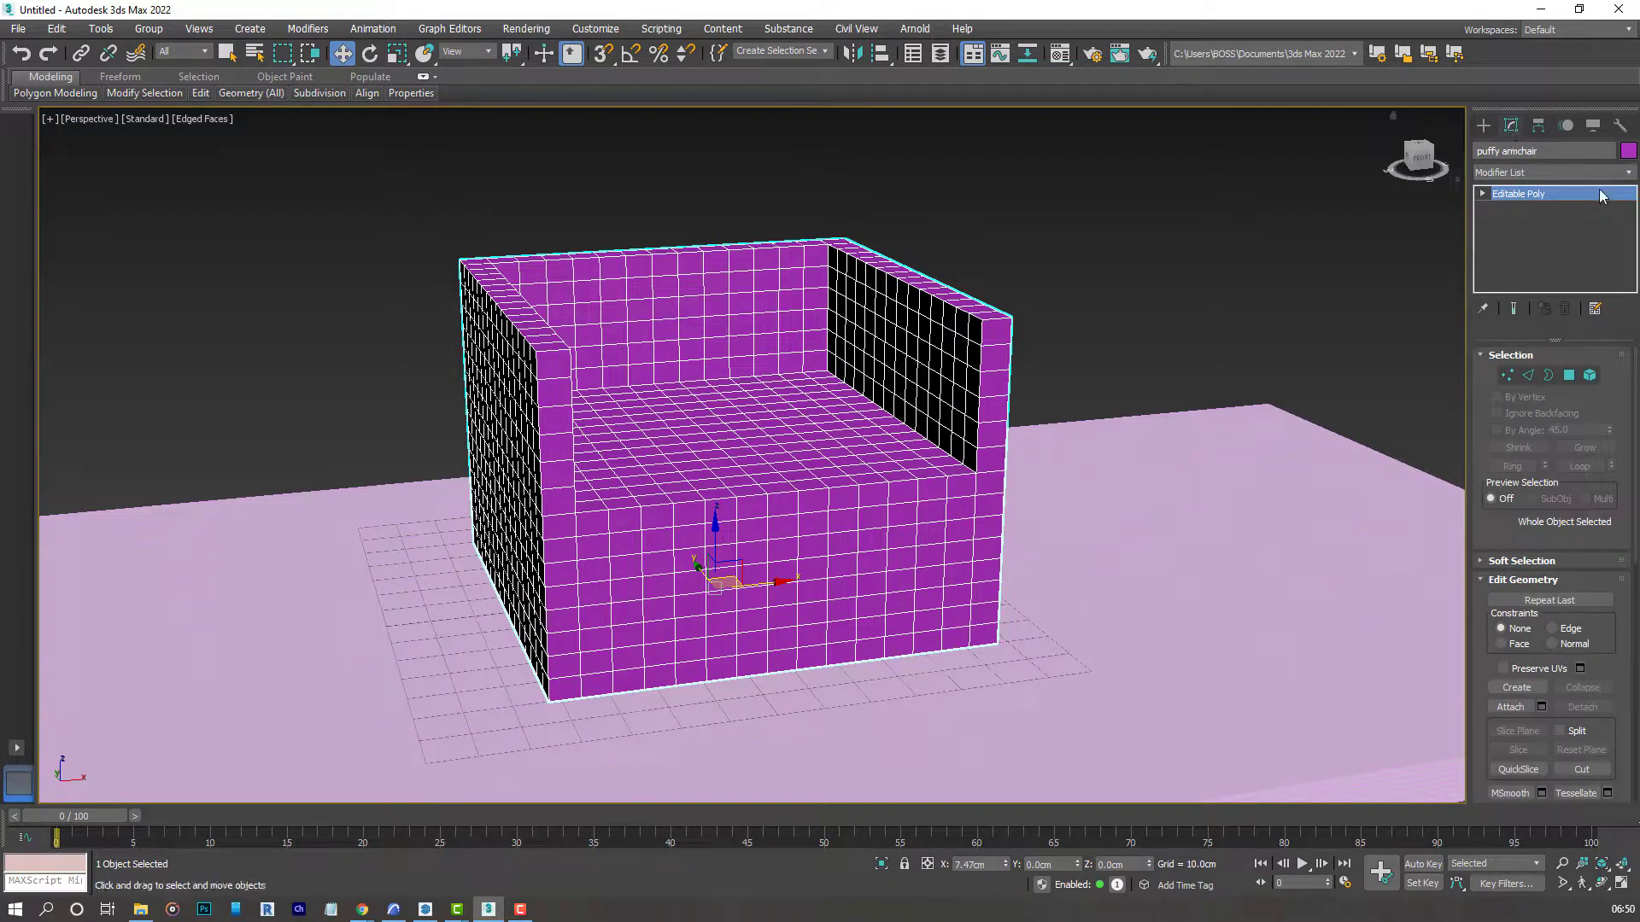
pyautogui.click(1552, 173)
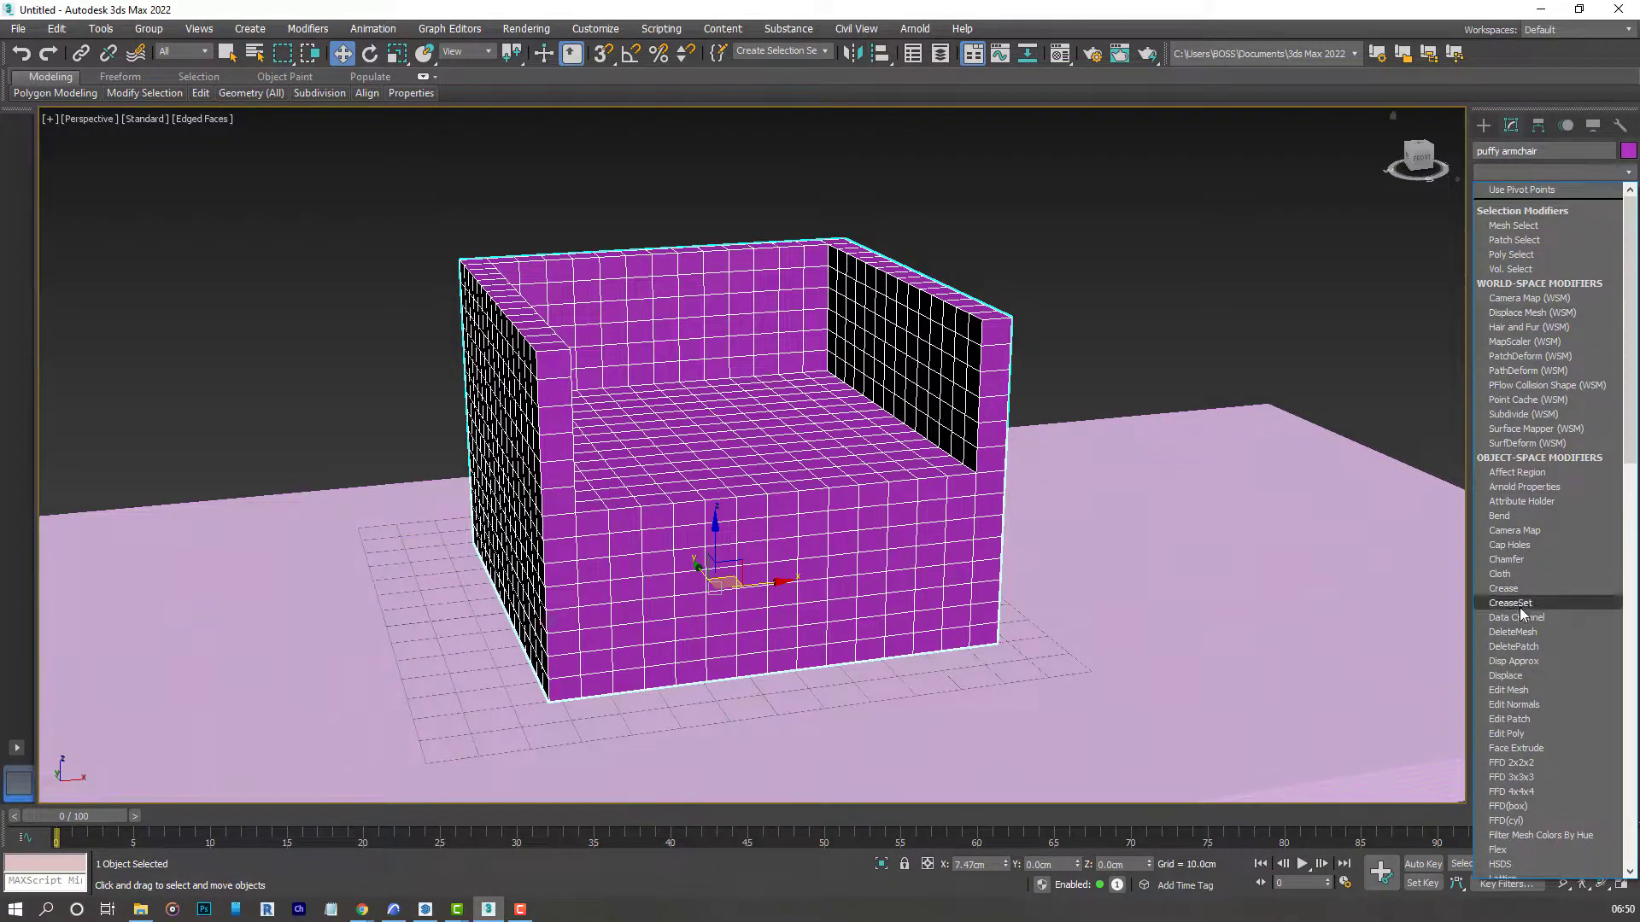
pyautogui.moveTo(1499, 574)
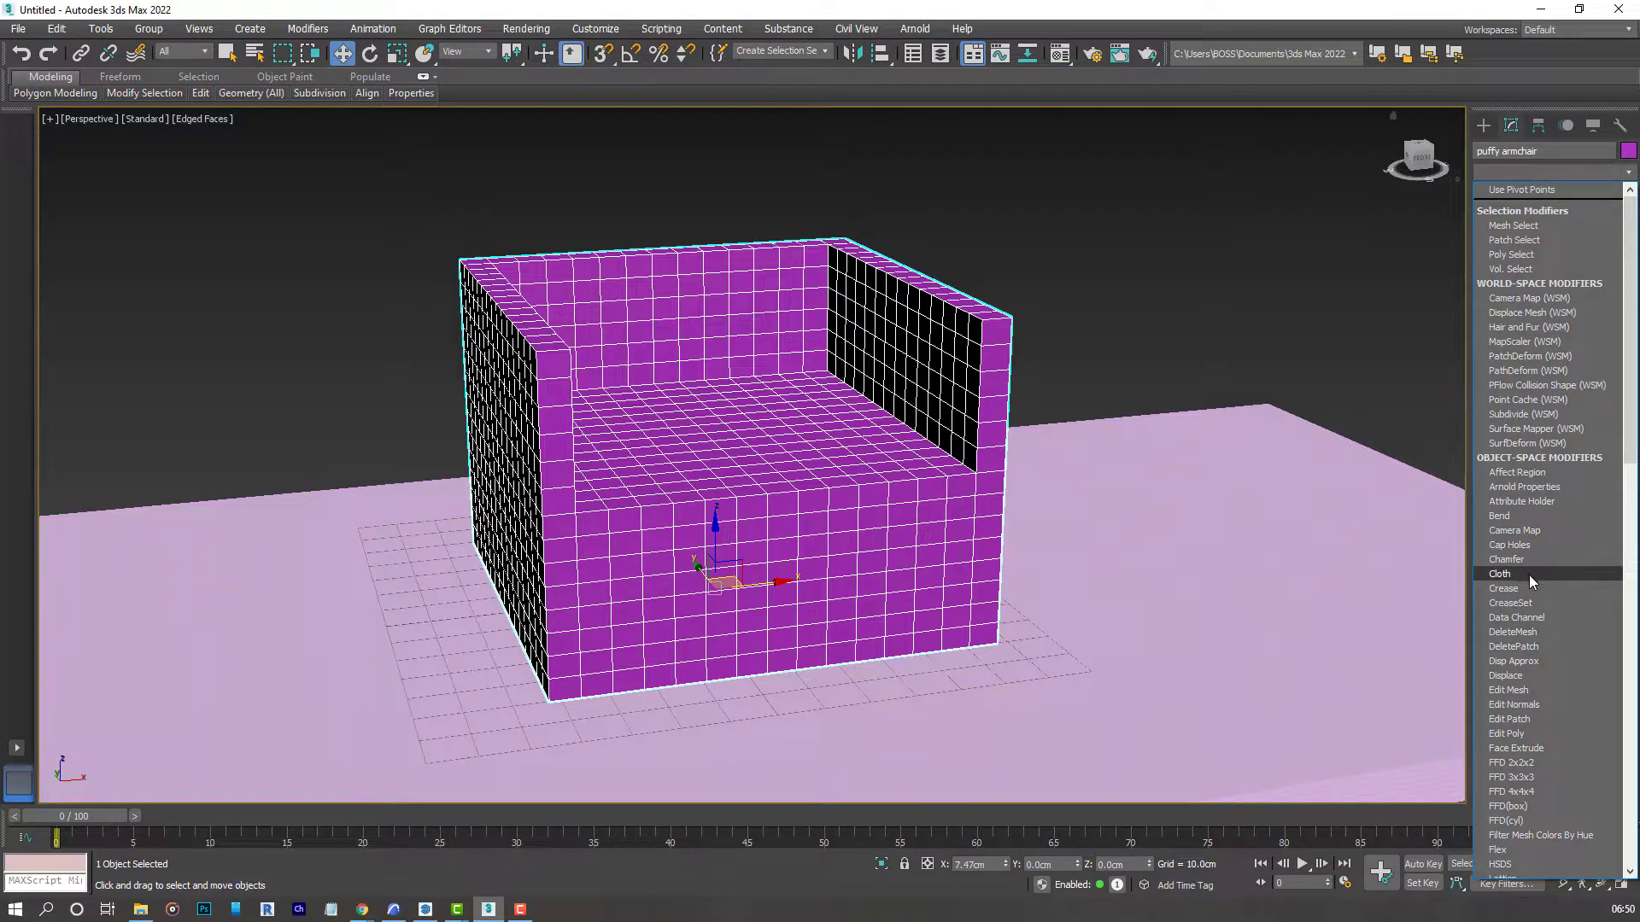
pyautogui.click(1498, 574)
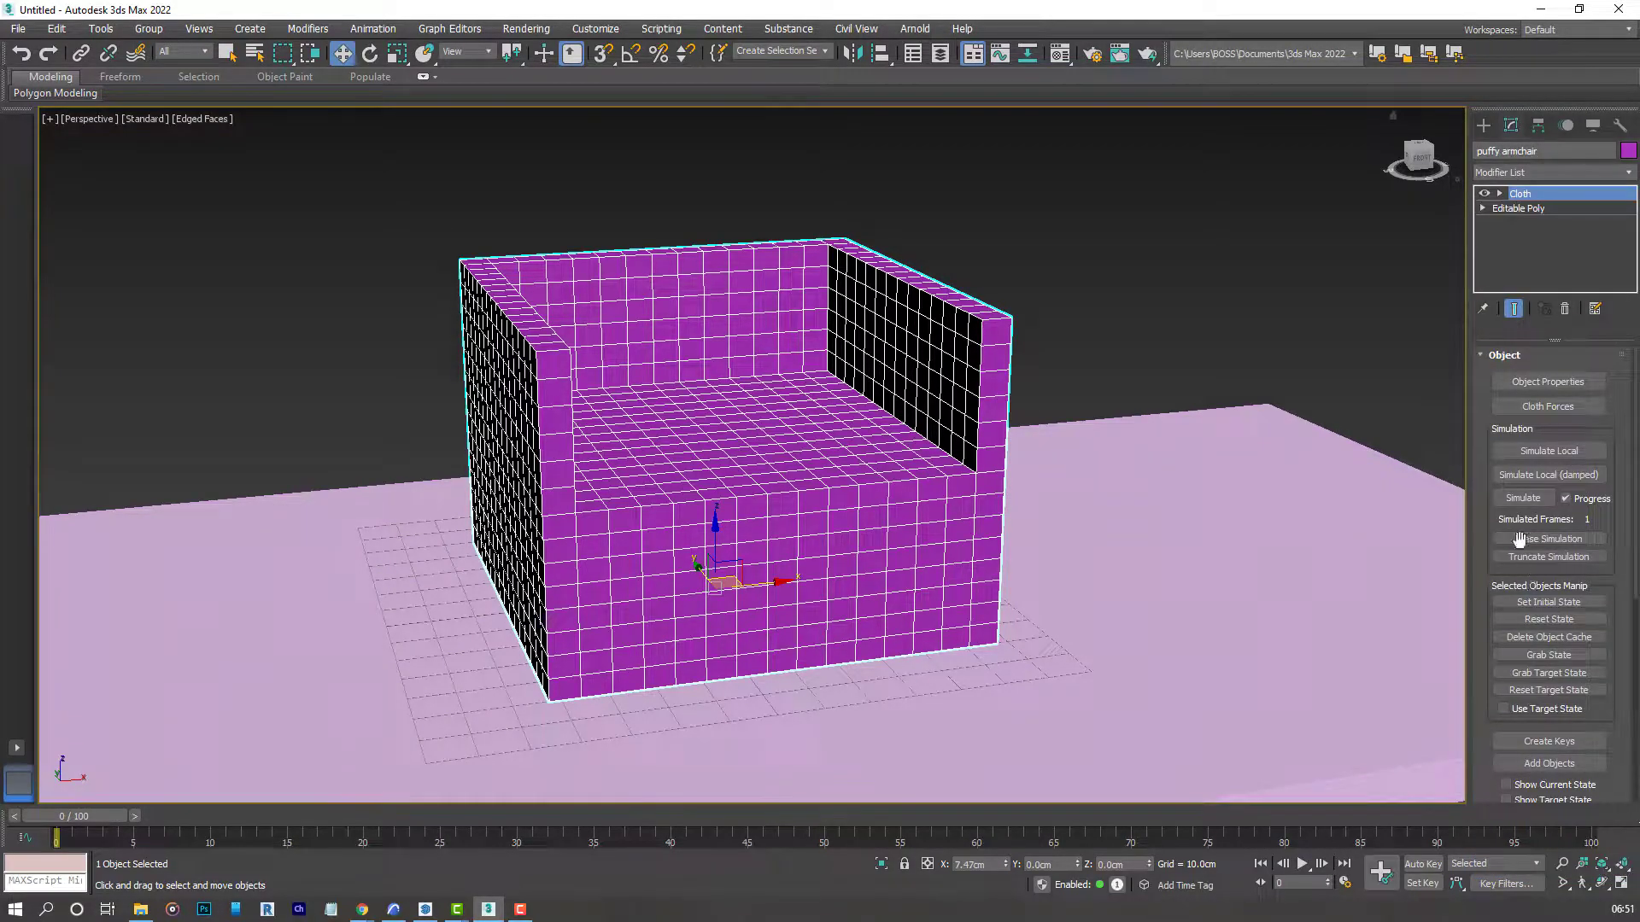
pyautogui.click(1521, 497)
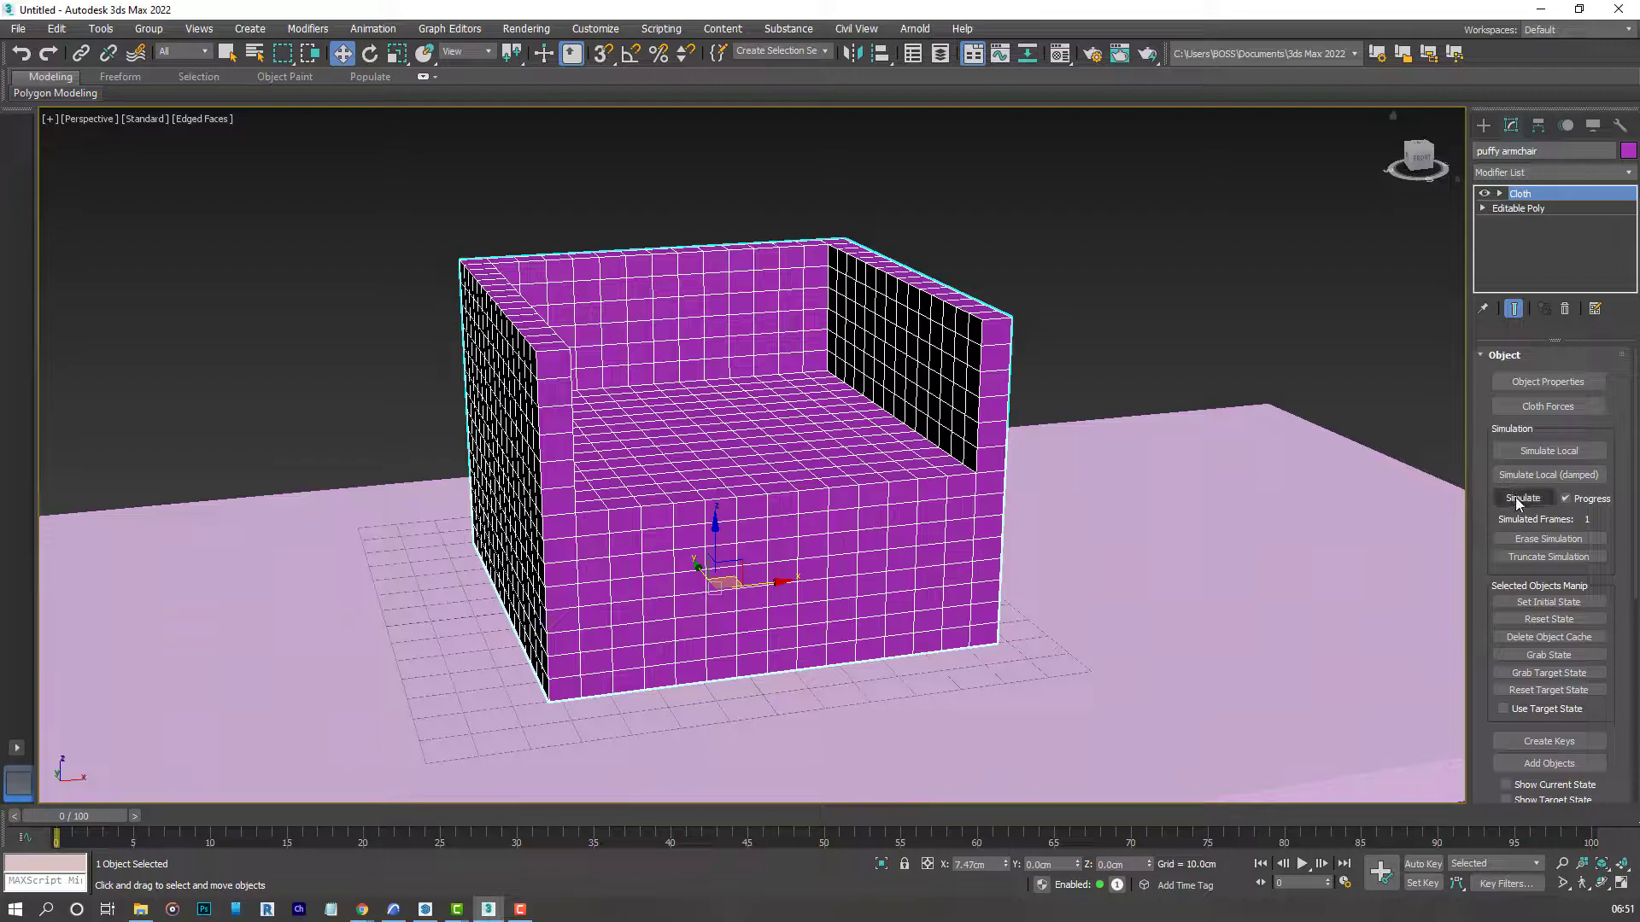
pyautogui.scroll(-3)
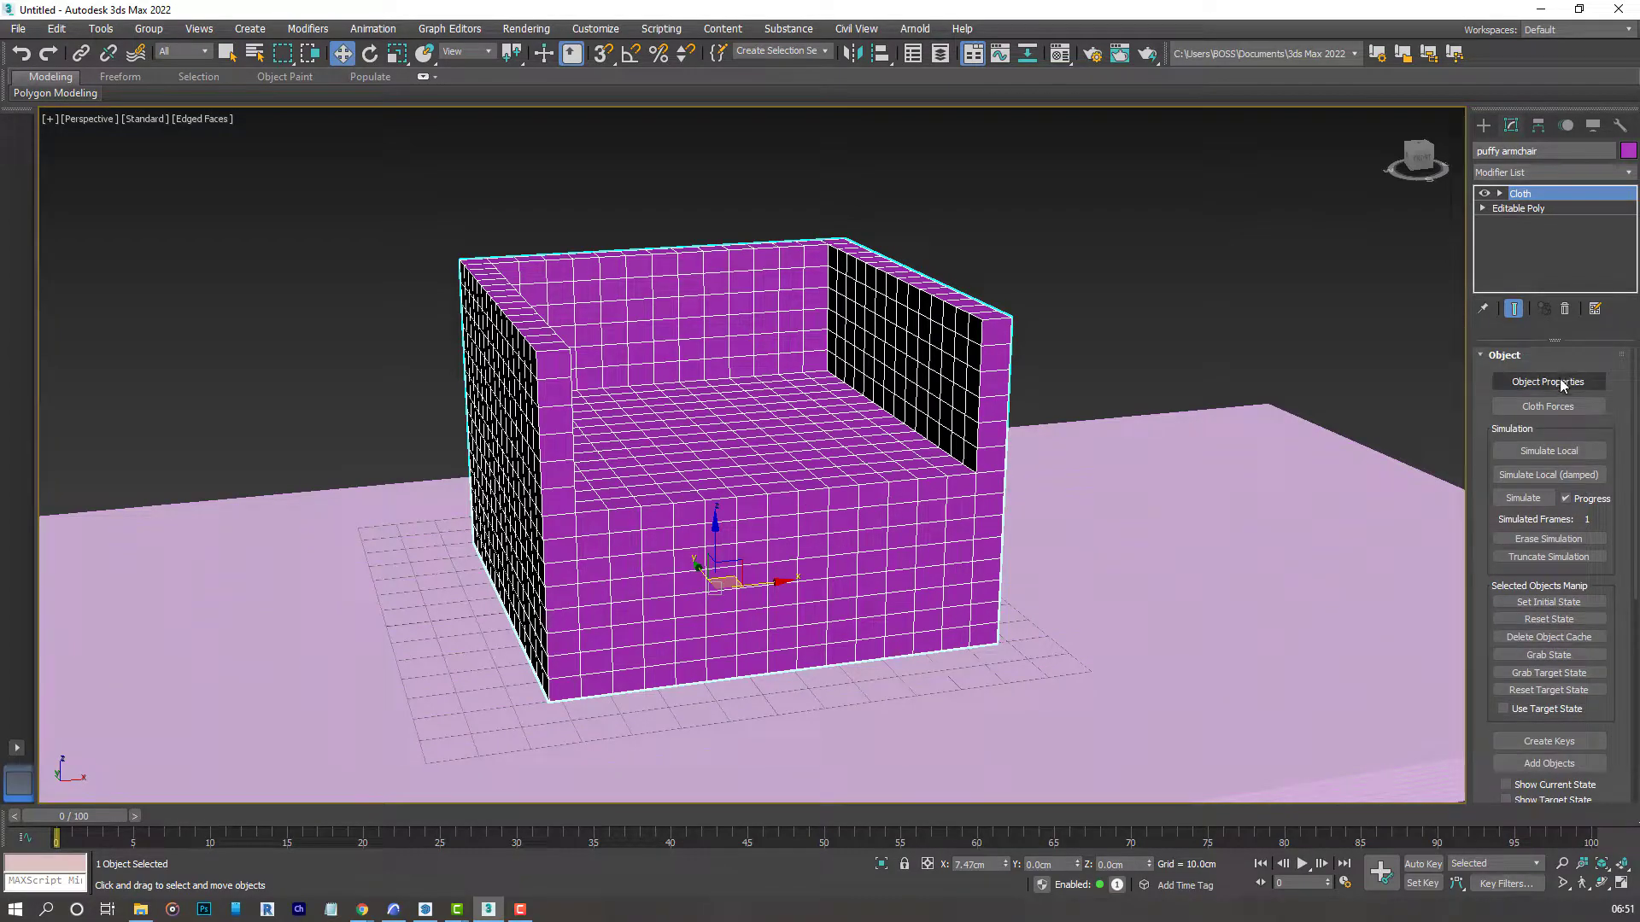
# In Cloth Object Properties, set the puffy armchair as a Cloth object and include the base.
pyautogui.click(1548, 381)
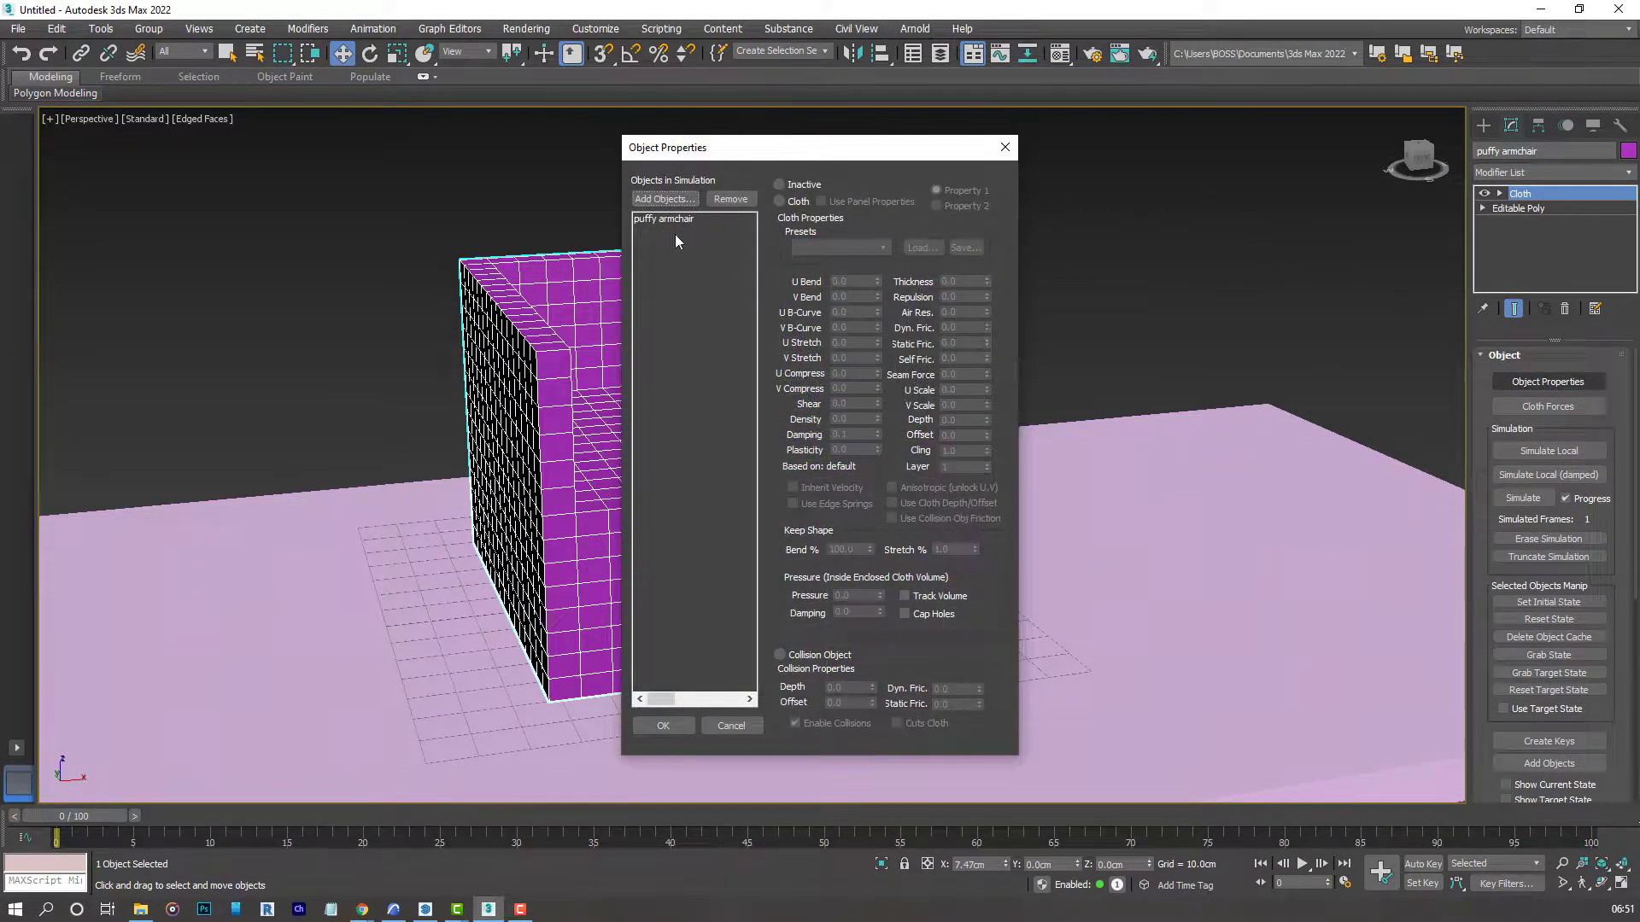
pyautogui.click(664, 219)
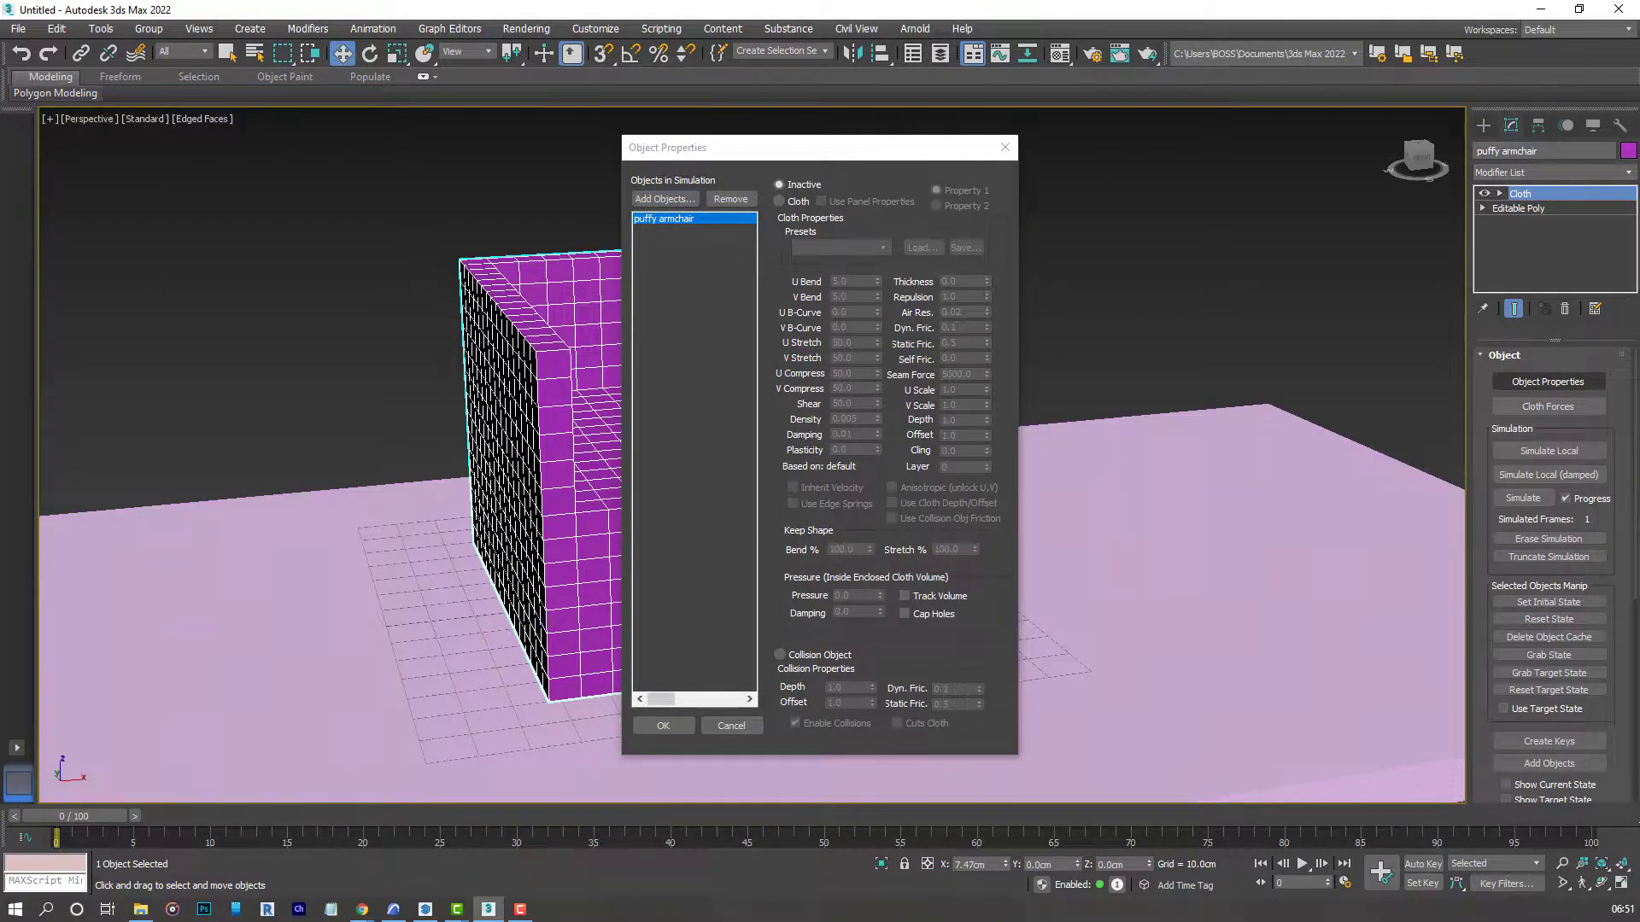
pyautogui.click(663, 198)
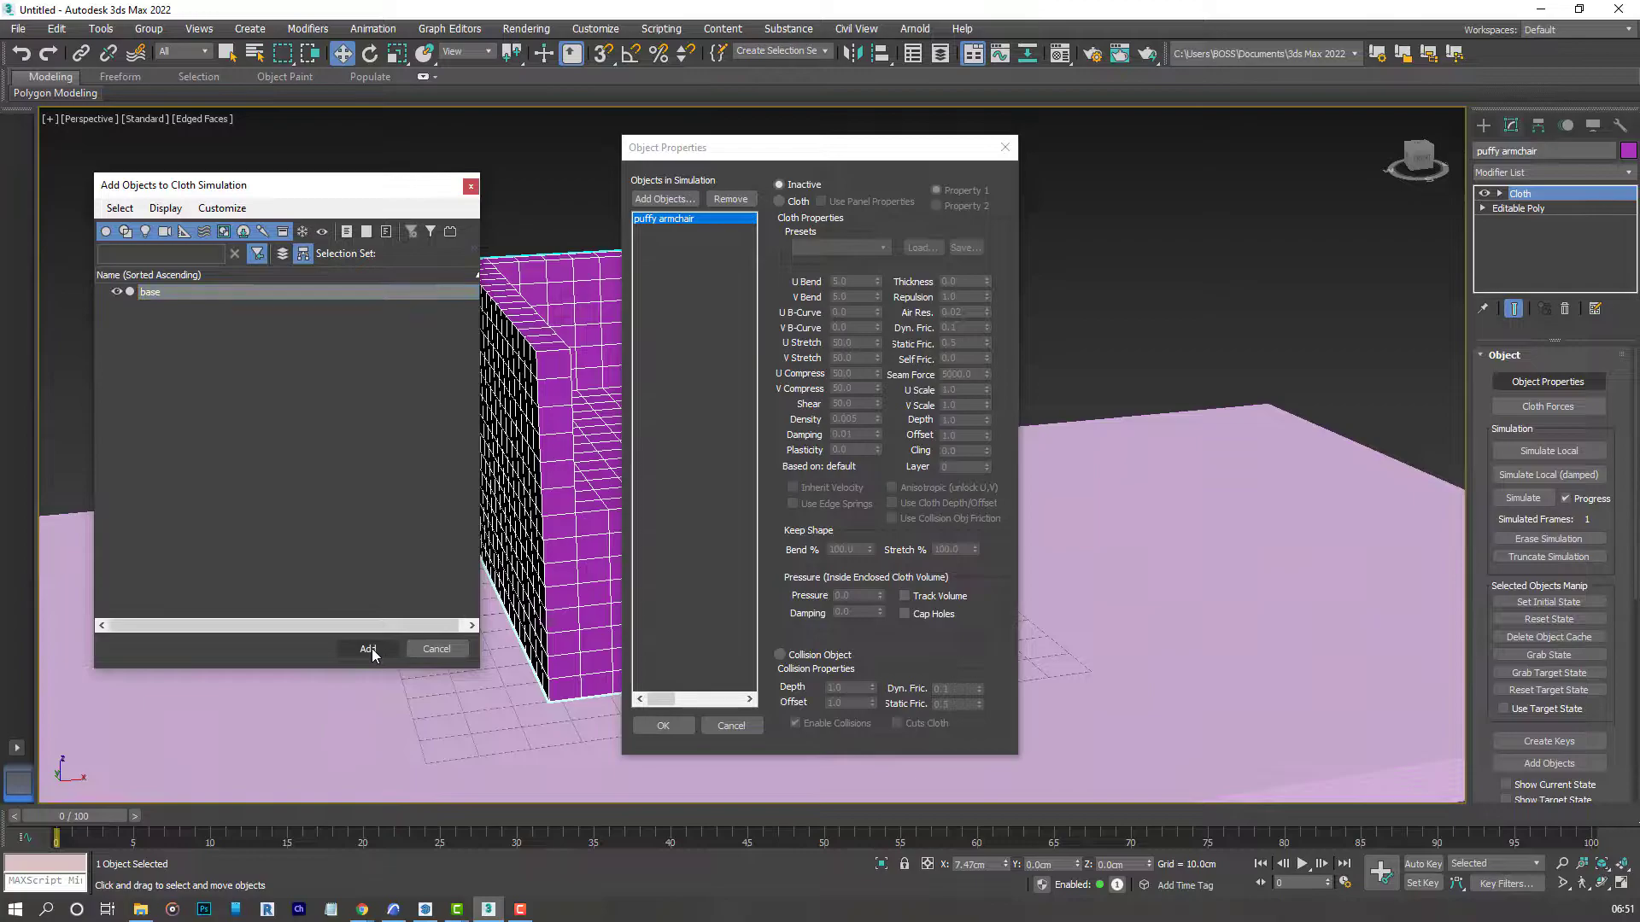
pyautogui.click(366, 649)
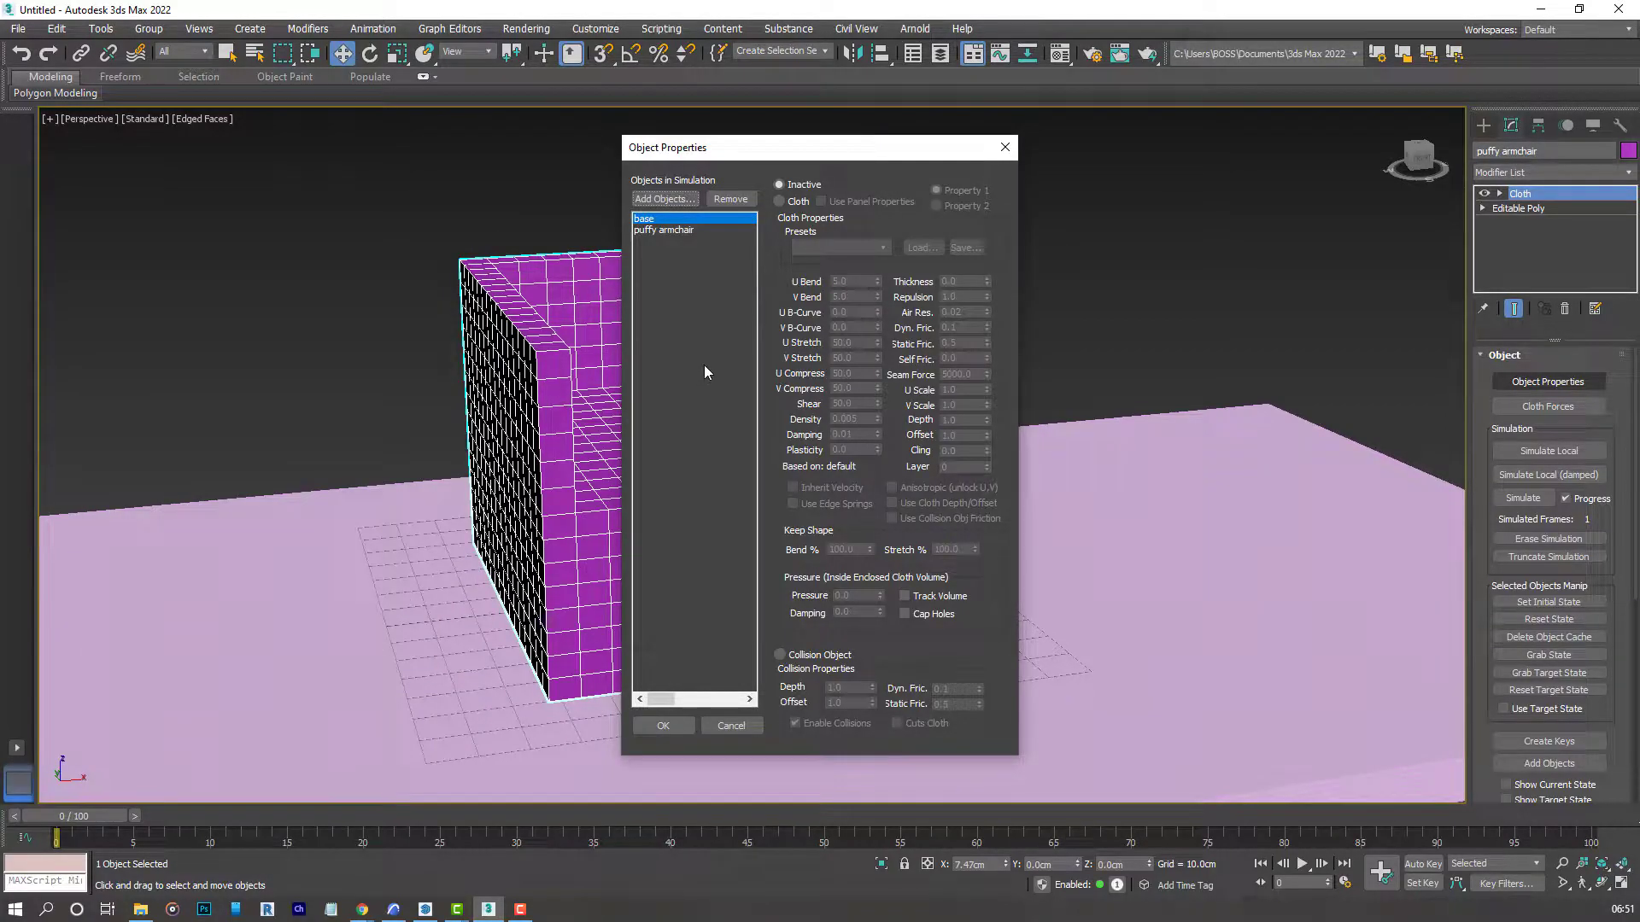
pyautogui.moveTo(773, 654)
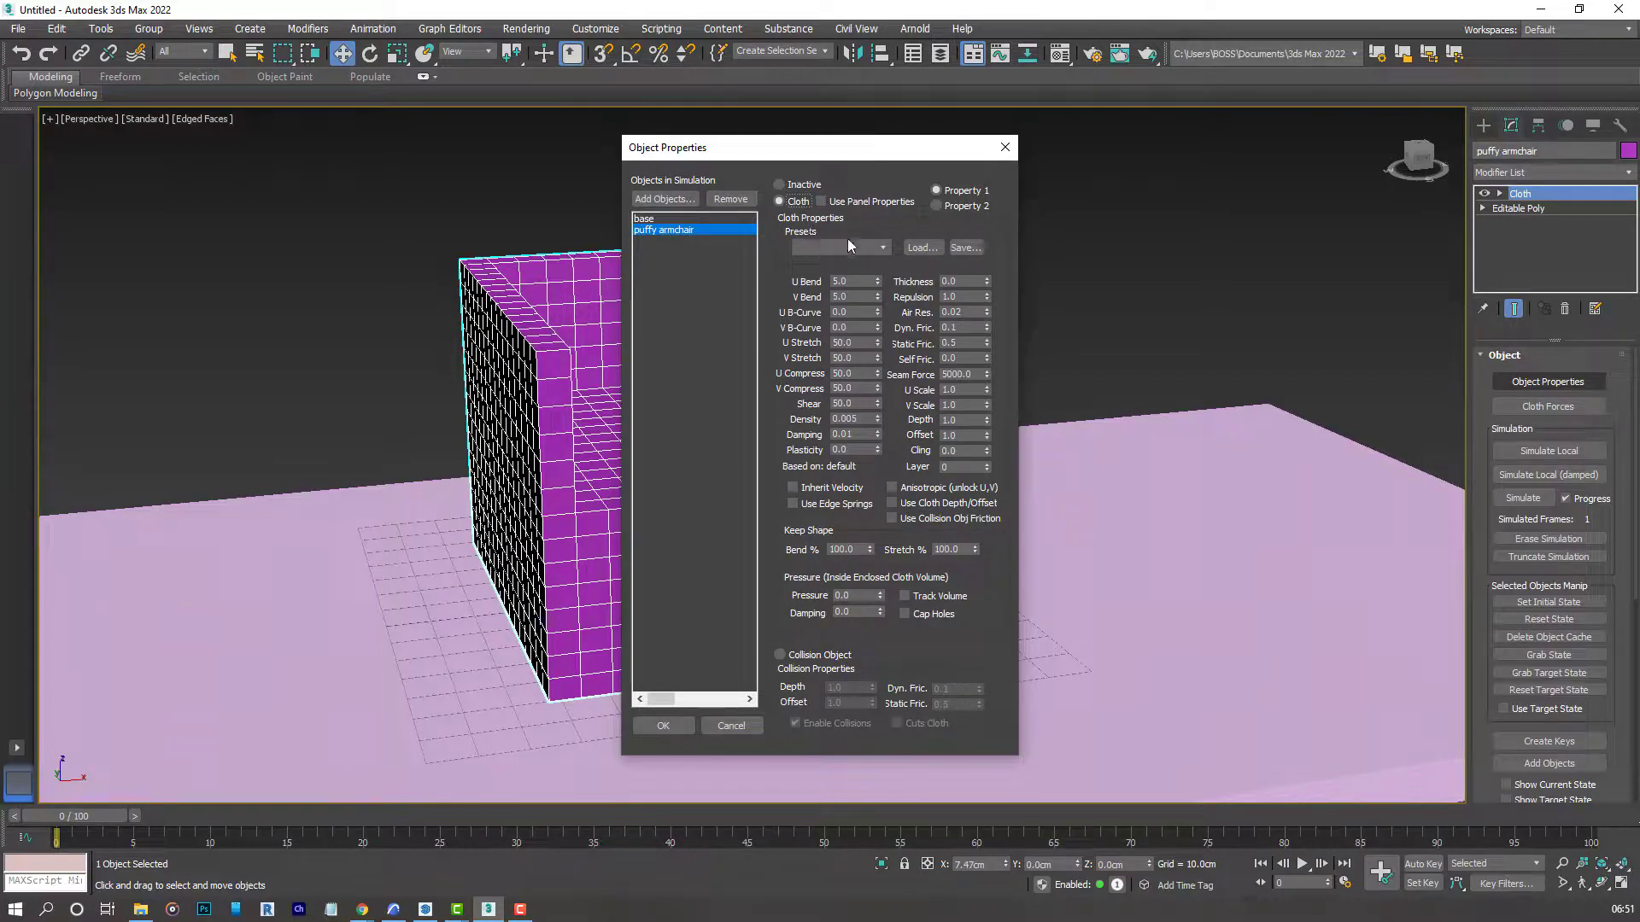
# Apply the Taffeta fabric preset with internal pressure, confirm, and run a local simulation.
pyautogui.click(882, 246)
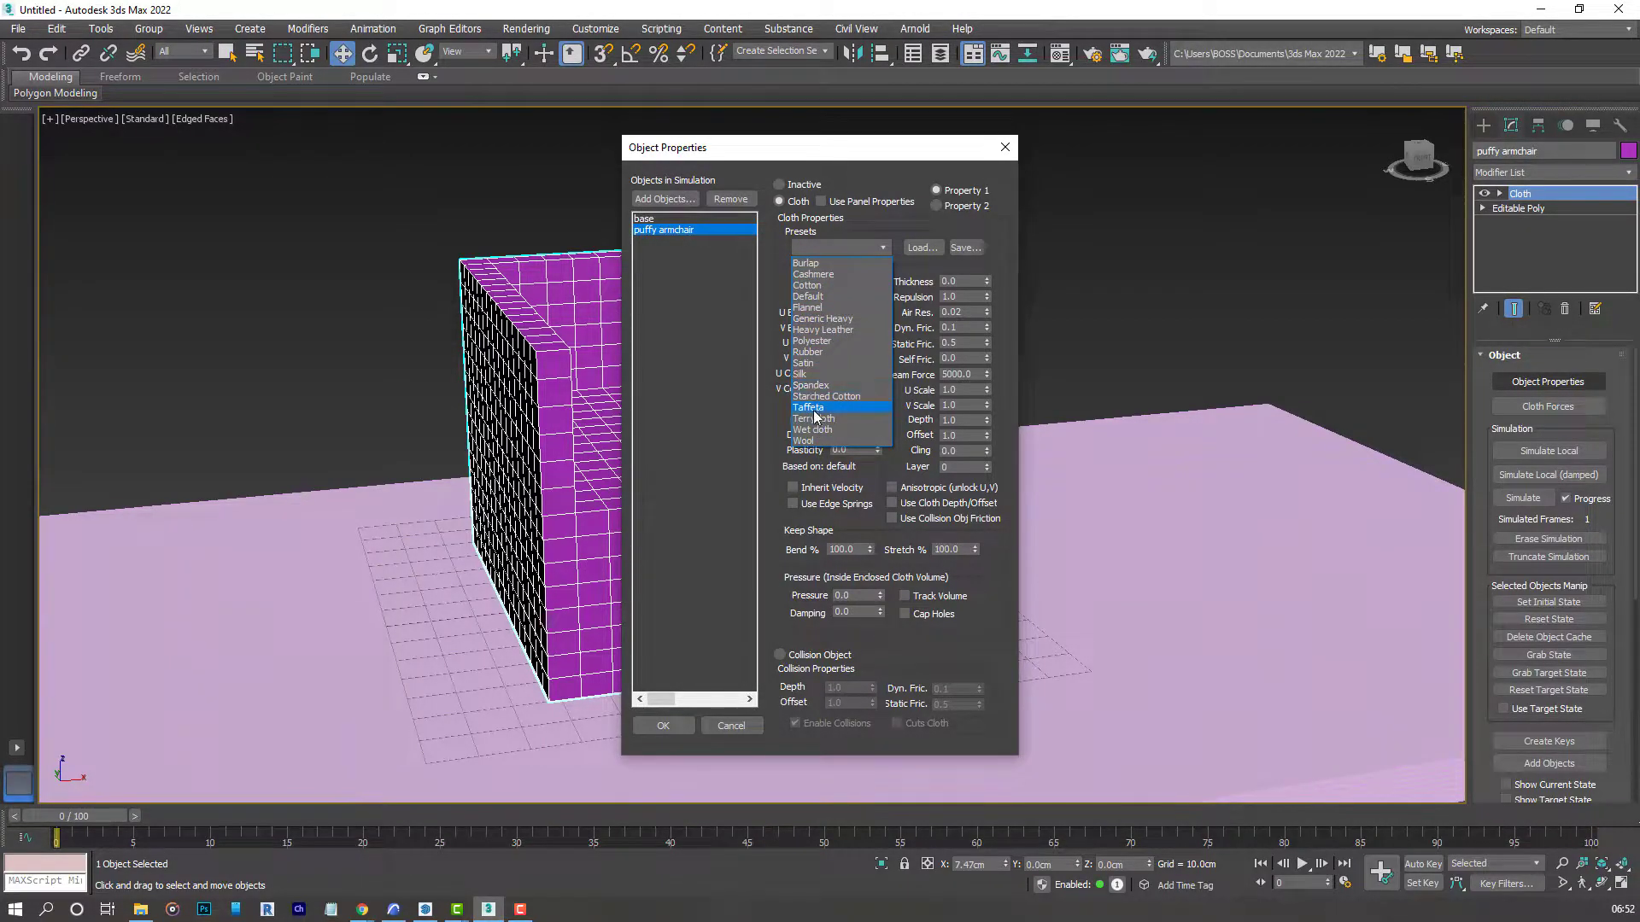
pyautogui.click(808, 407)
pyautogui.write('5')
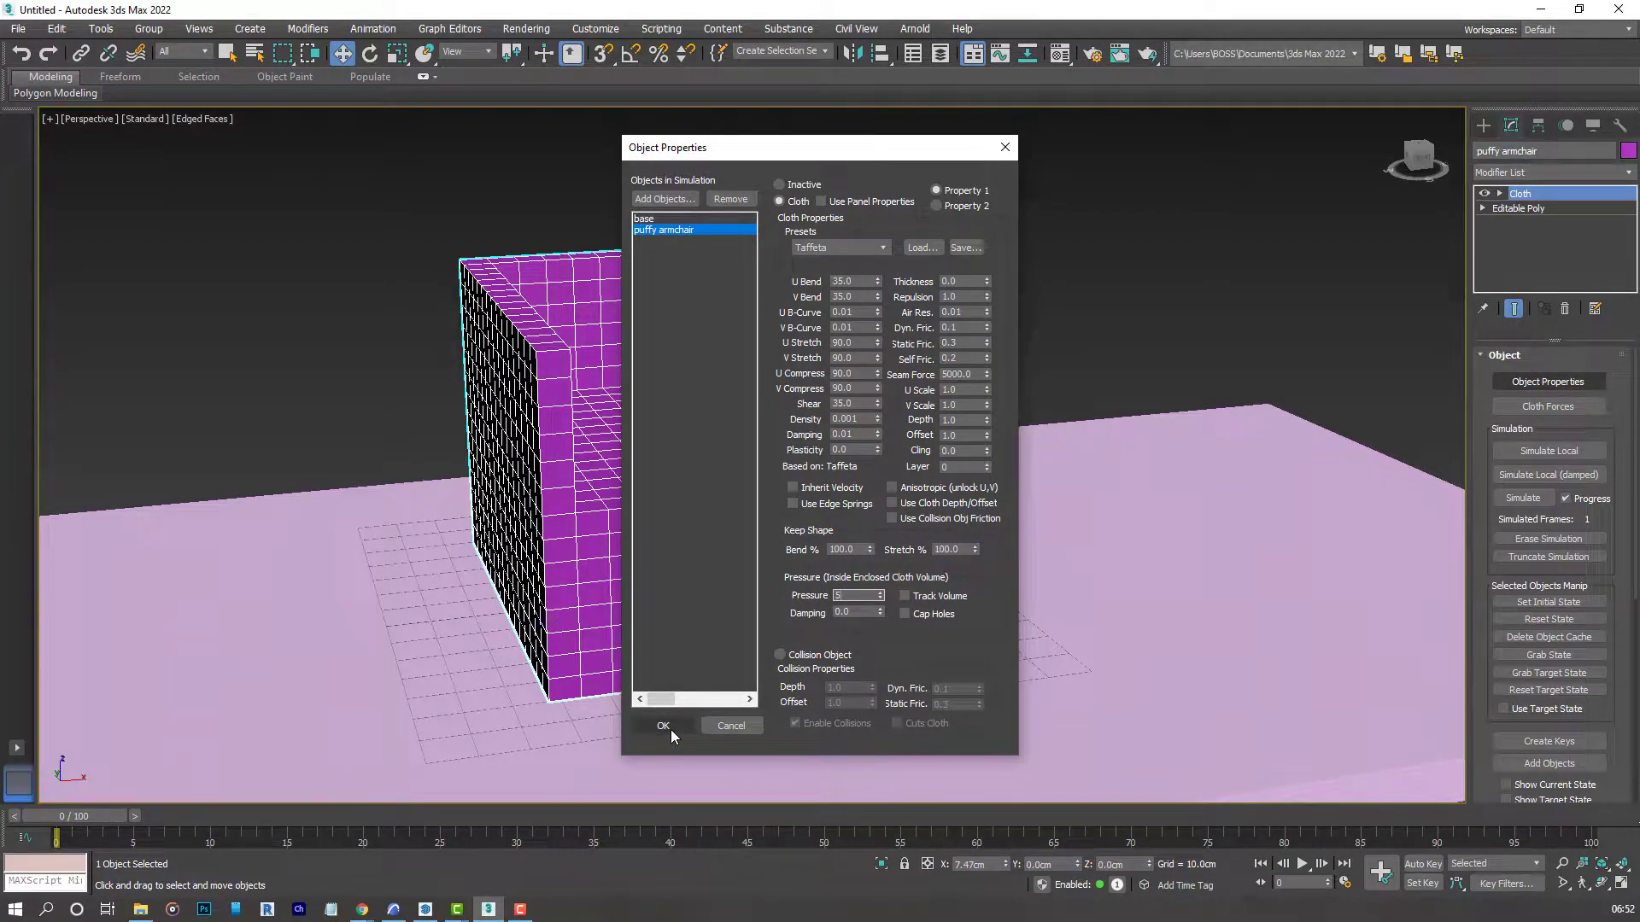
pyautogui.click(662, 726)
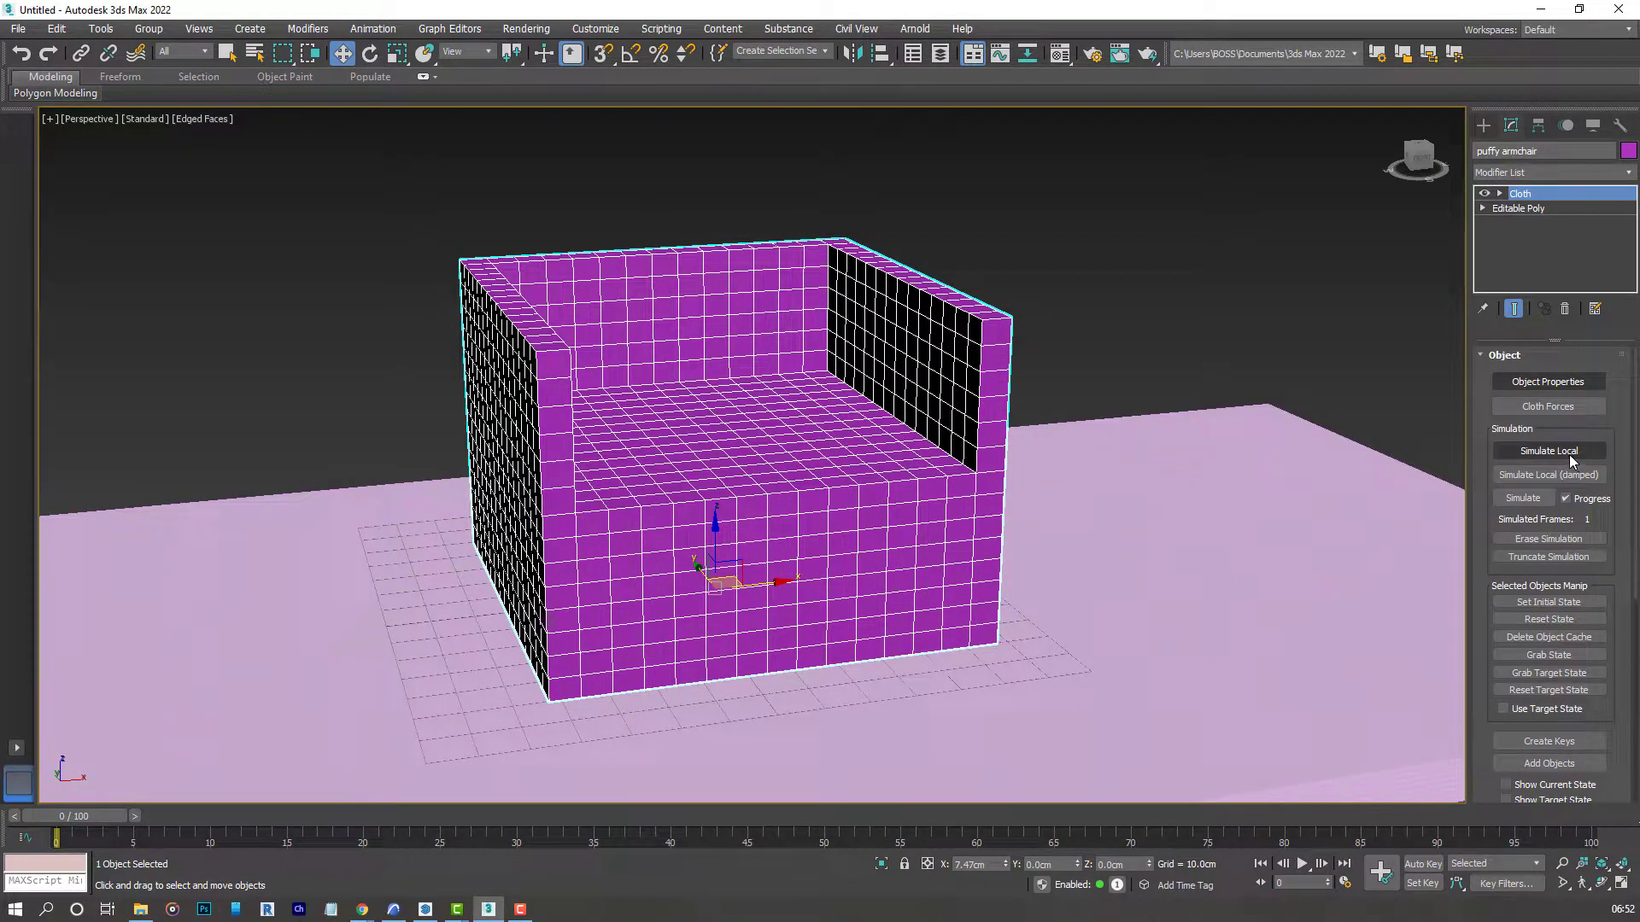
pyautogui.click(1547, 451)
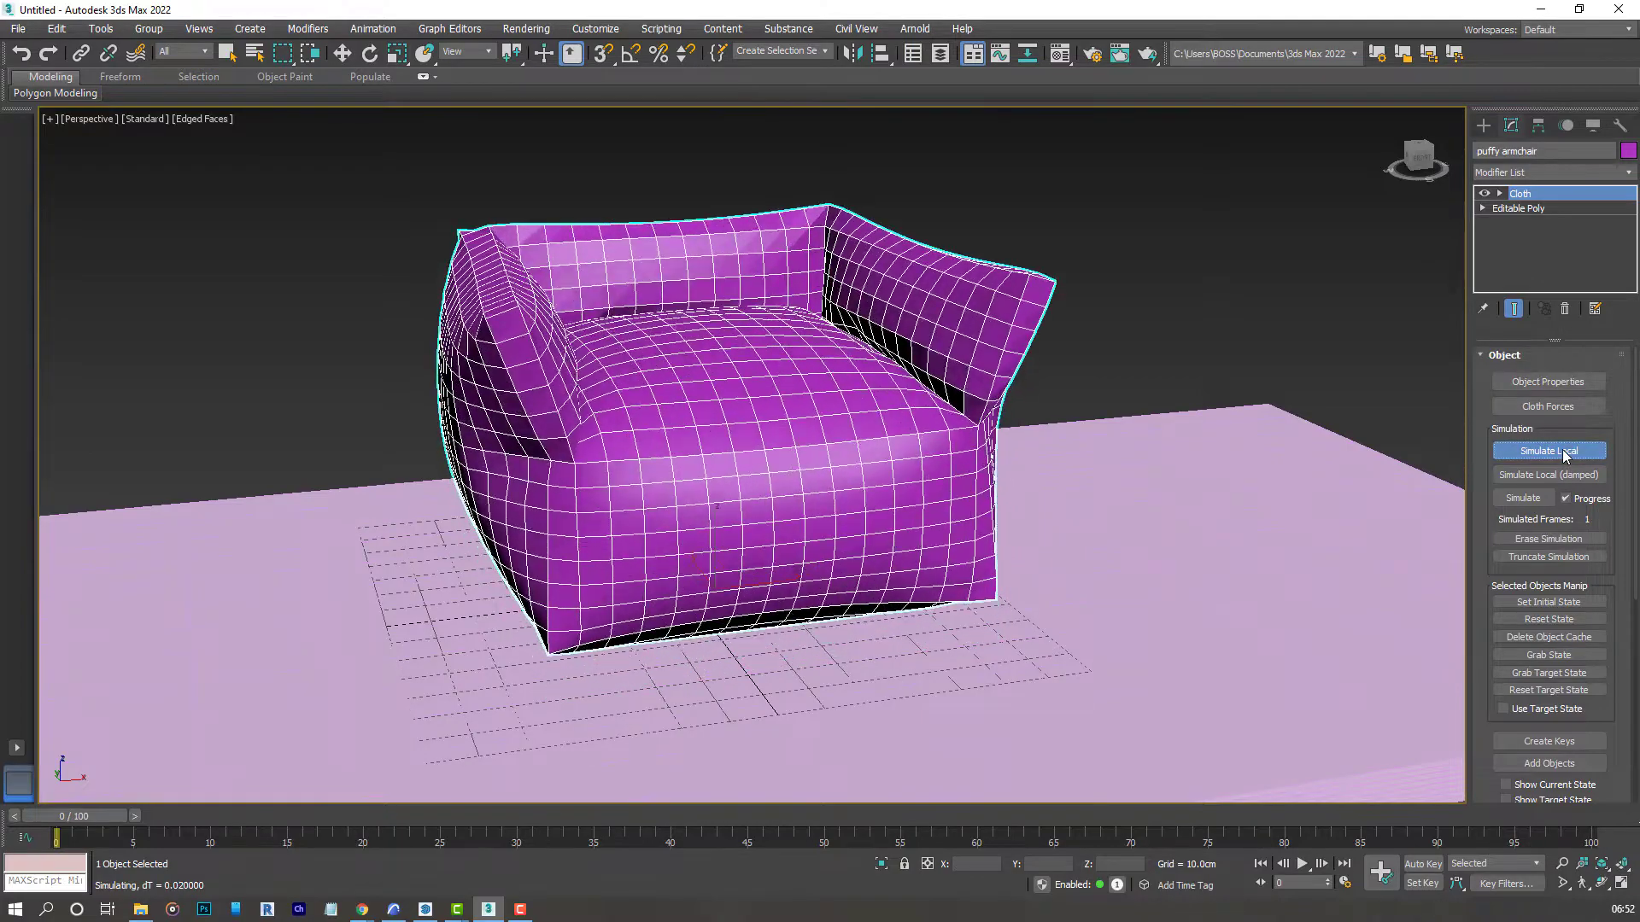
# Reset the simulation, lower the armchair's pressure in Object Properties, and simulate again for a gentler puff.
pyautogui.click(1549, 451)
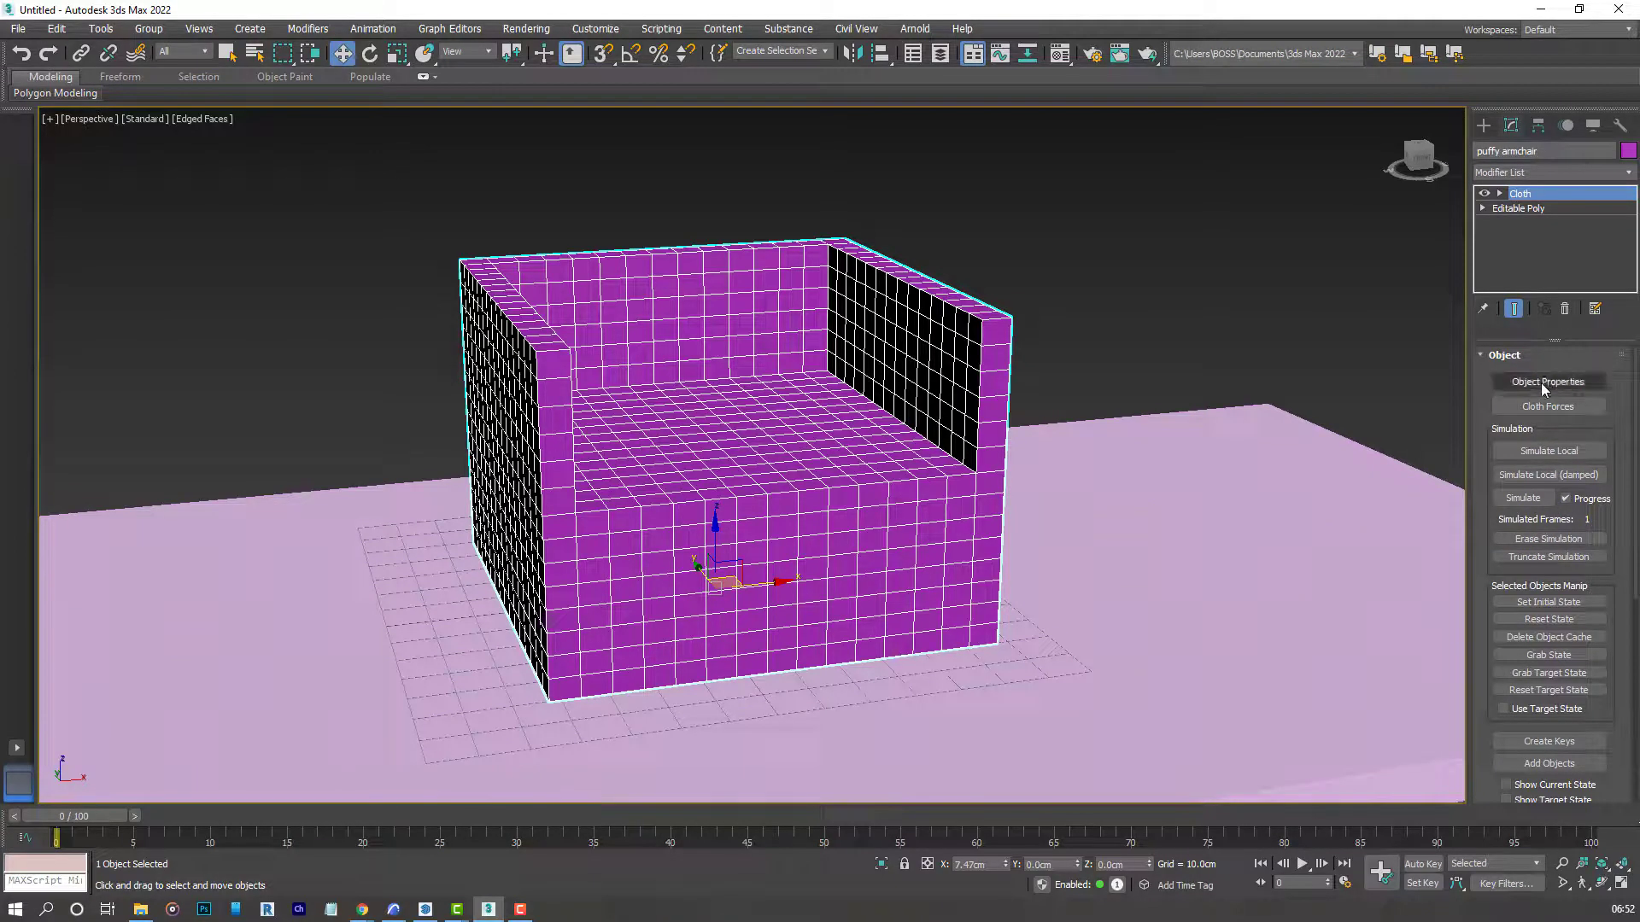
pyautogui.click(1548, 381)
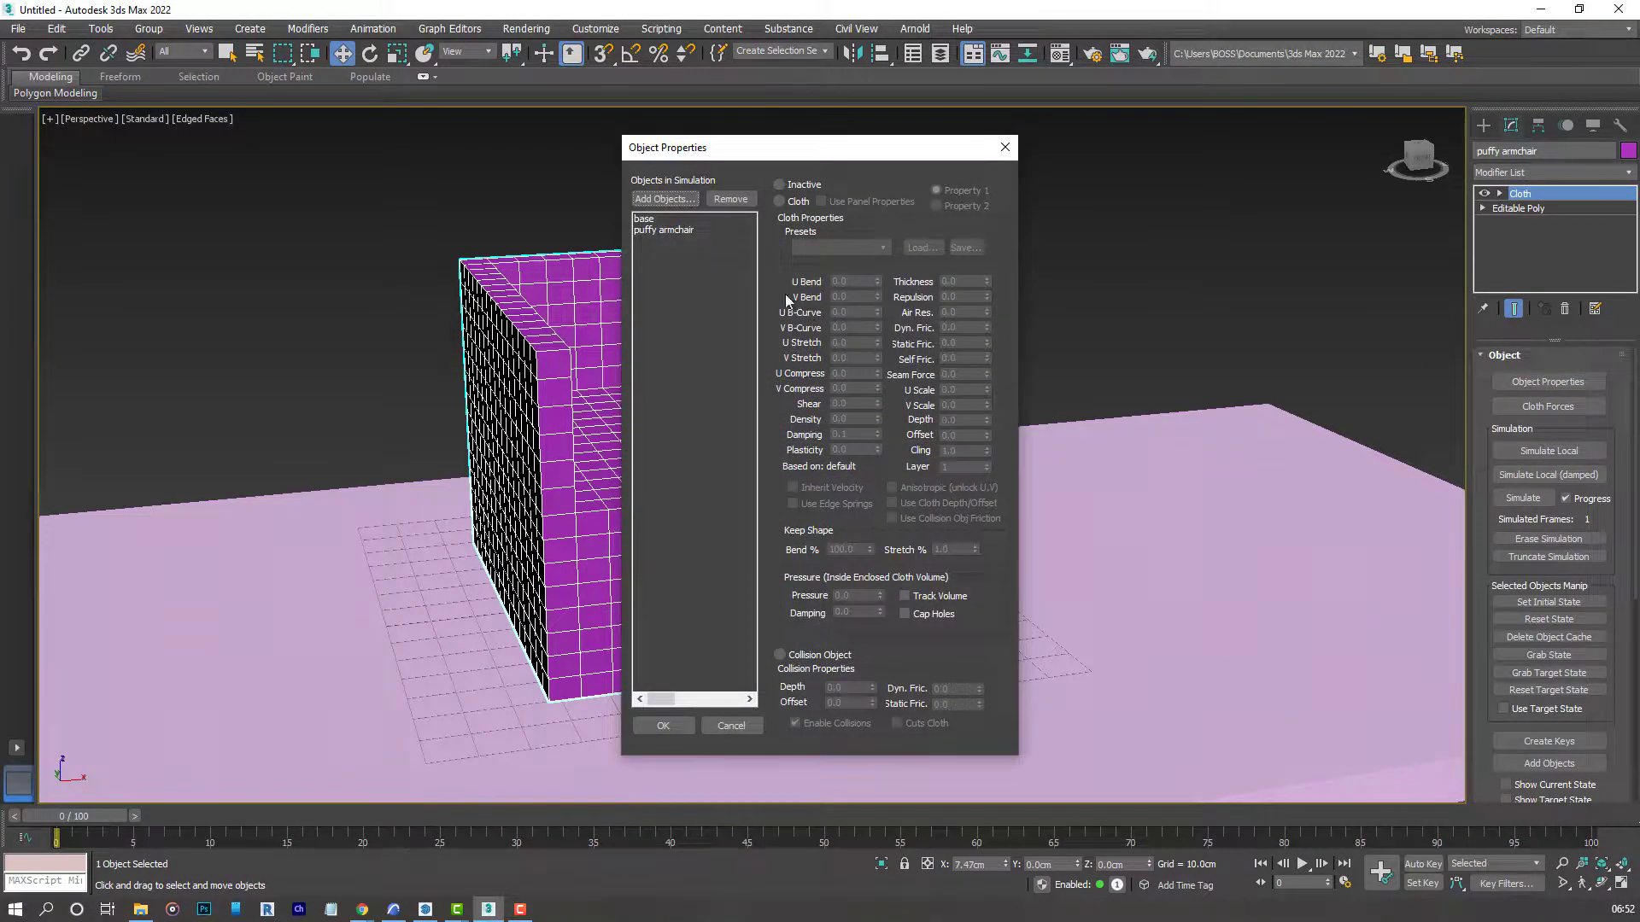
pyautogui.click(663, 229)
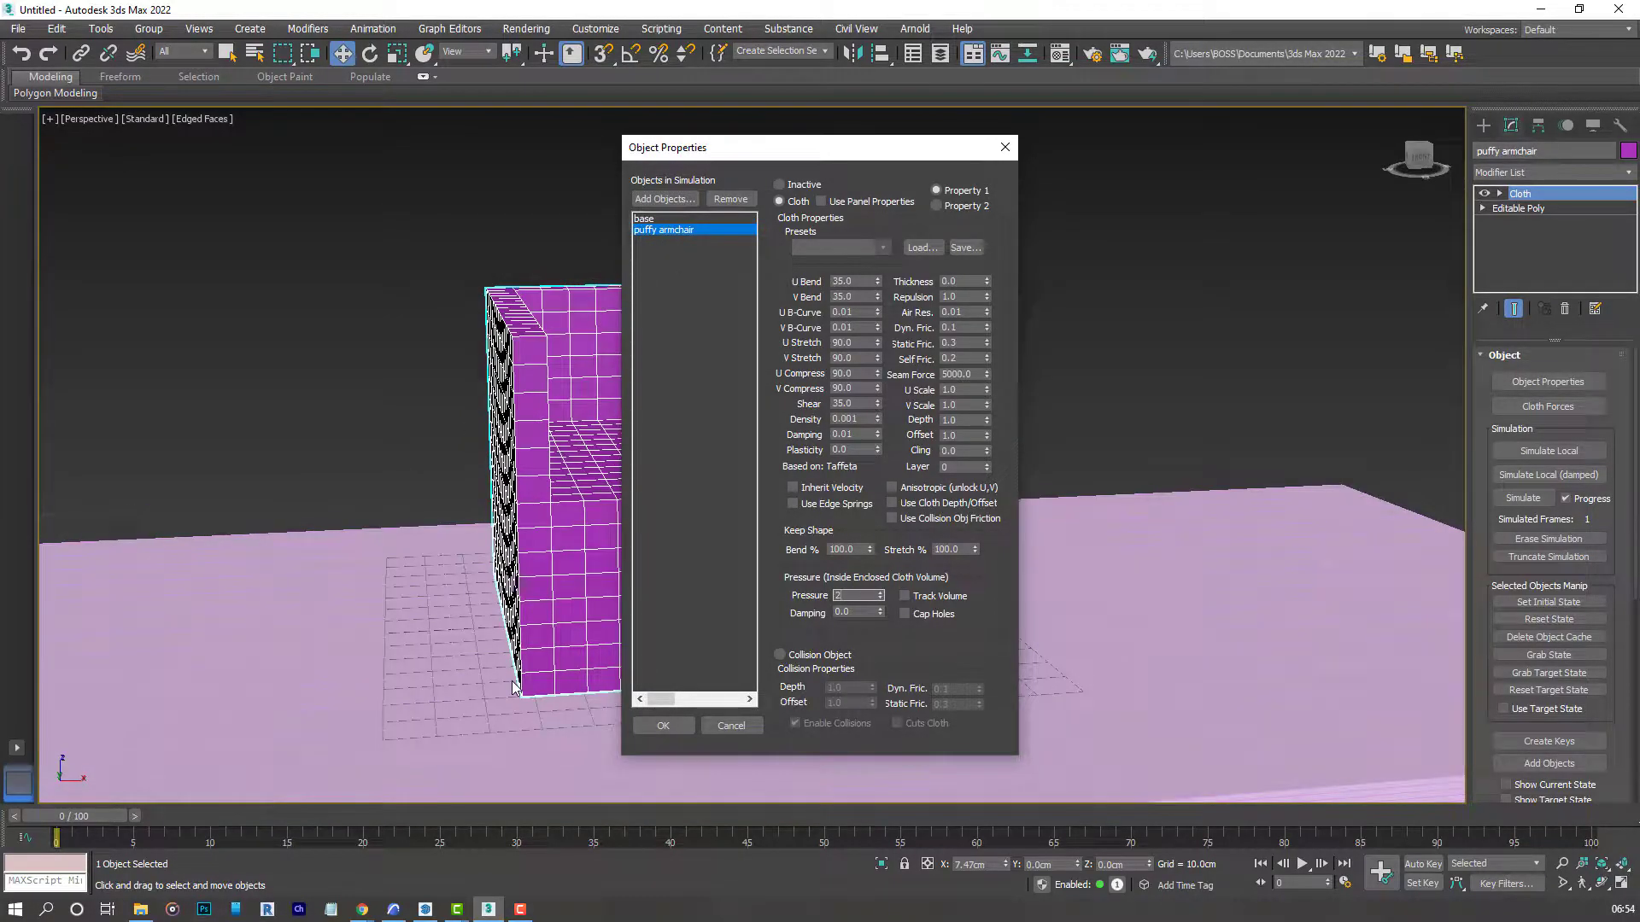
pyautogui.click(663, 726)
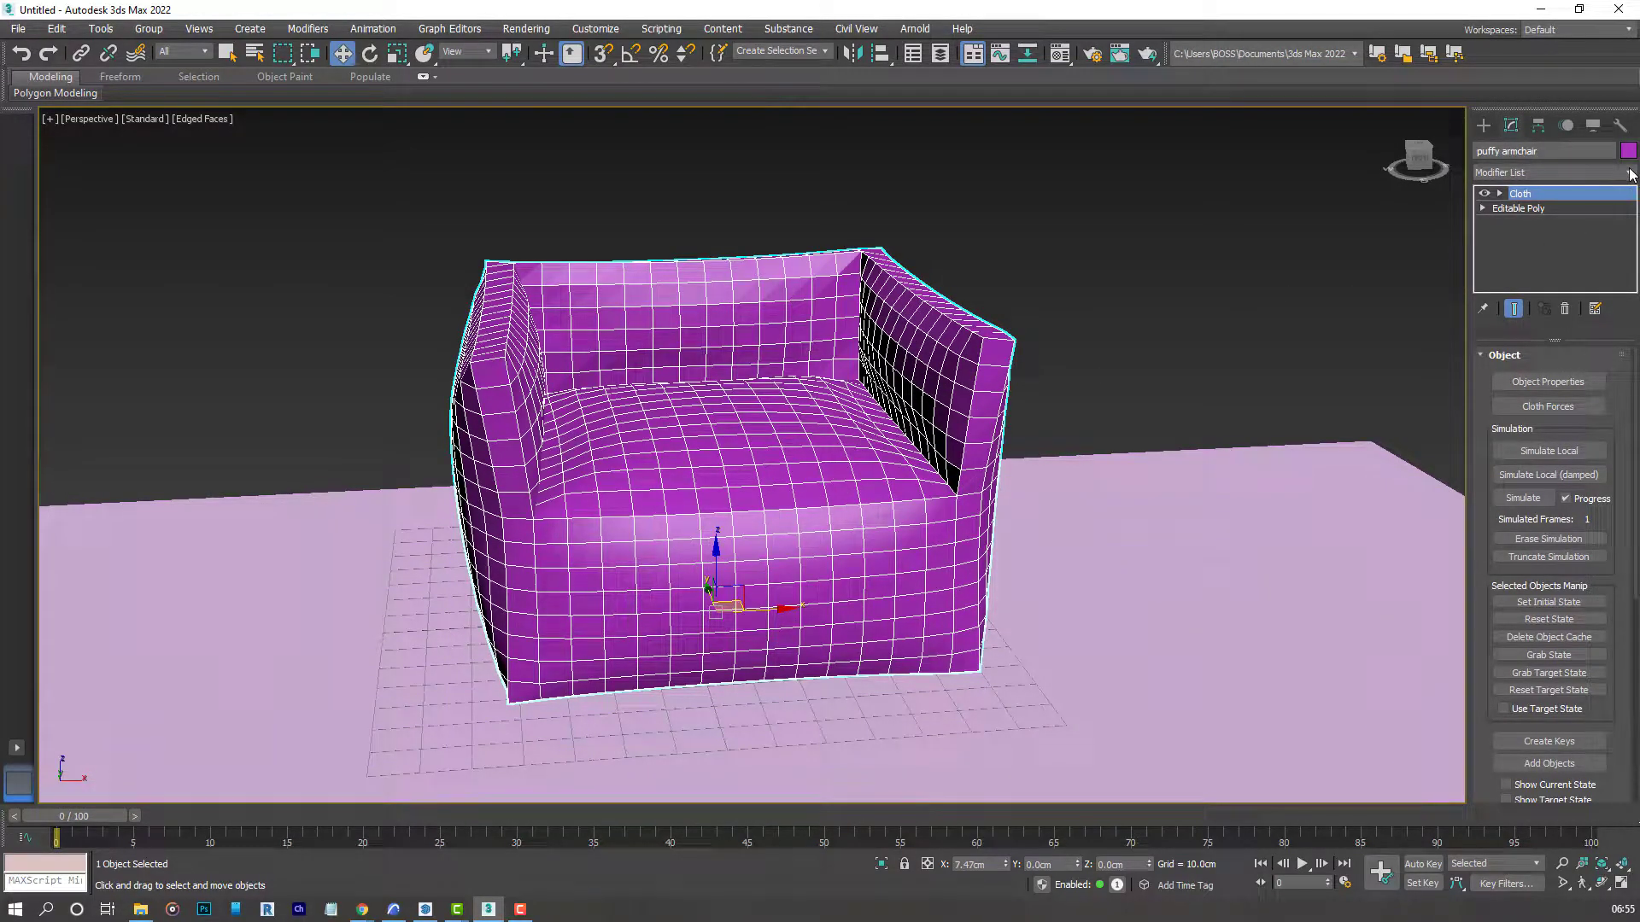
# Add a TurboSmooth modifier above Cloth and toggle edged faces with F4 to judge the surface.
pyautogui.click(1553, 172)
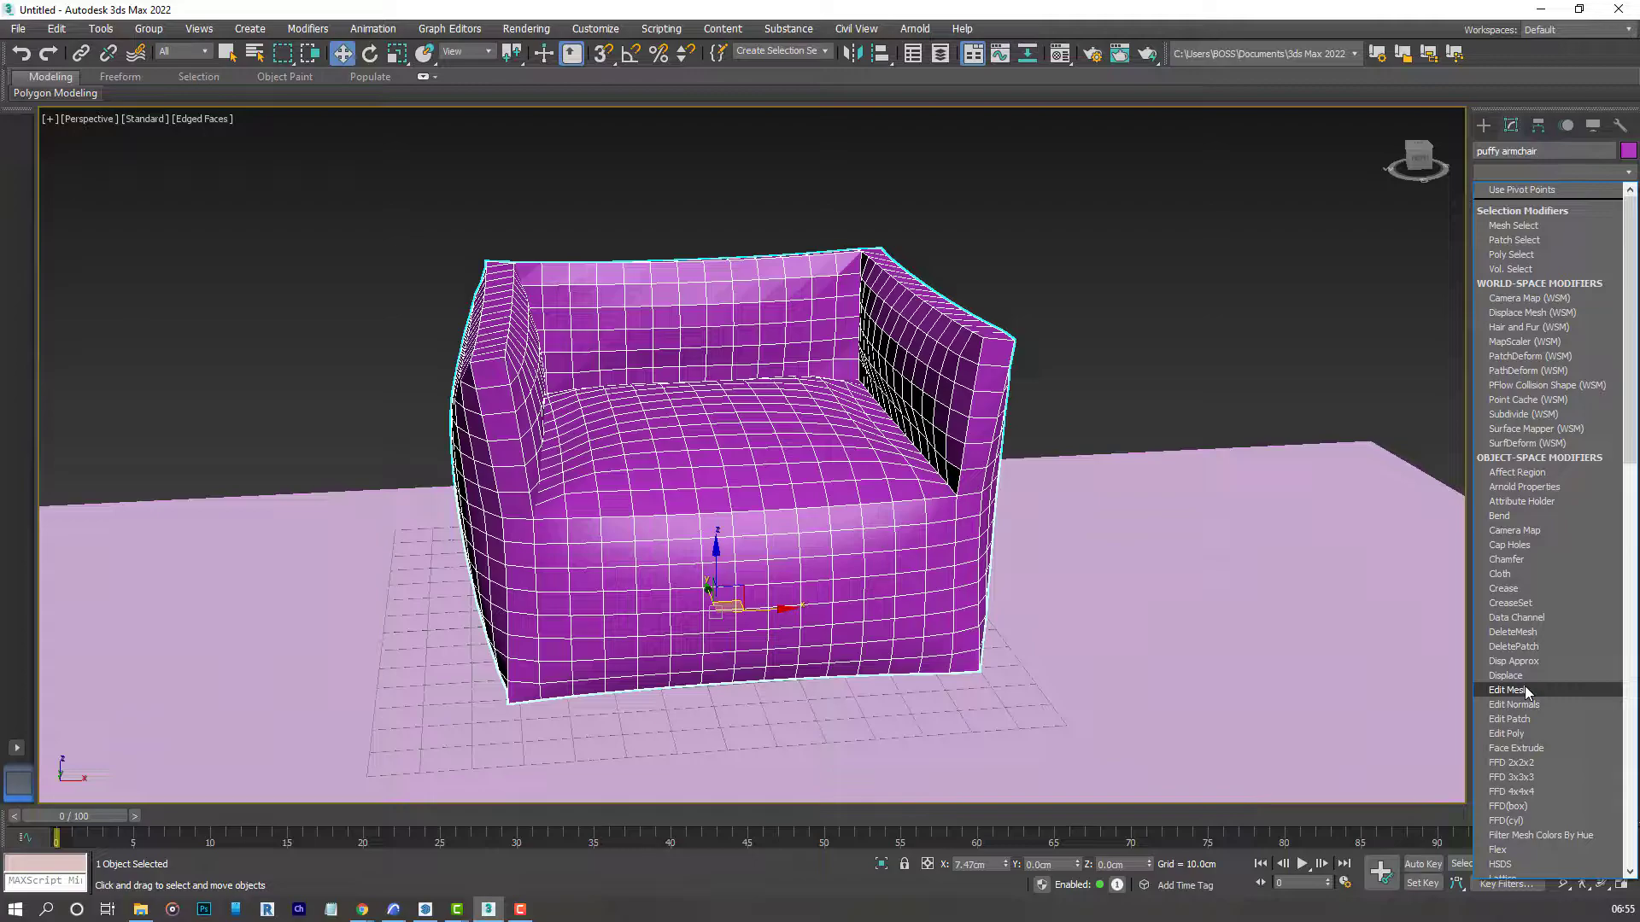
pyautogui.scroll(-3)
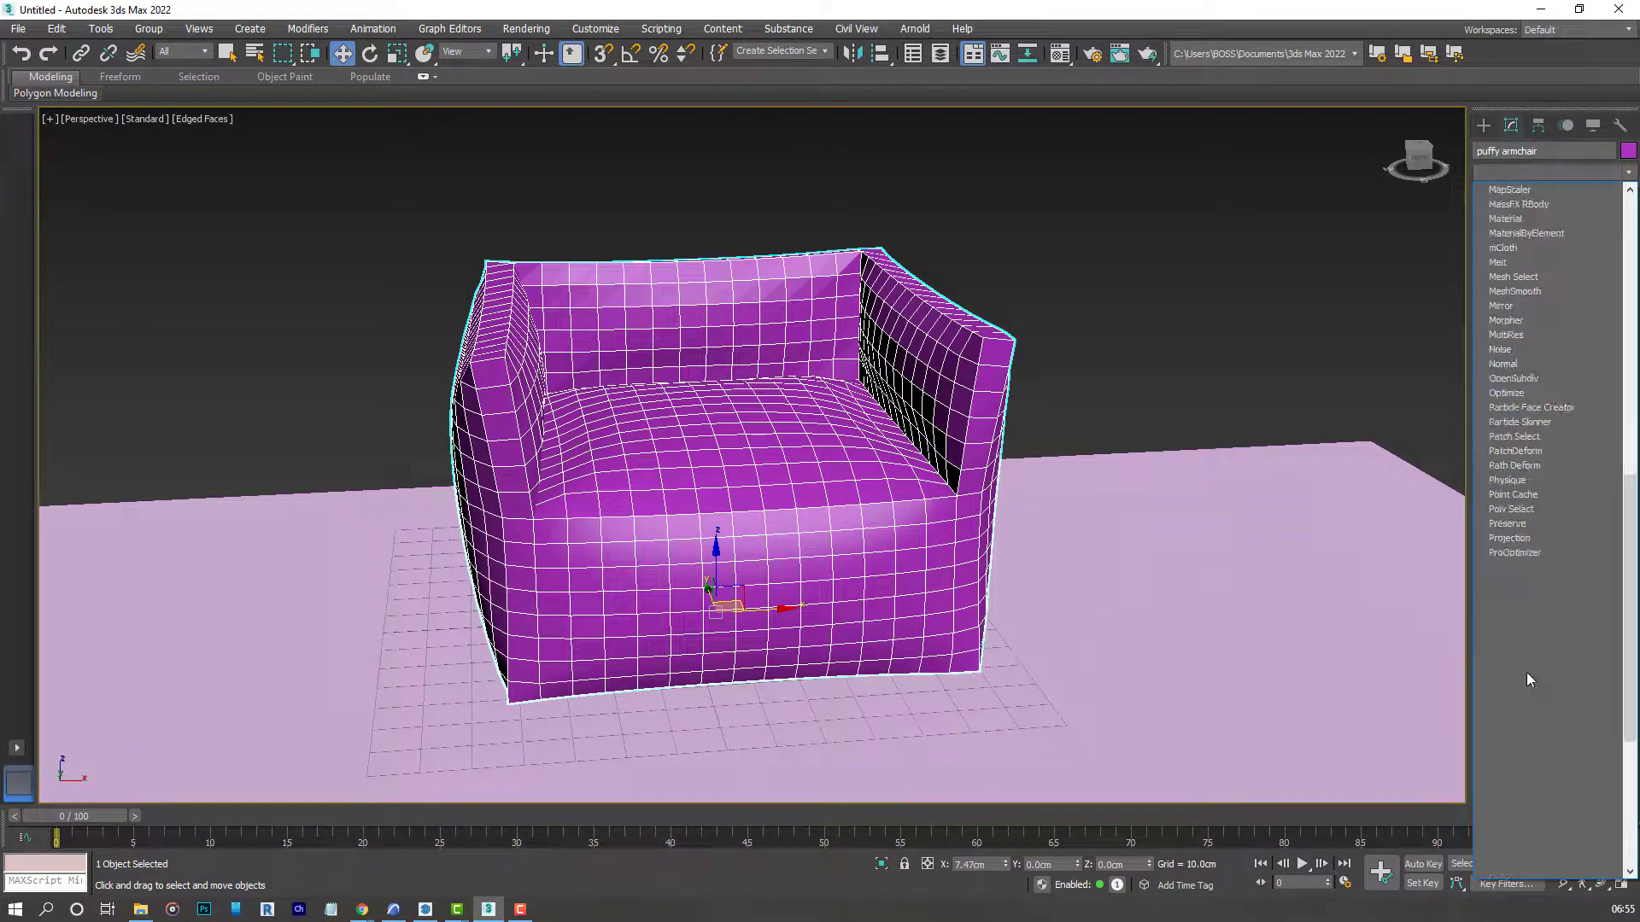
pyautogui.scroll(-3)
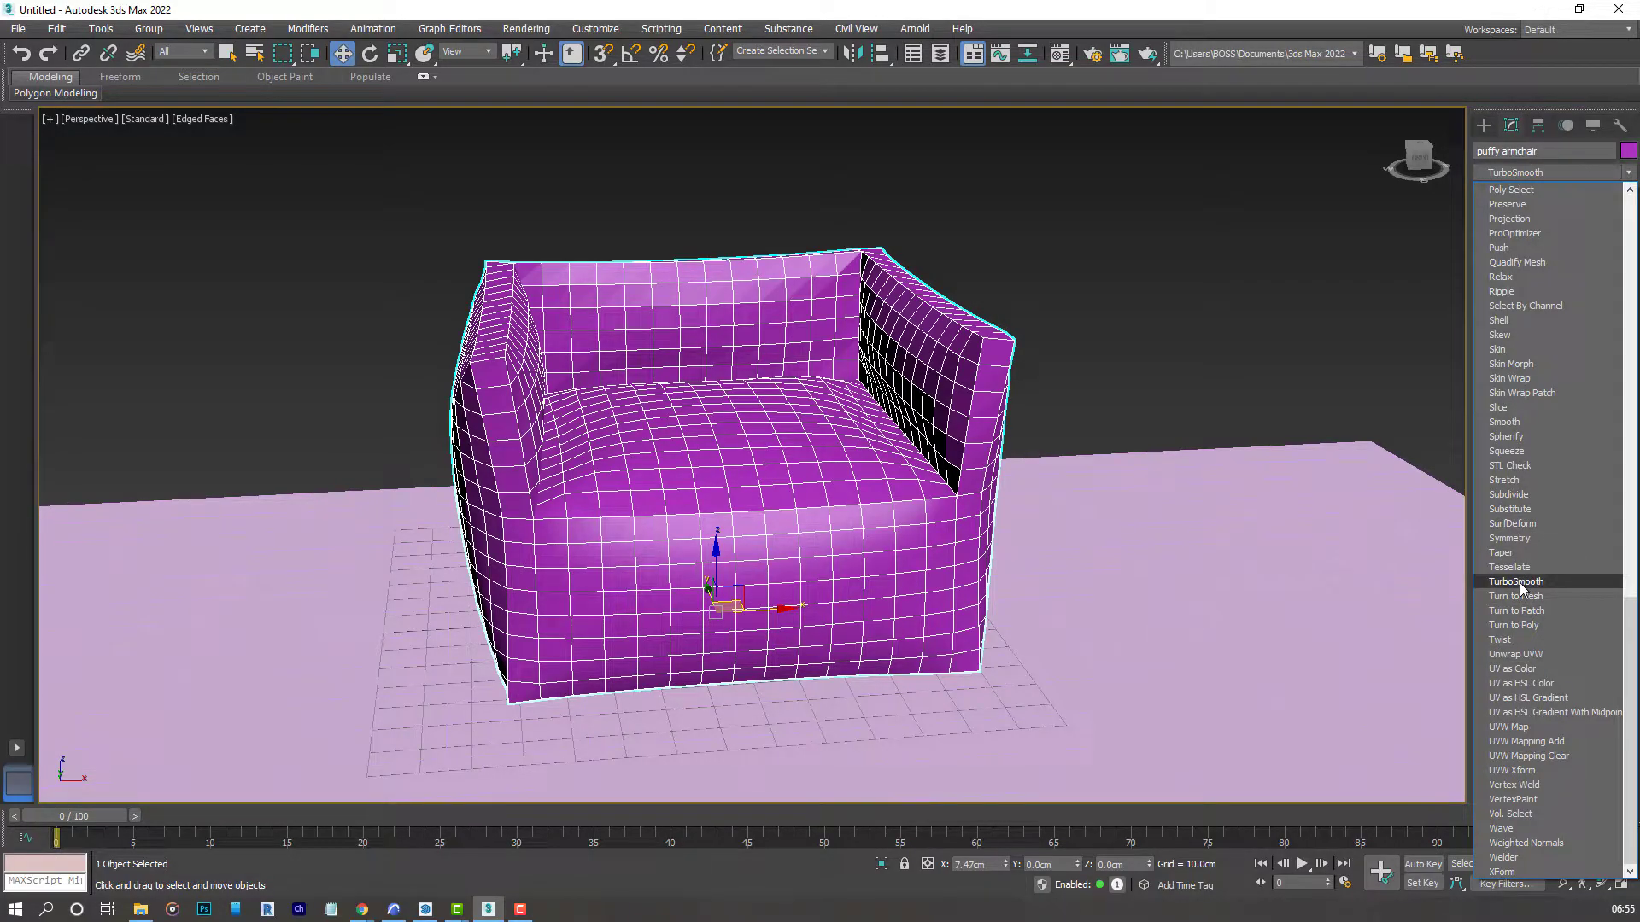
pyautogui.click(1515, 580)
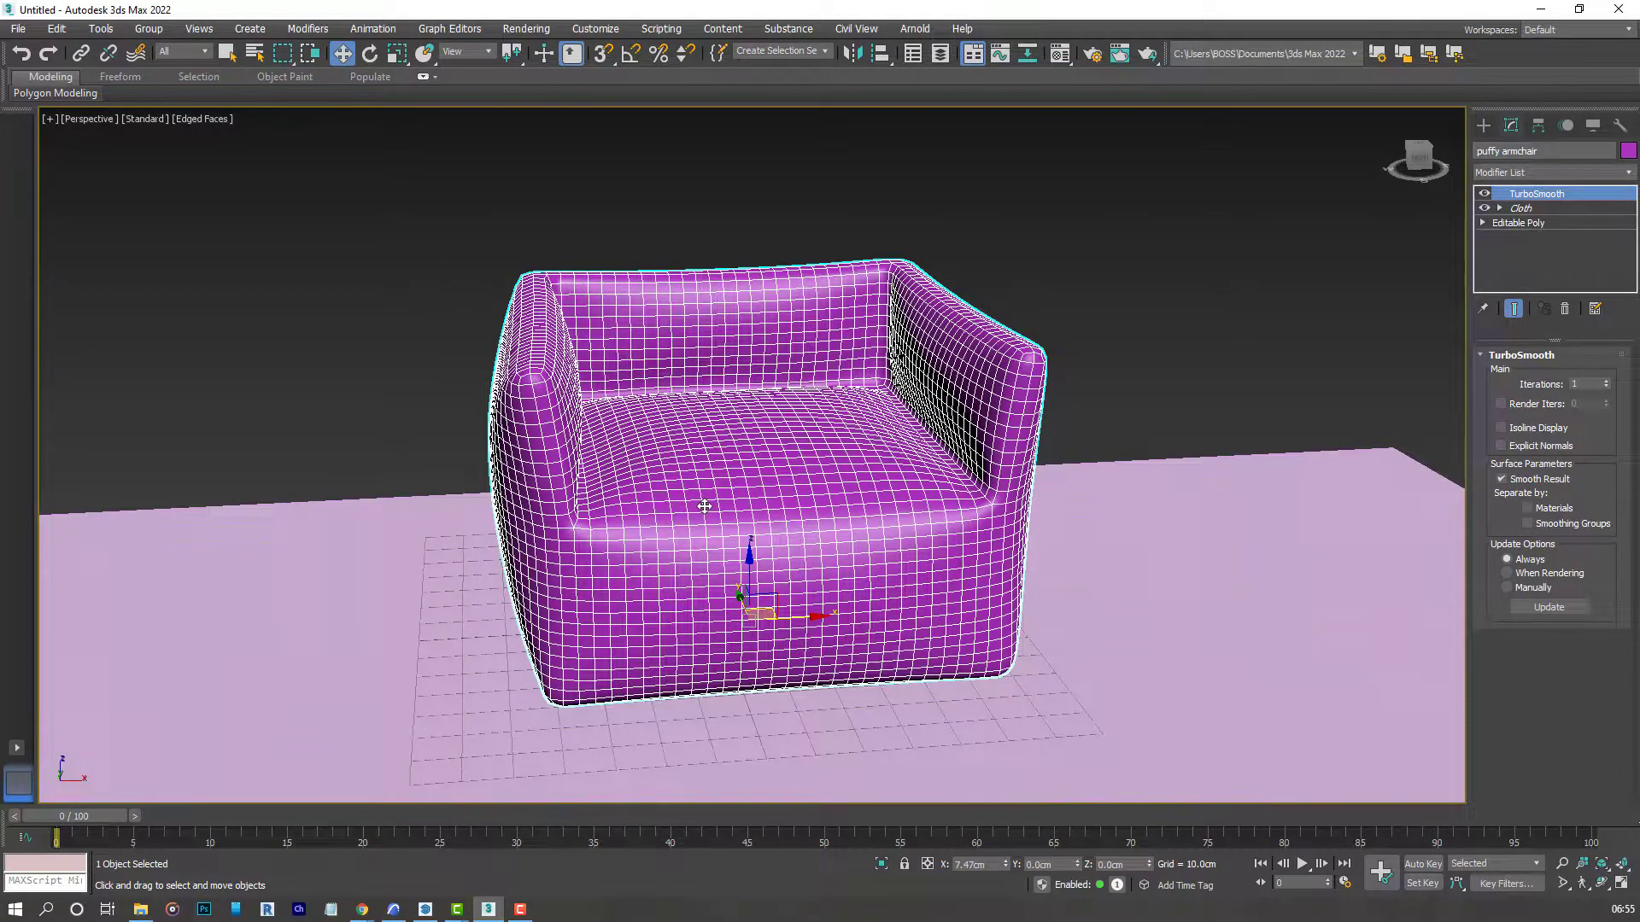
pyautogui.press('F4')
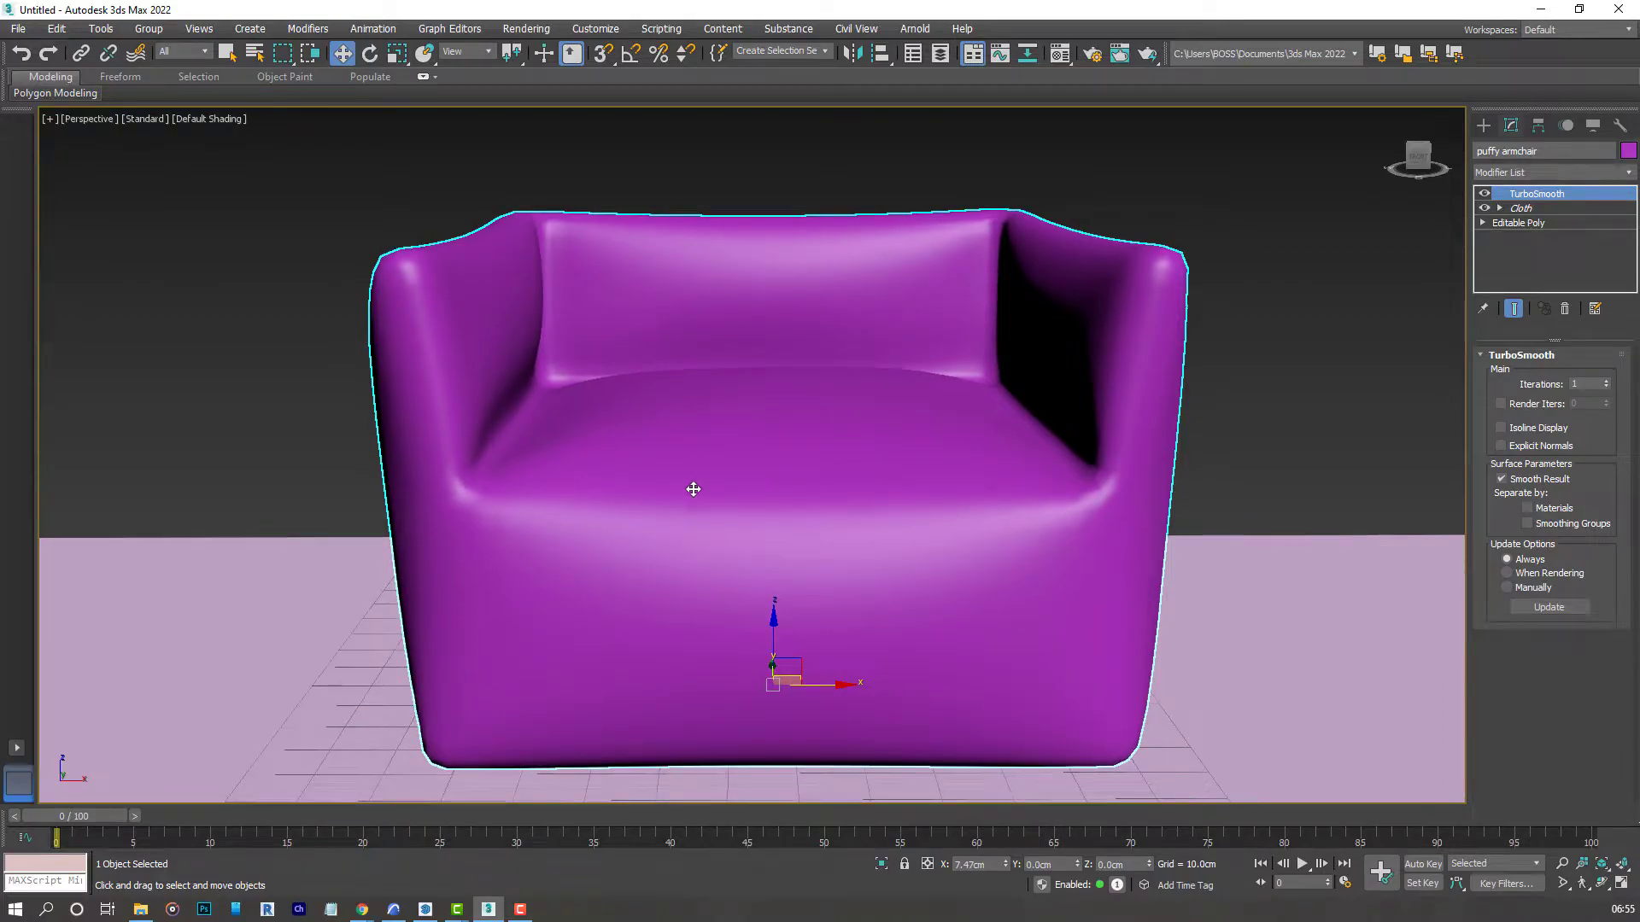
pyautogui.press('F4')
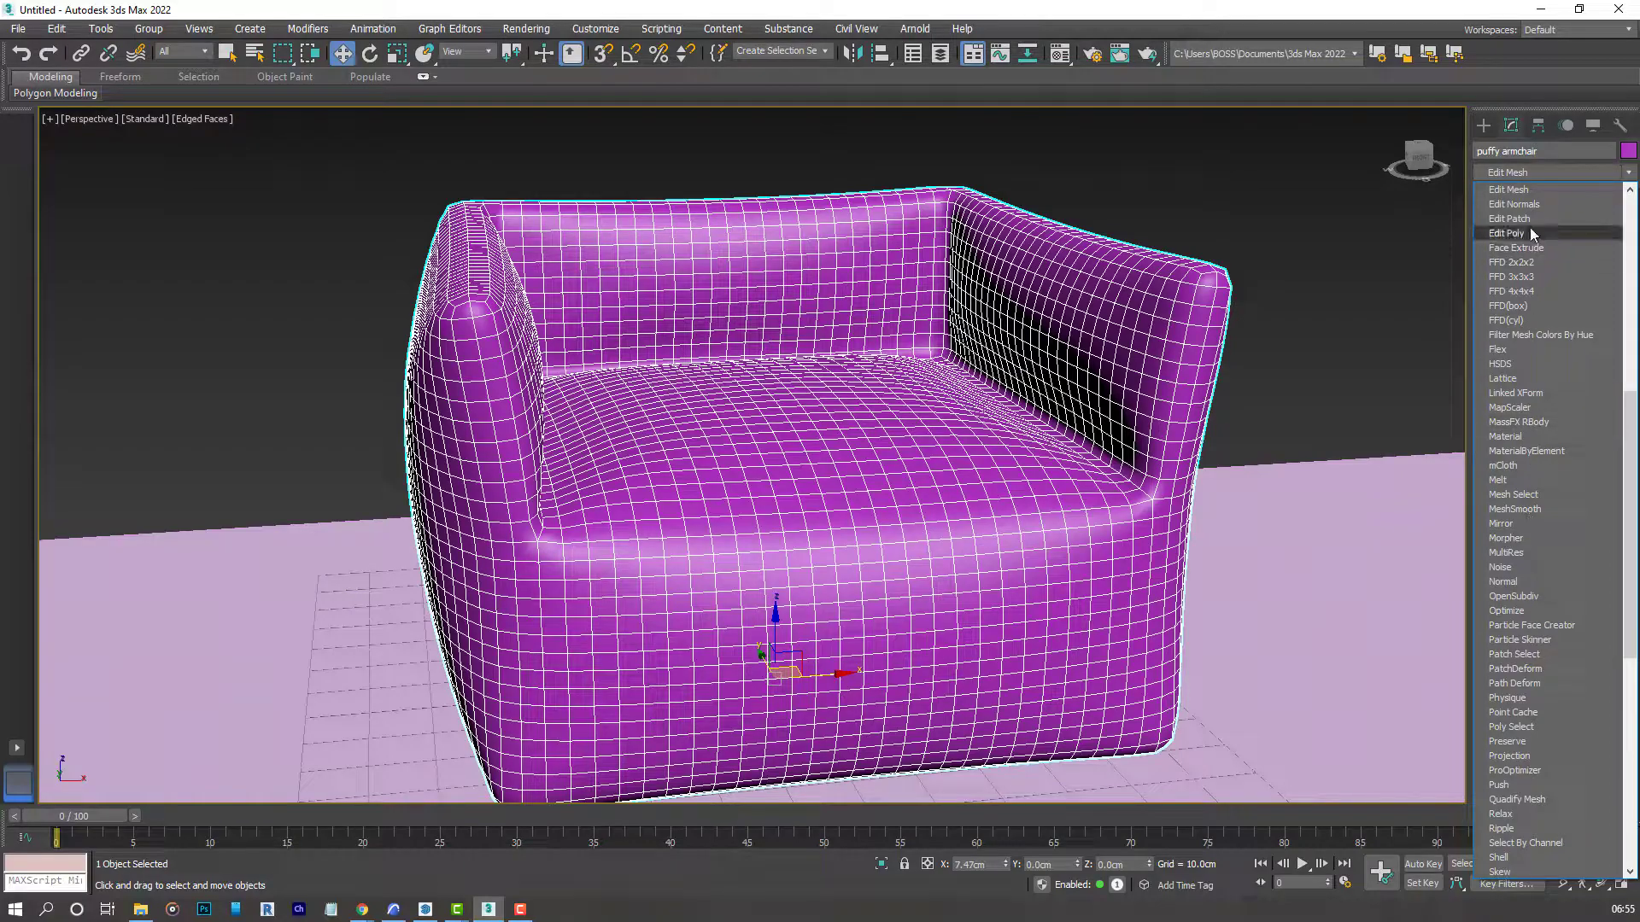
# Add an Edit Poly modifier on top and loop-select the edges around the armchair's middle.
pyautogui.click(1509, 232)
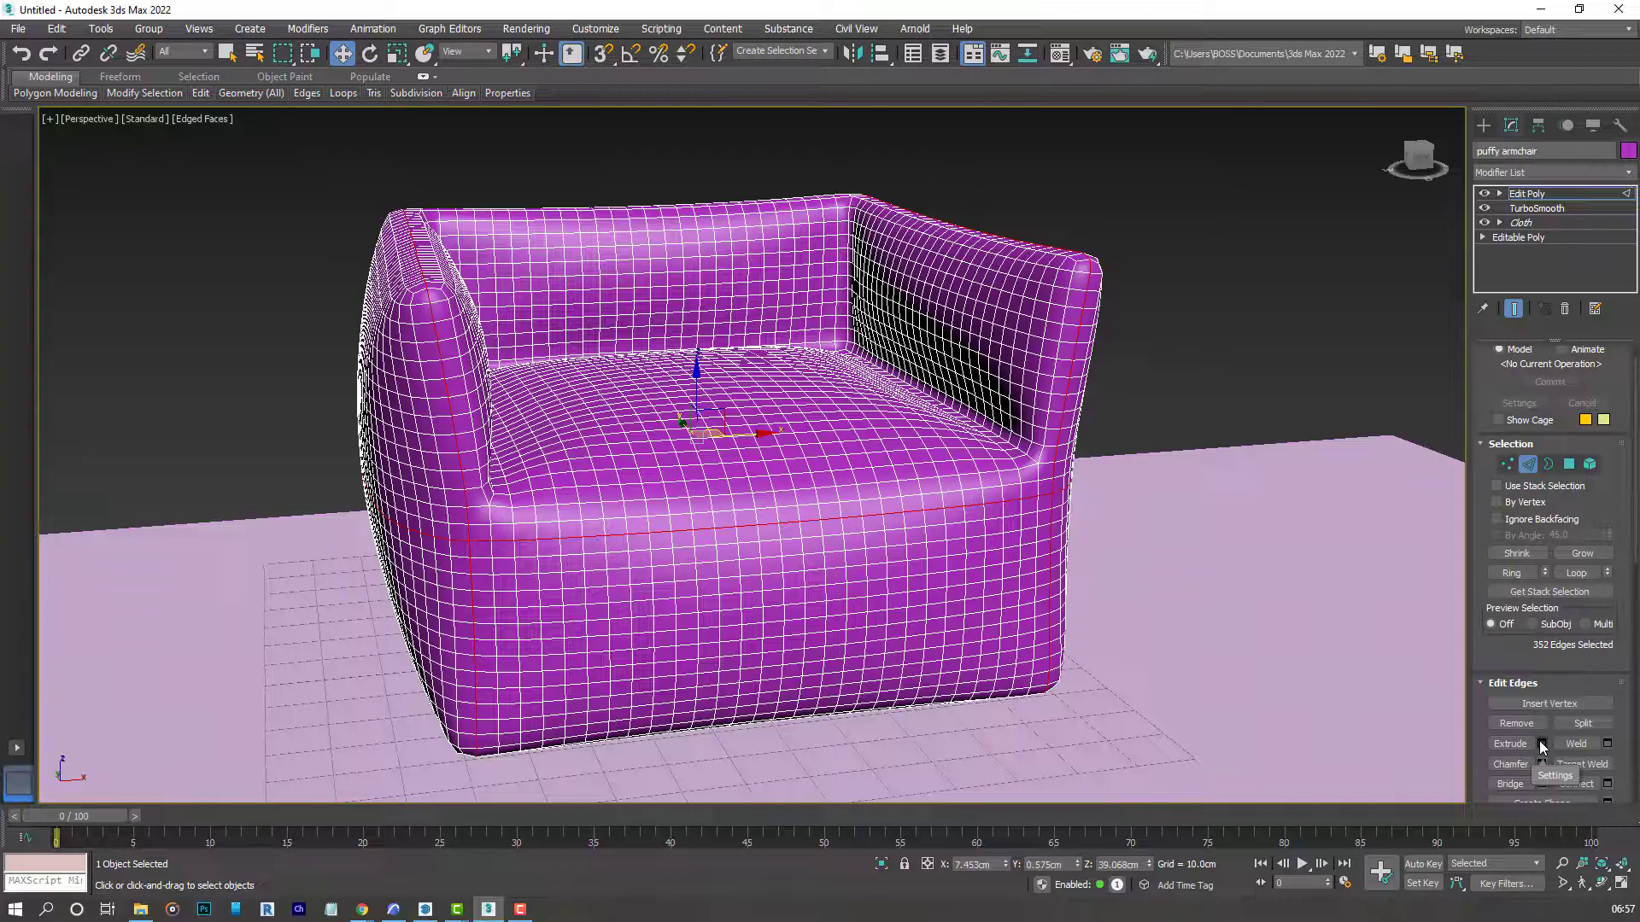
# Extrude the middle edge loop to a small negative height, forming a thin recessed seam groove.
pyautogui.click(1508, 743)
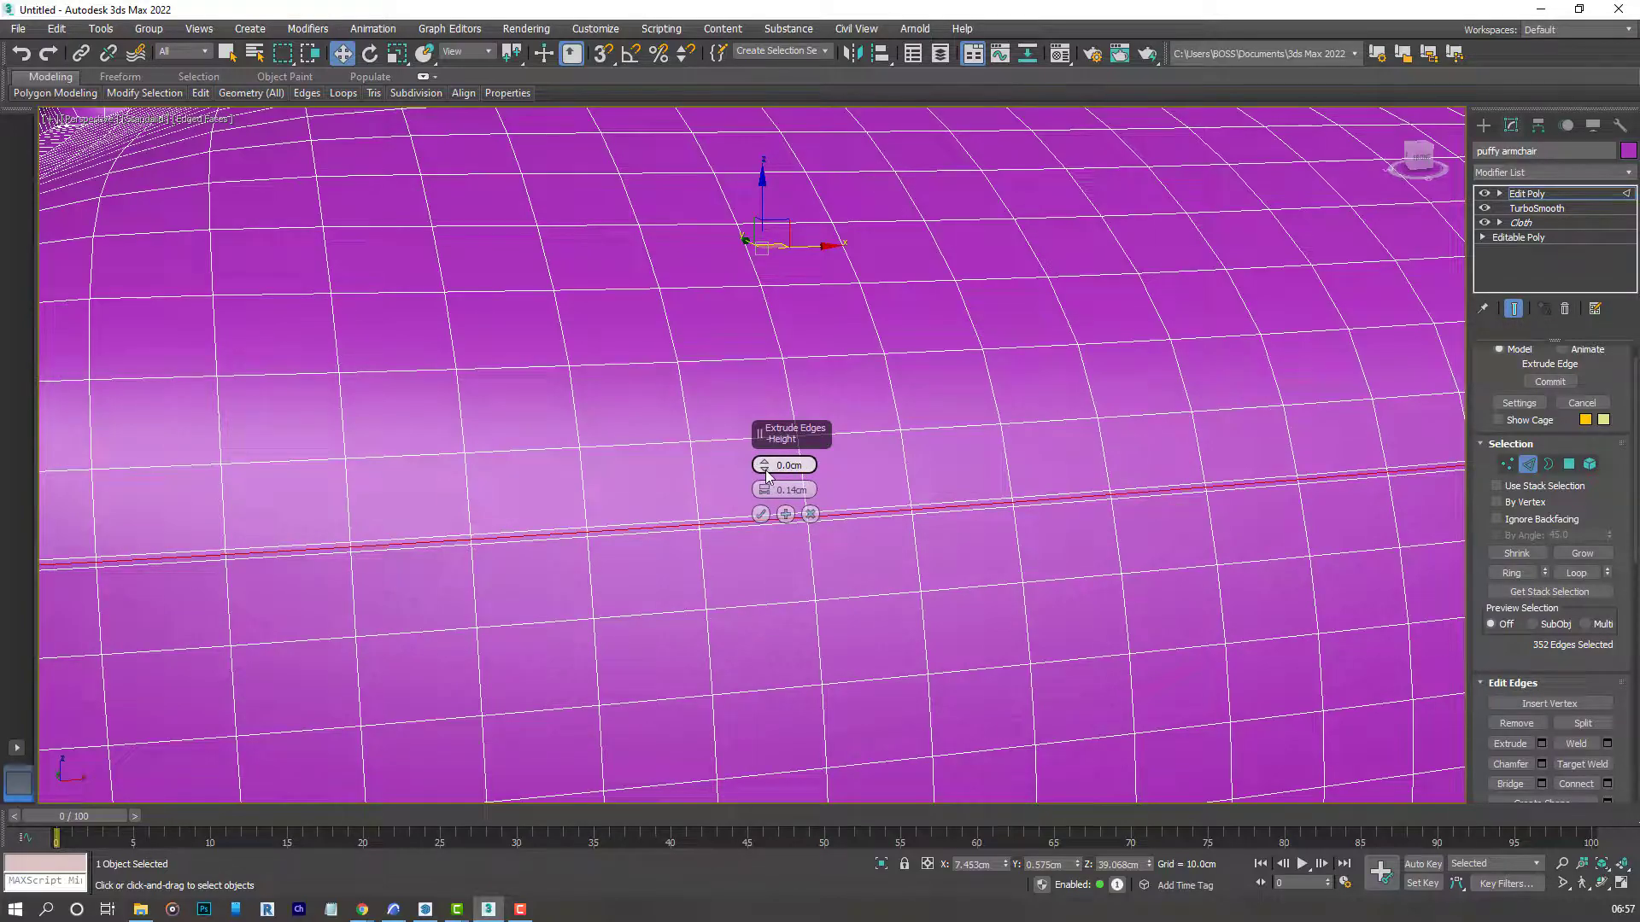
pyautogui.moveTo(763, 464); pyautogui.dragTo(763, 482)
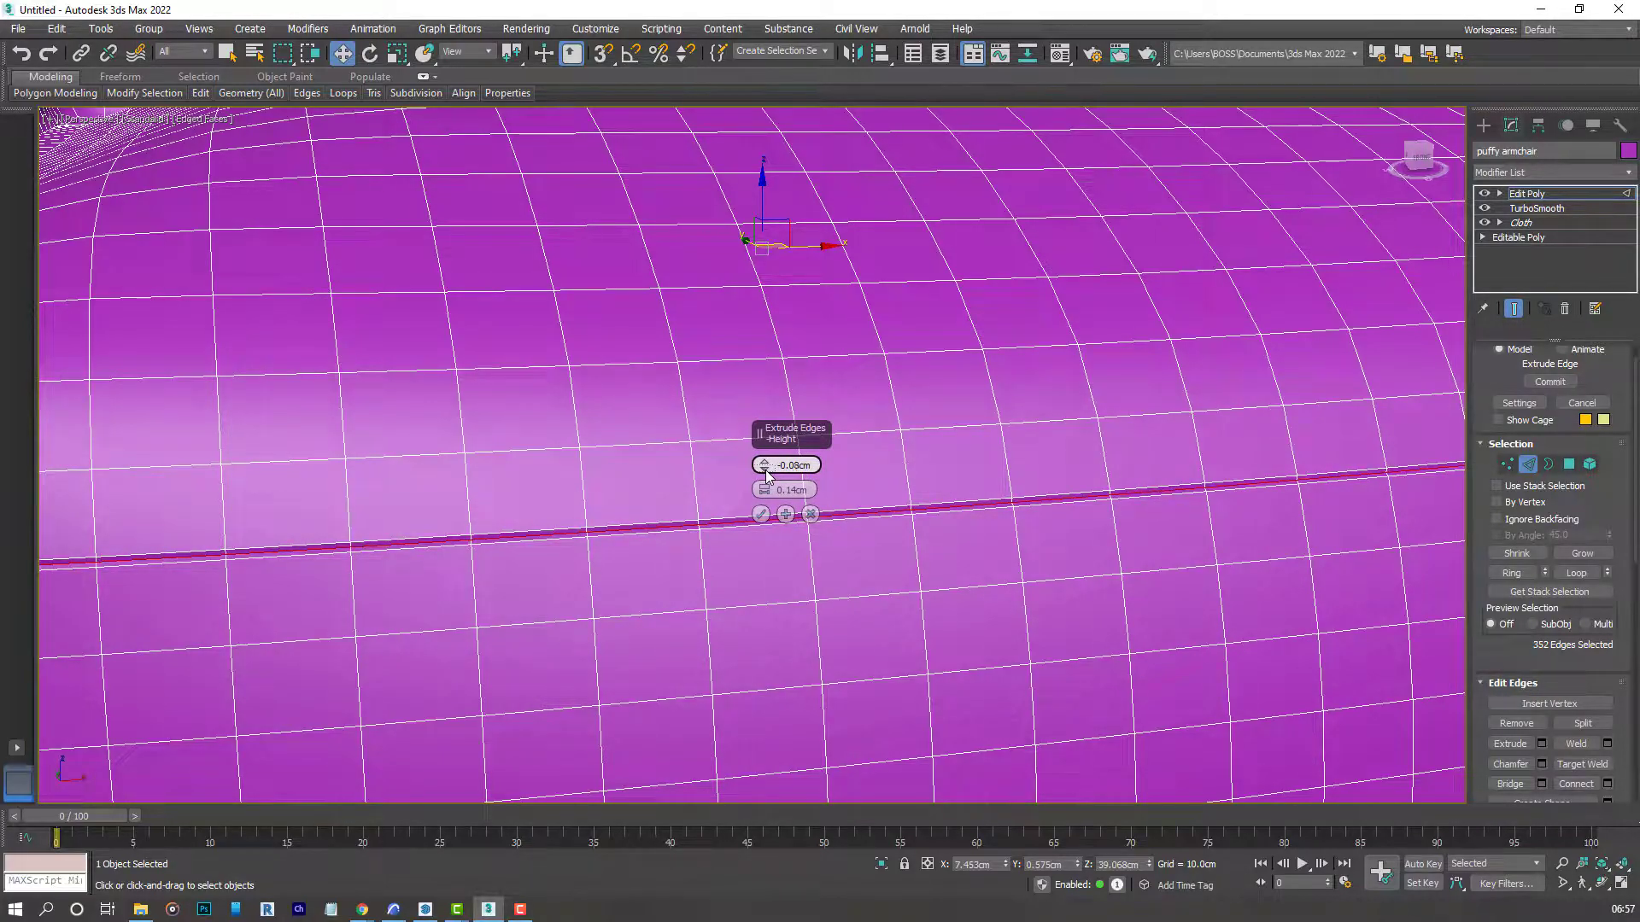
pyautogui.moveTo(764, 465); pyautogui.dragTo(764, 492)
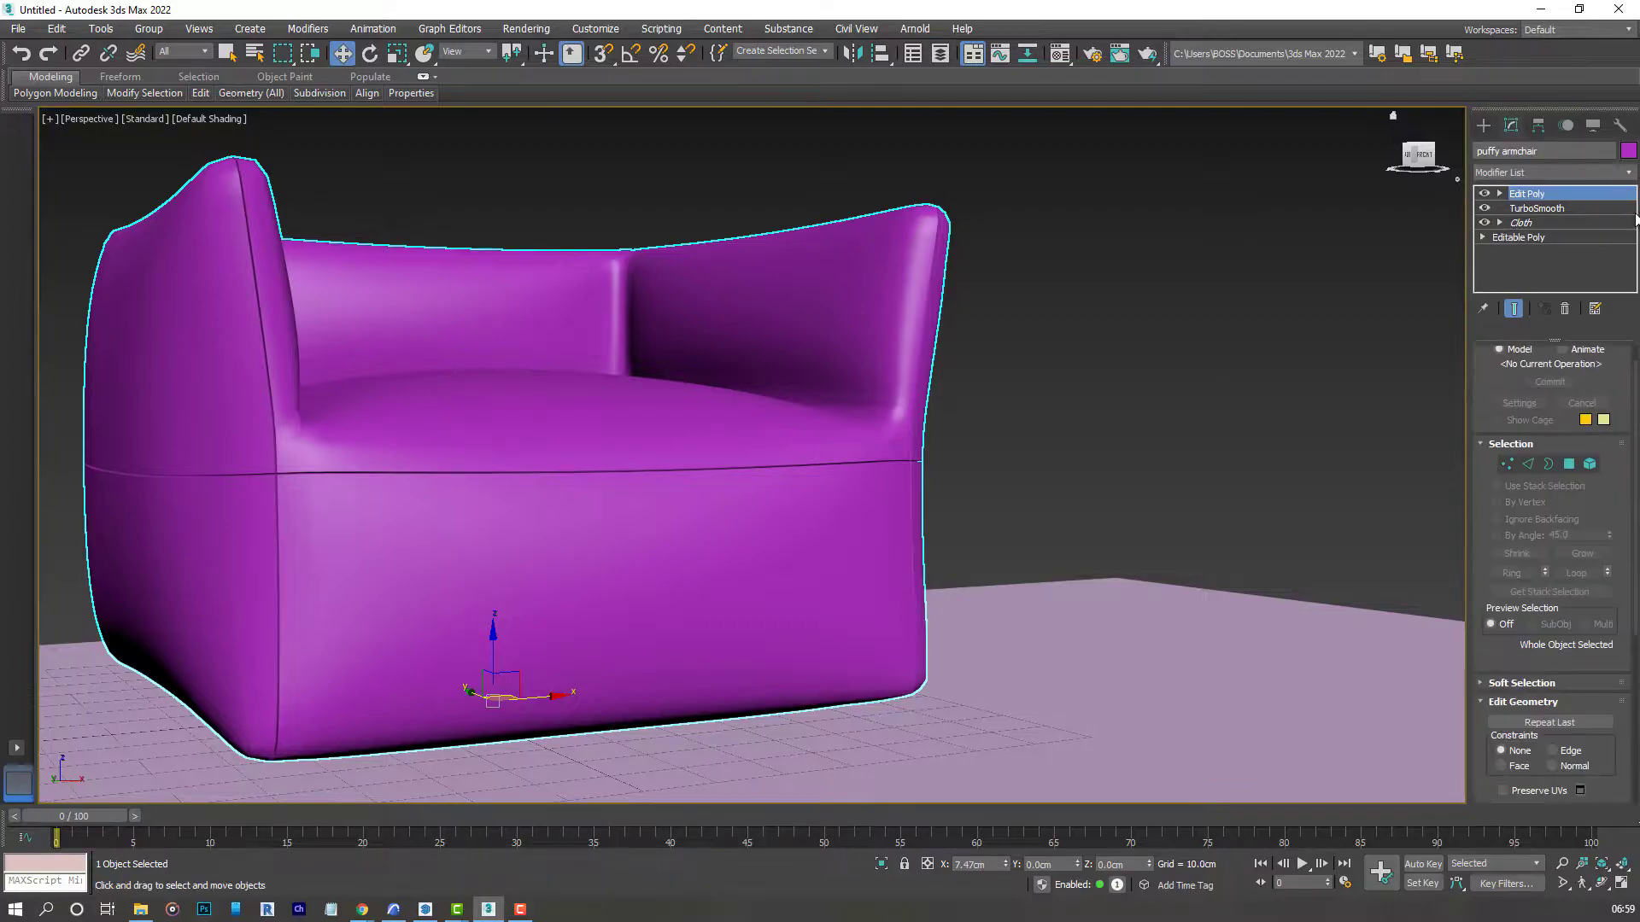
# Add a second TurboSmooth on top and raise its Iterations to 3.
pyautogui.click(1547, 171)
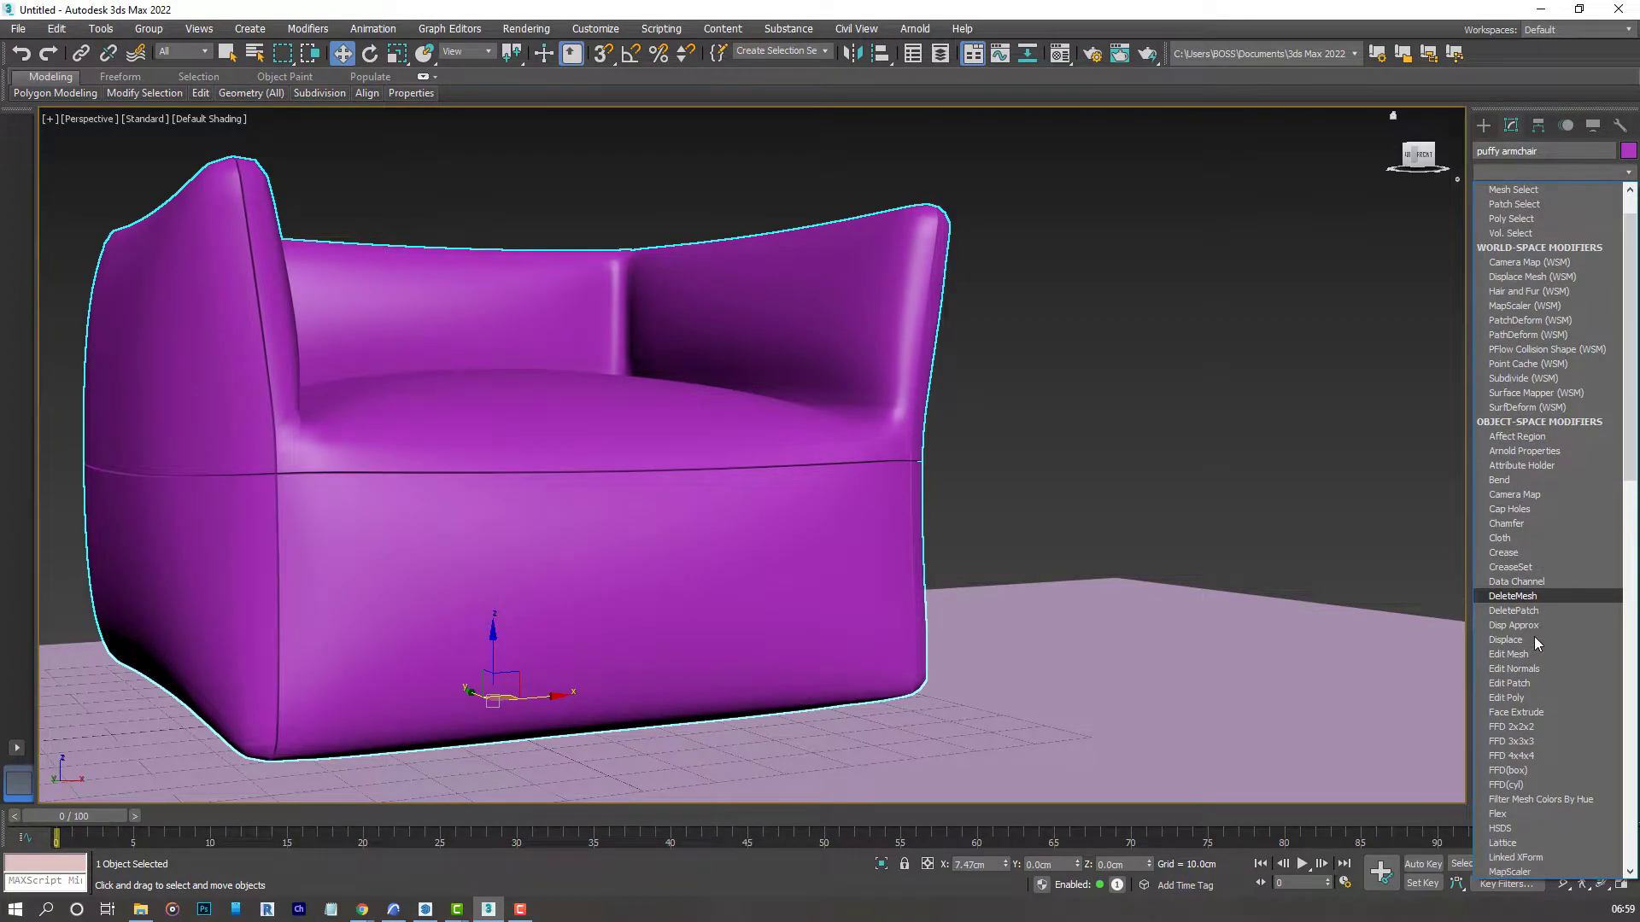
pyautogui.scroll(-3)
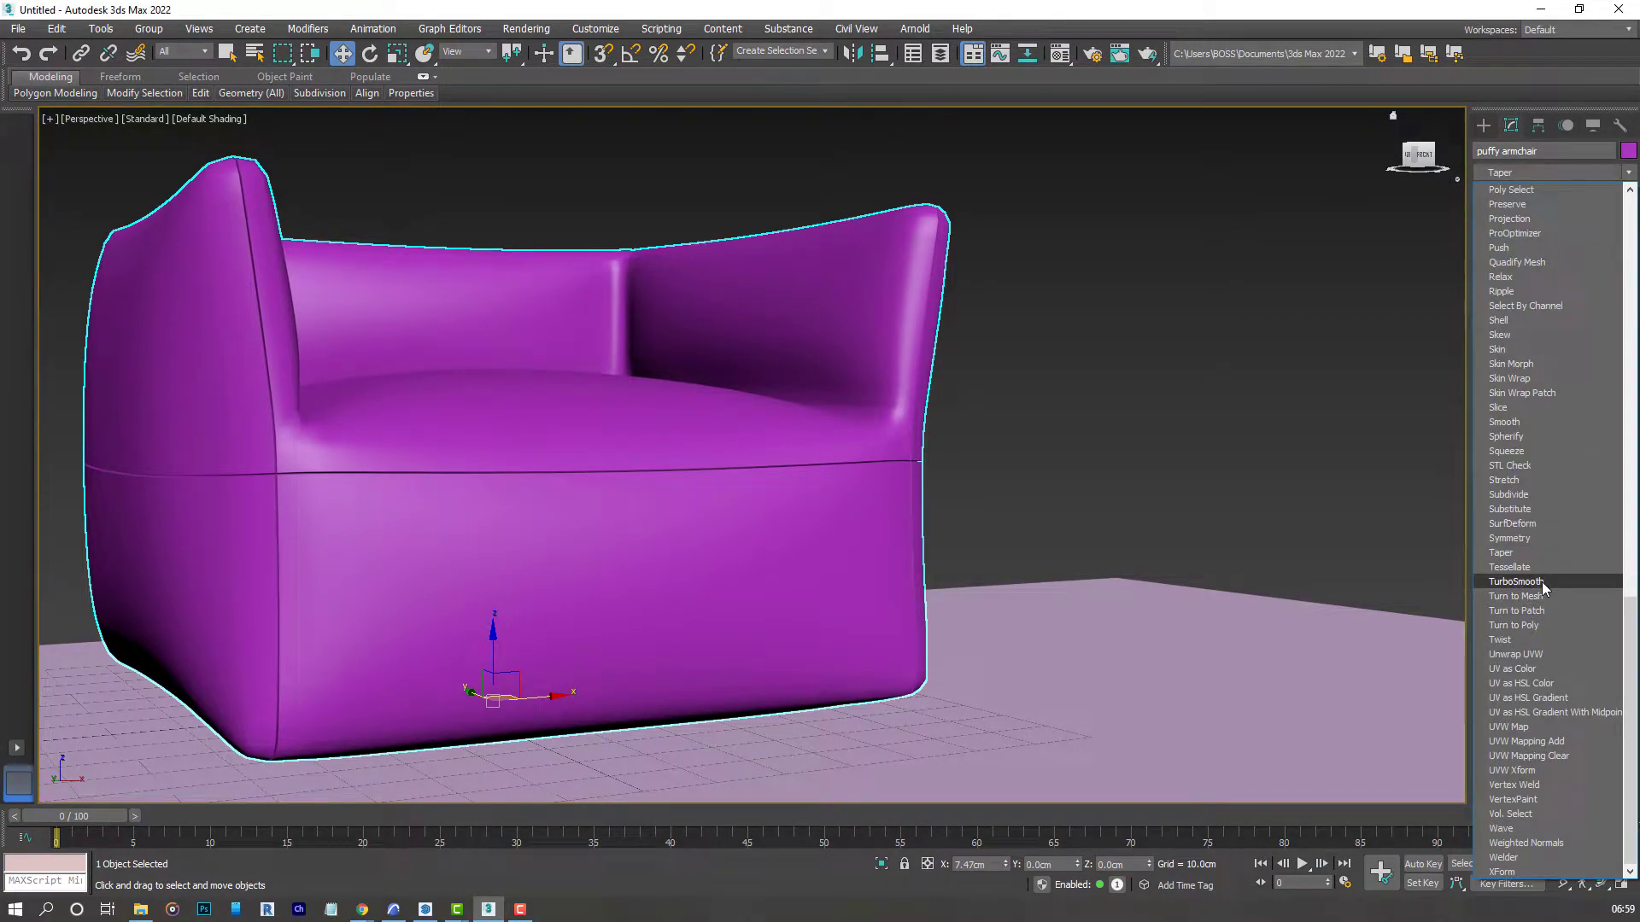
pyautogui.click(1515, 580)
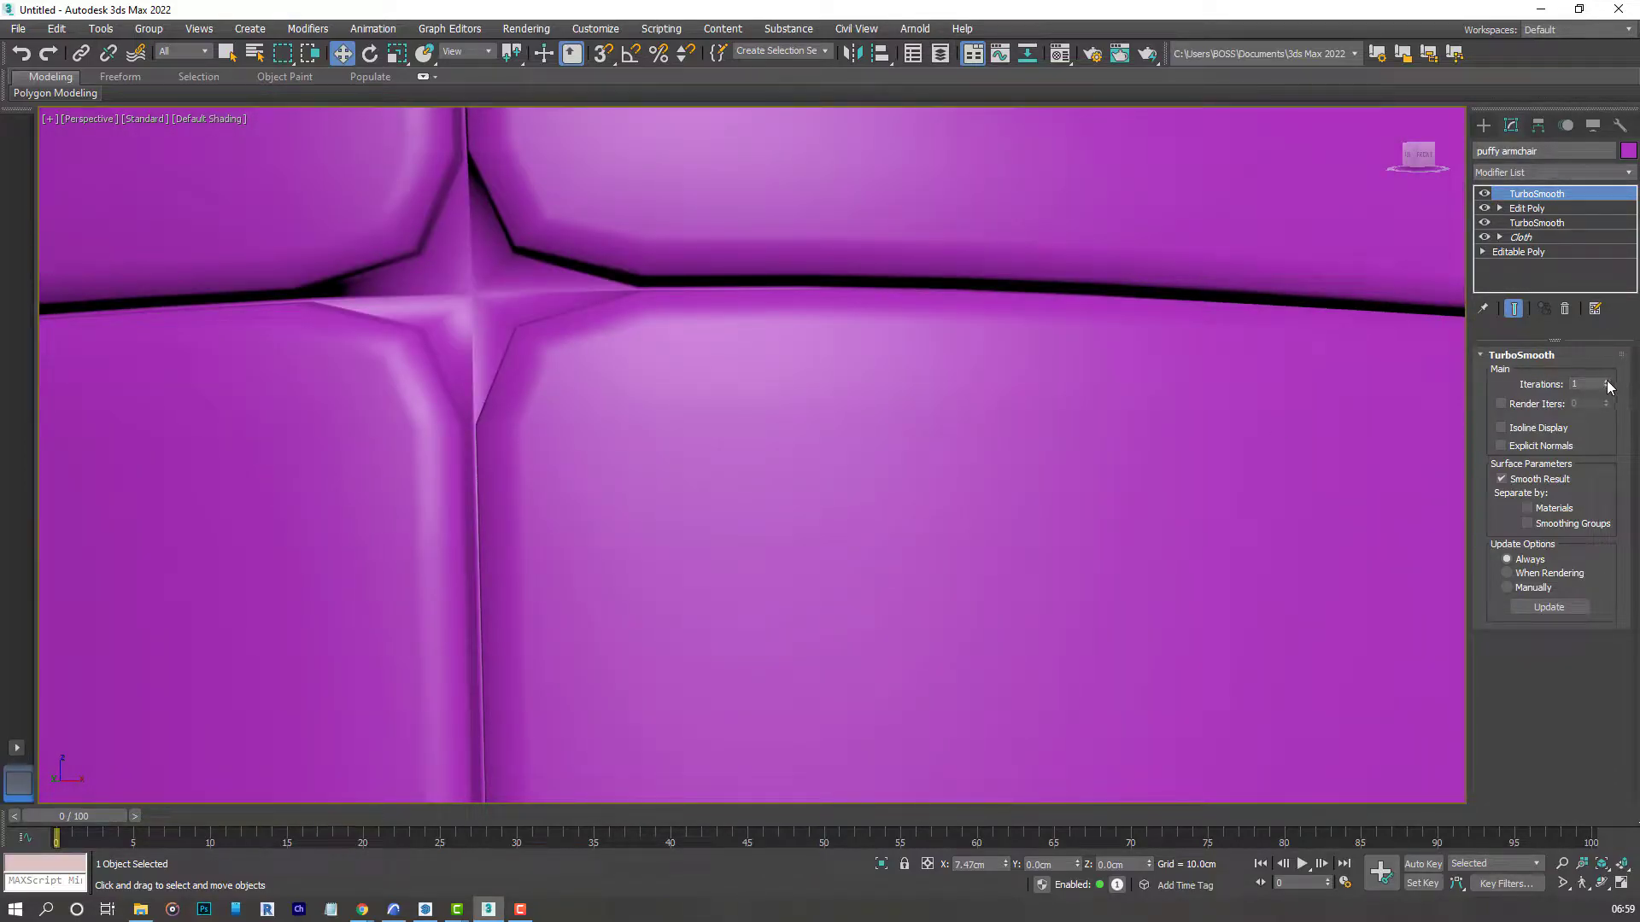
pyautogui.click(1607, 379)
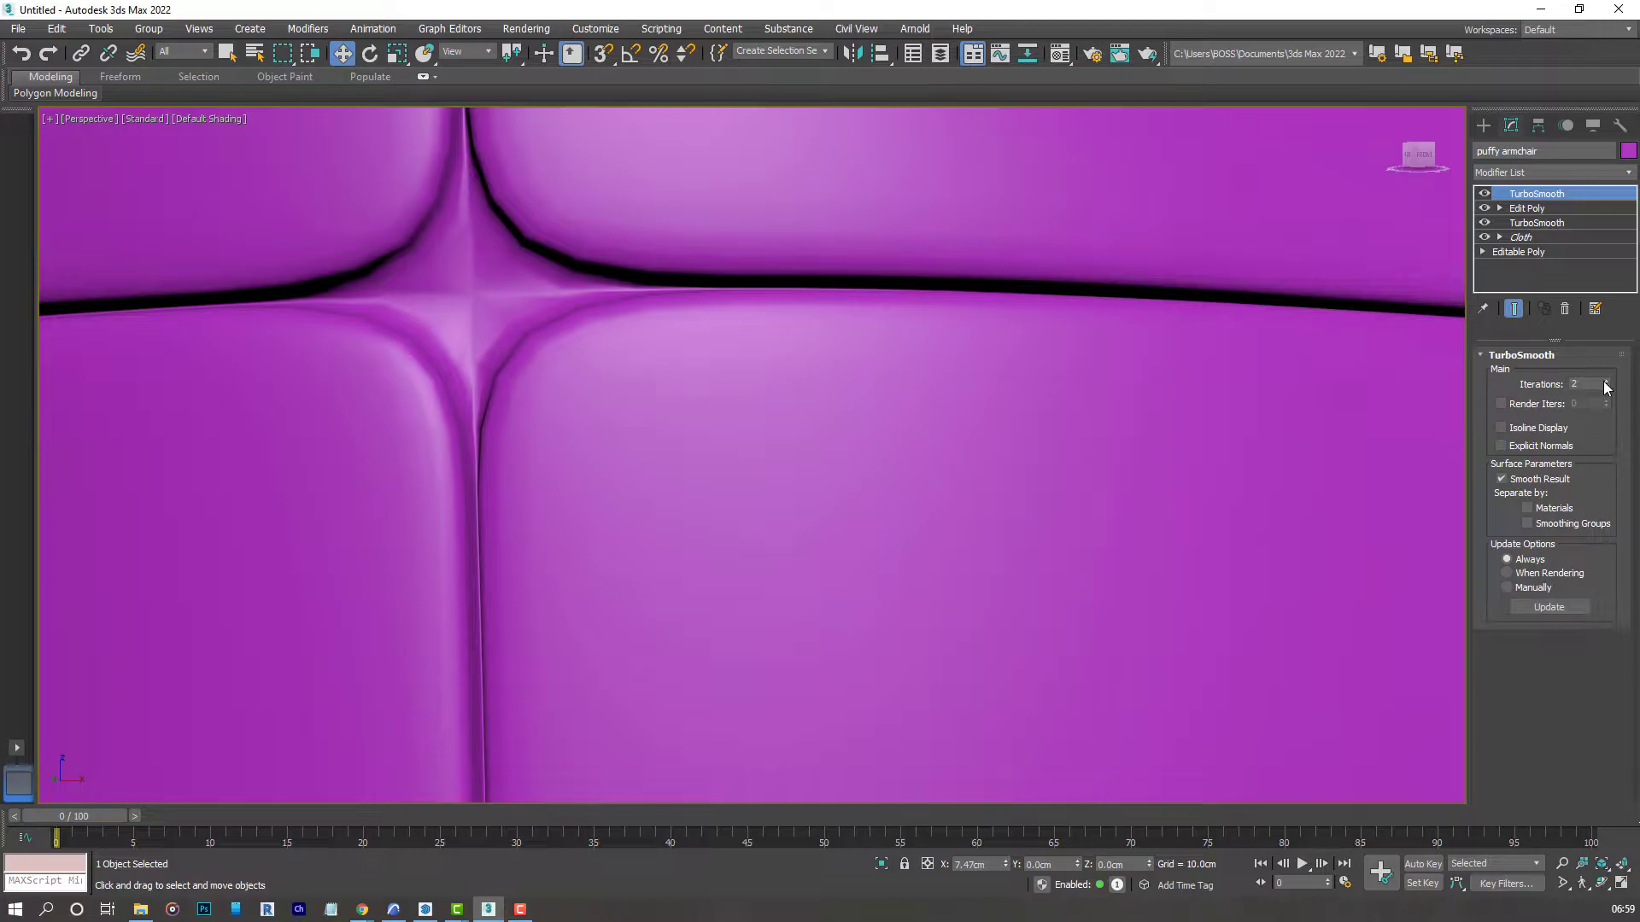
pyautogui.click(1607, 379)
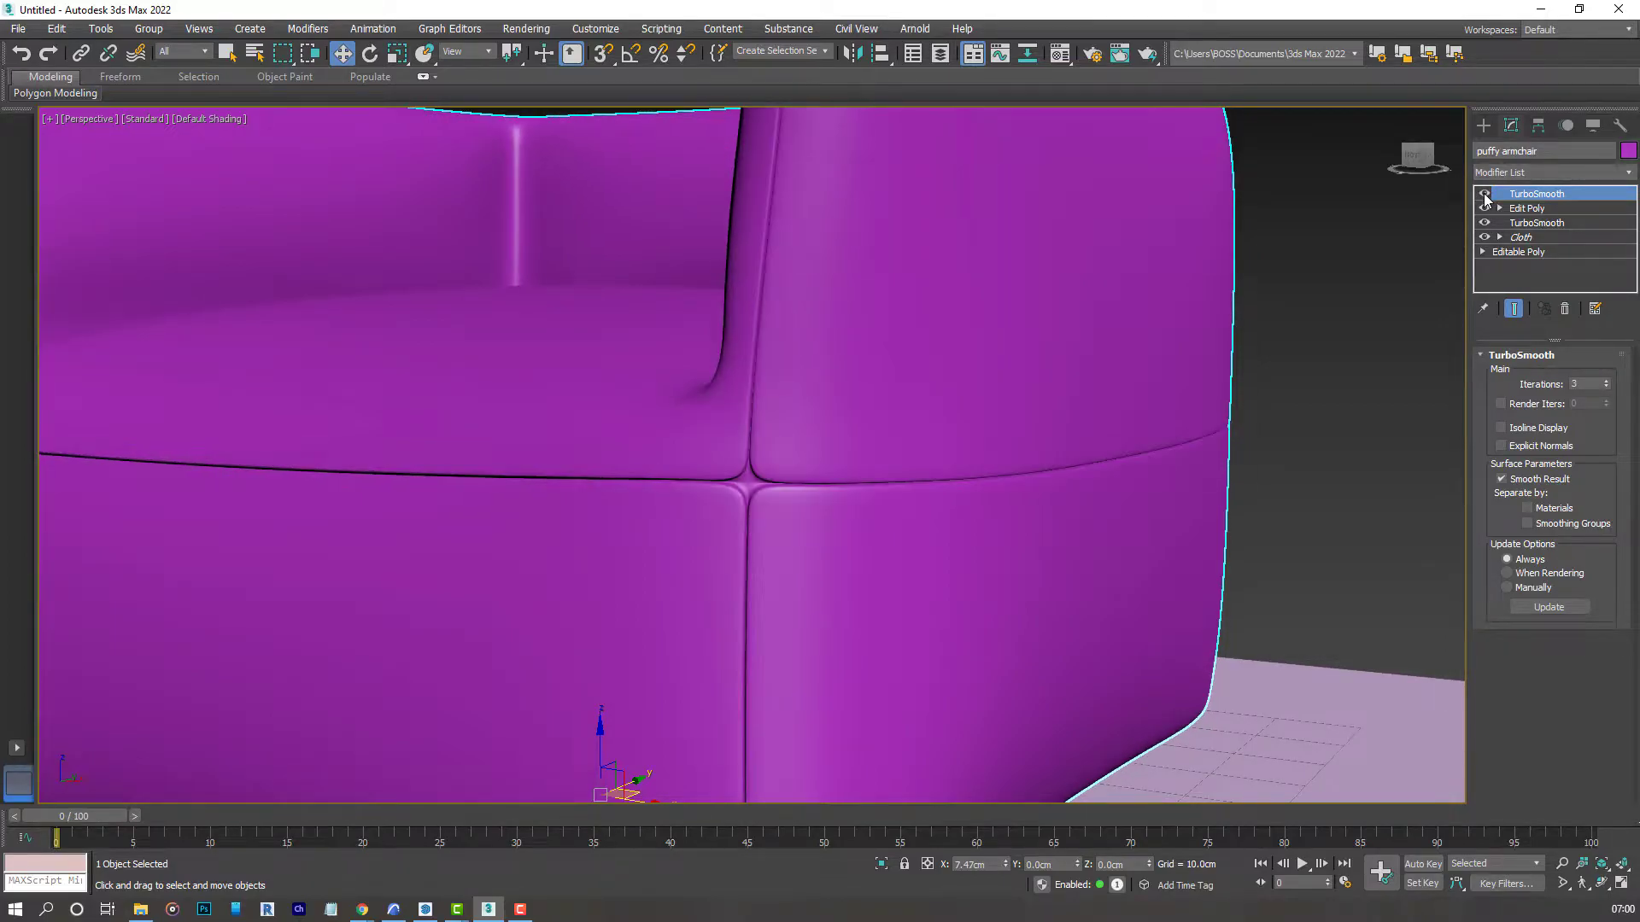
# Return to the Edit Poly layer and loop-select a lower front edge ring, totalling 136 edges.
pyautogui.click(1527, 207)
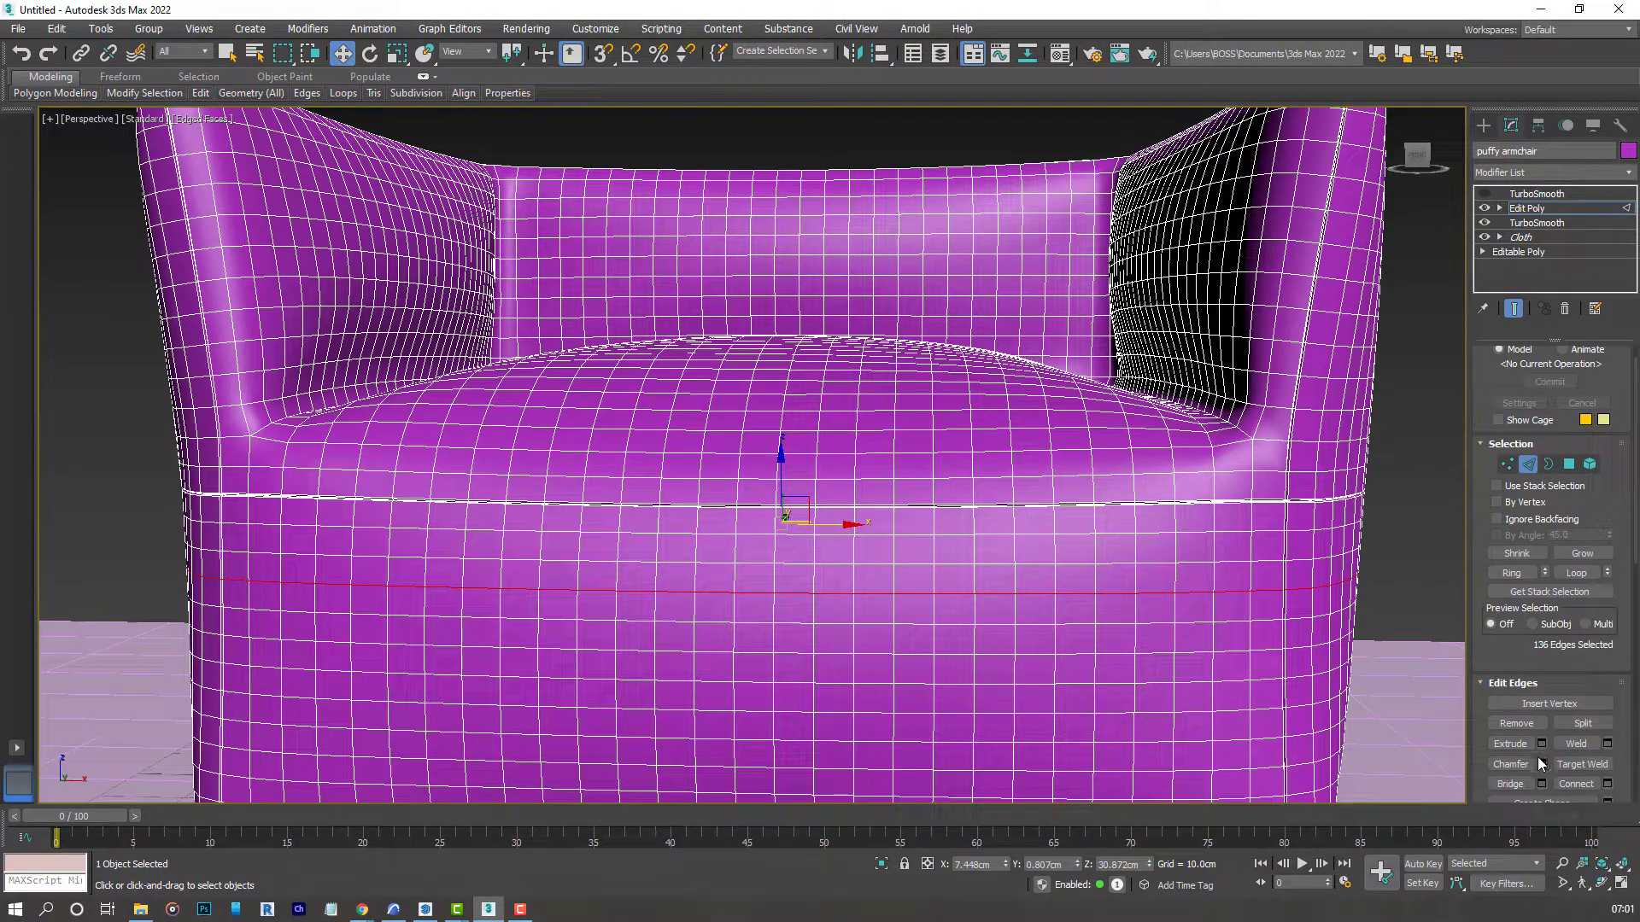
pyautogui.click(1508, 743)
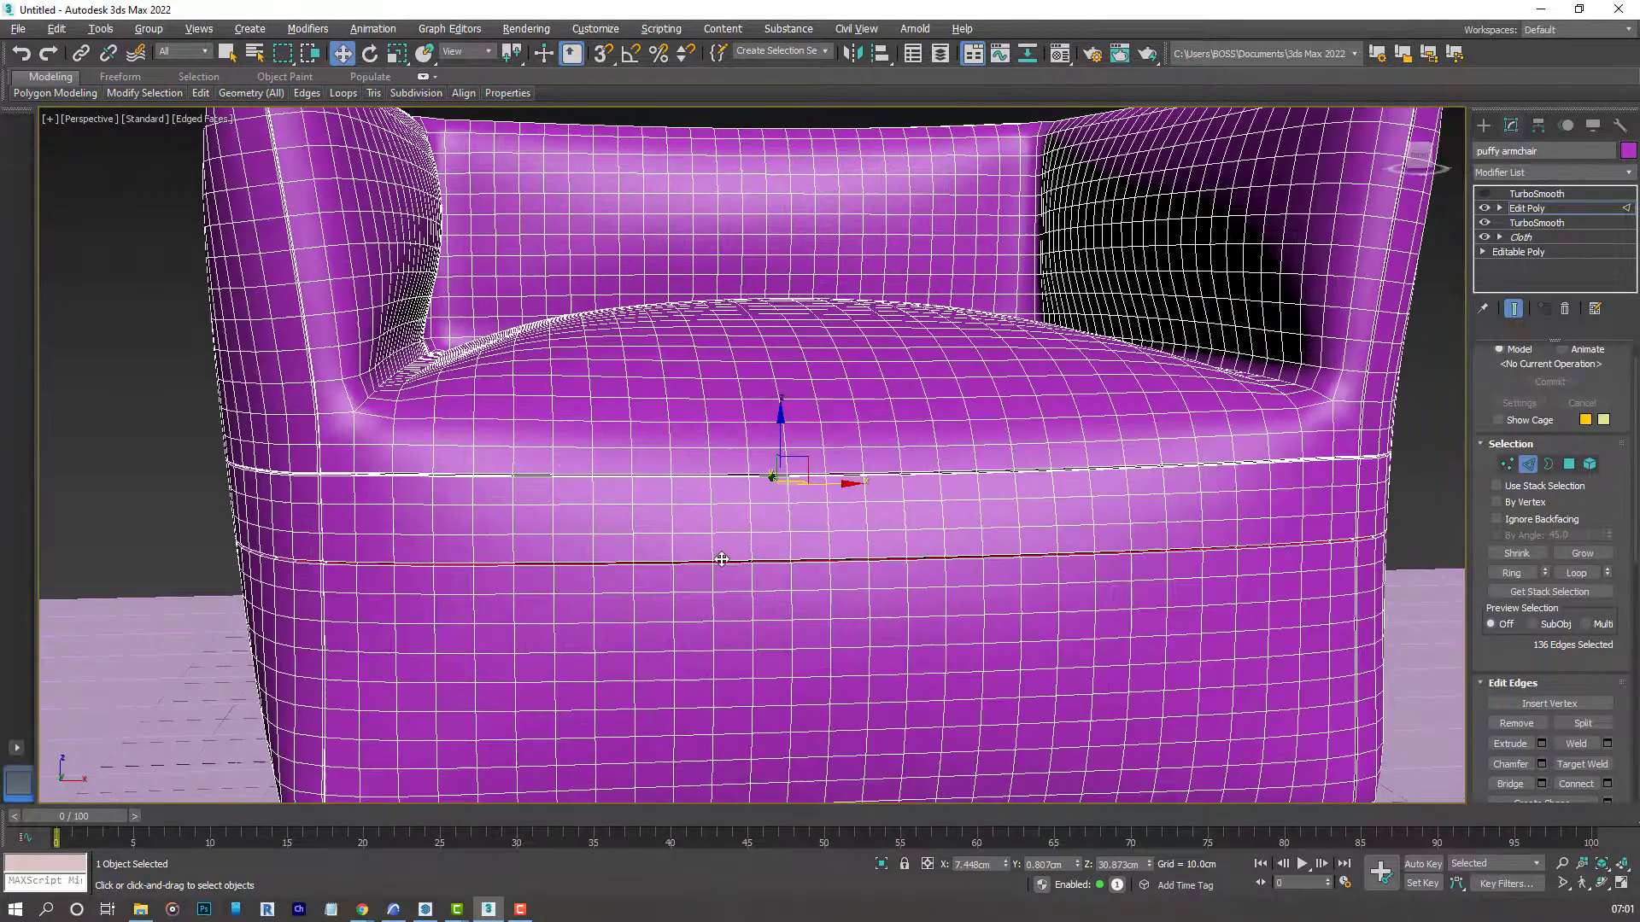
pyautogui.press('F4')
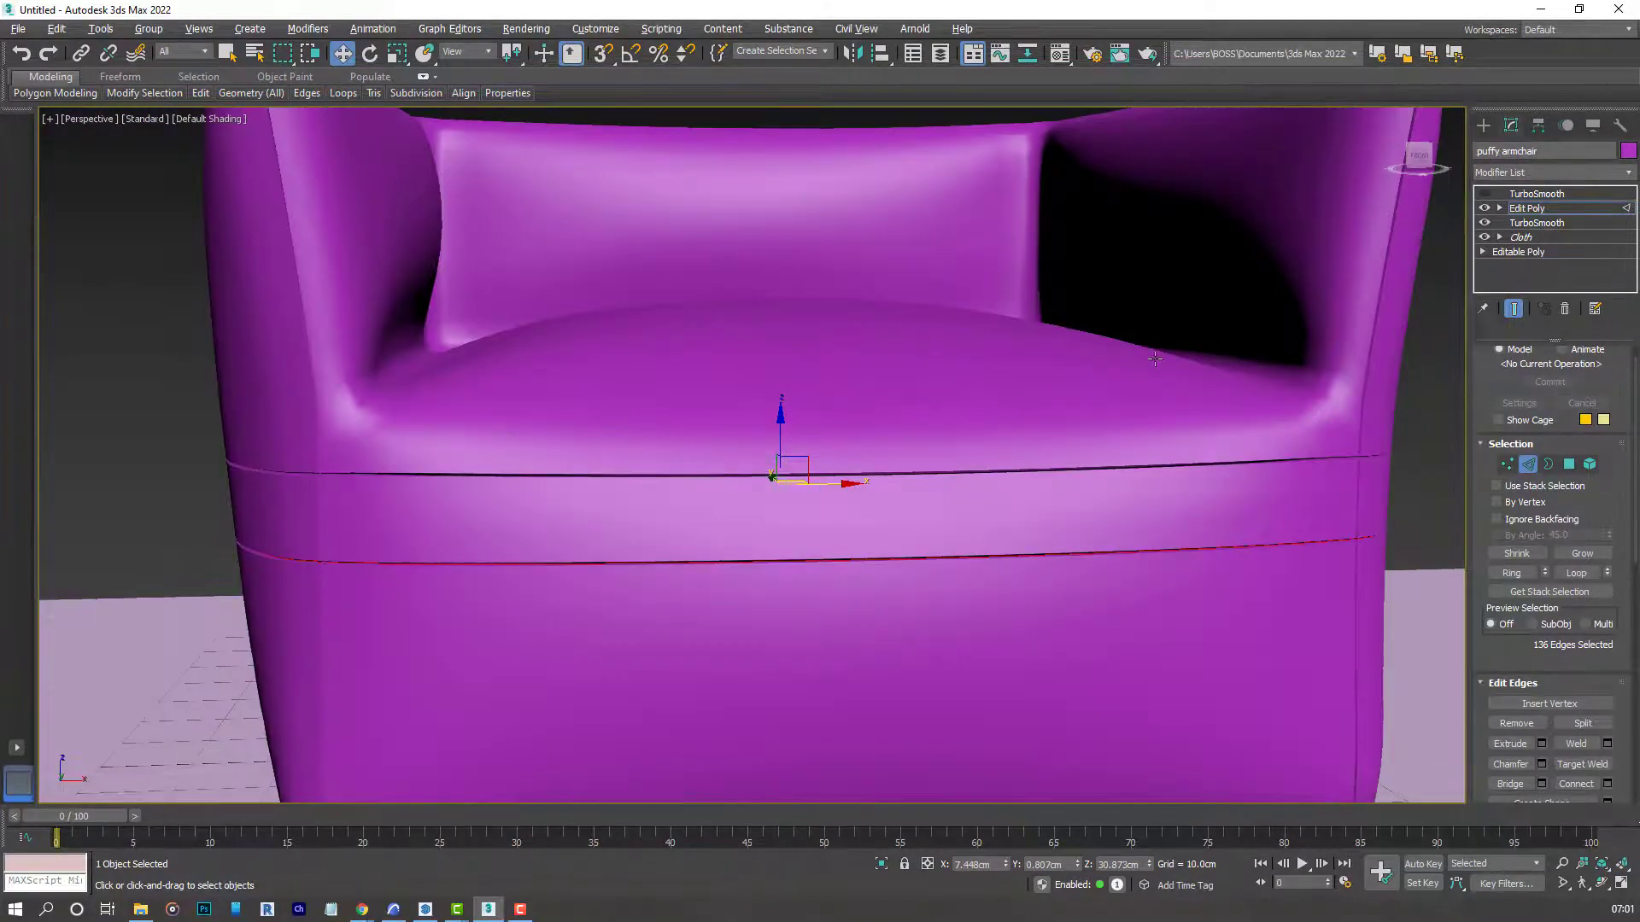